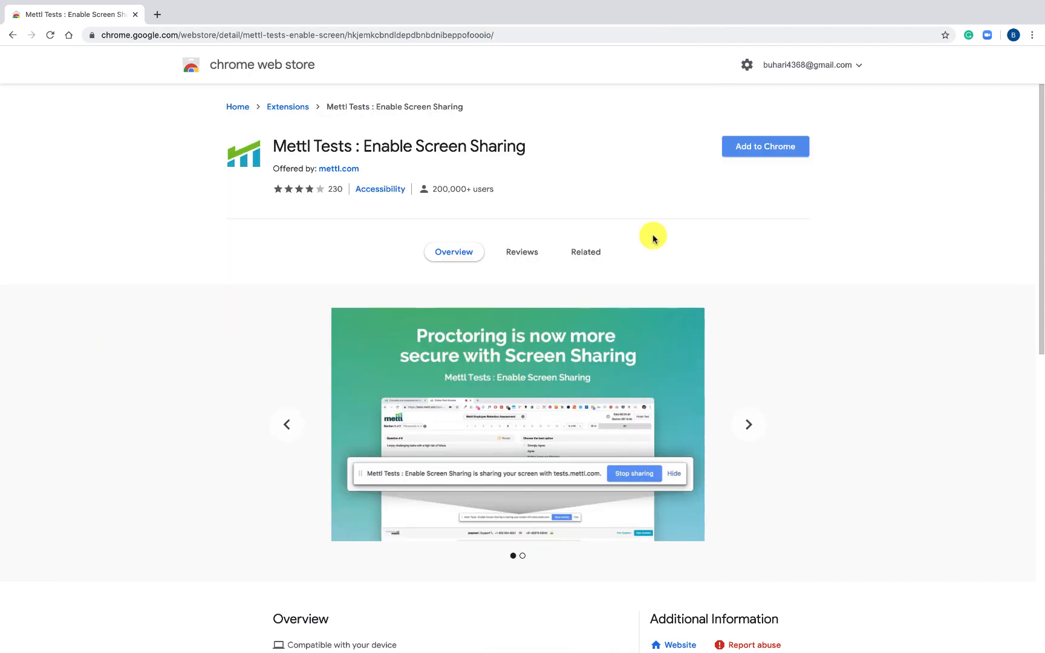
# Add the Mettl Tests: Enable Screen Sharing extension to Chrome and confirm the addition.
pyautogui.click(747, 423)
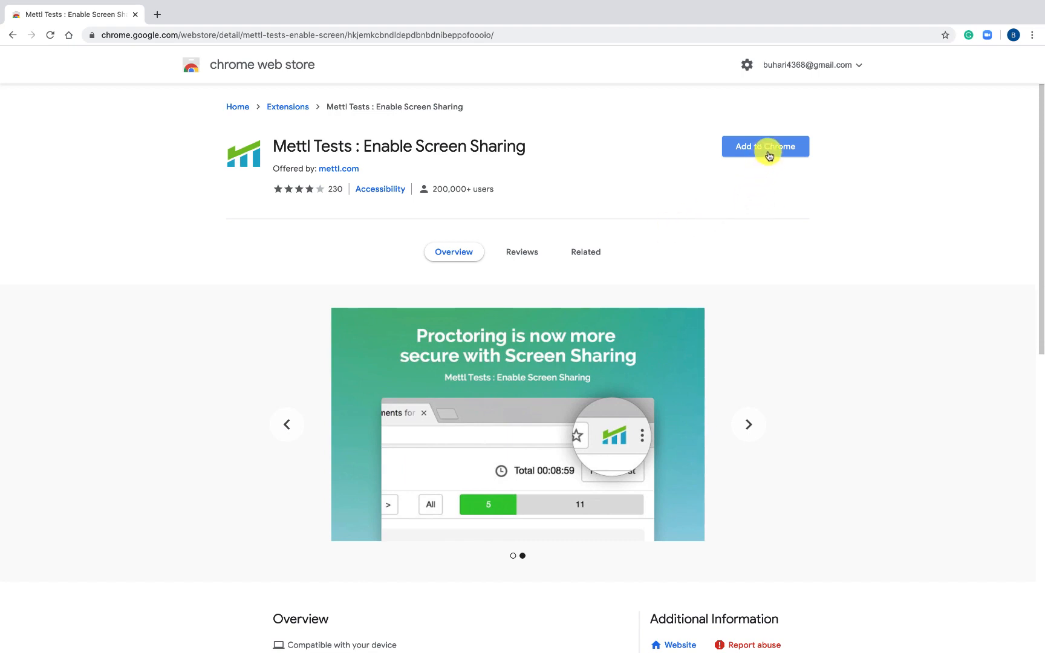
pyautogui.click(764, 146)
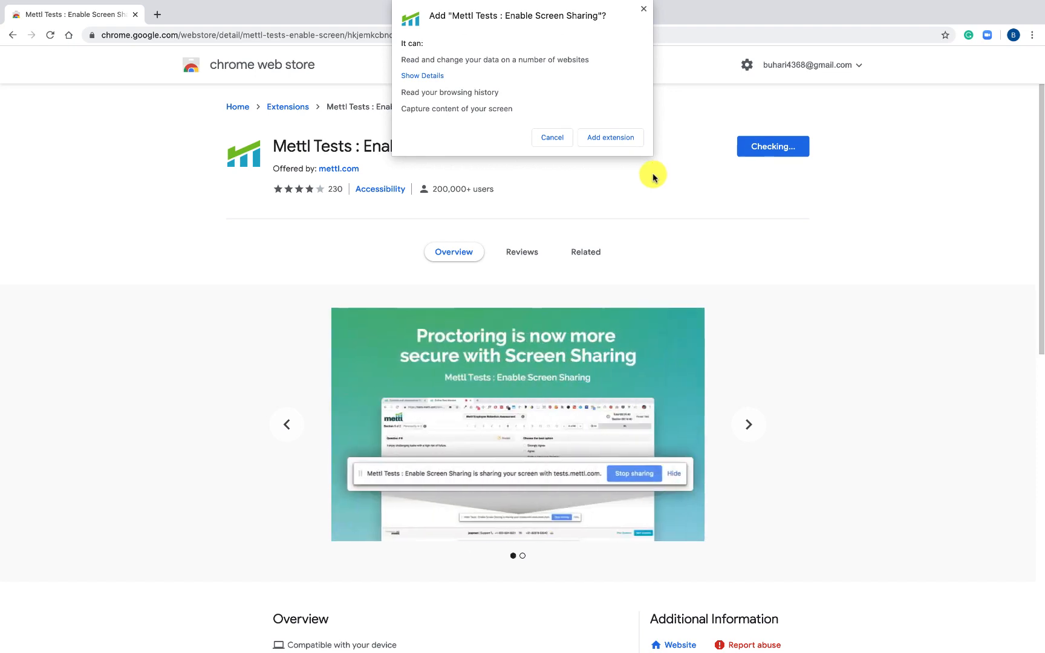
pyautogui.moveTo(611, 166)
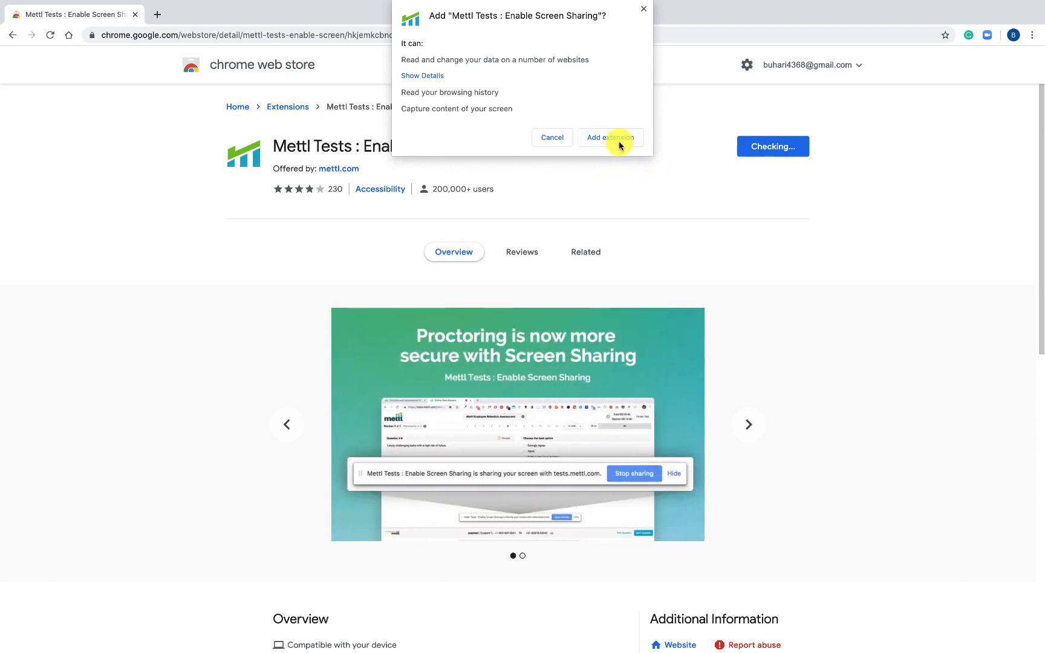
pyautogui.click(609, 138)
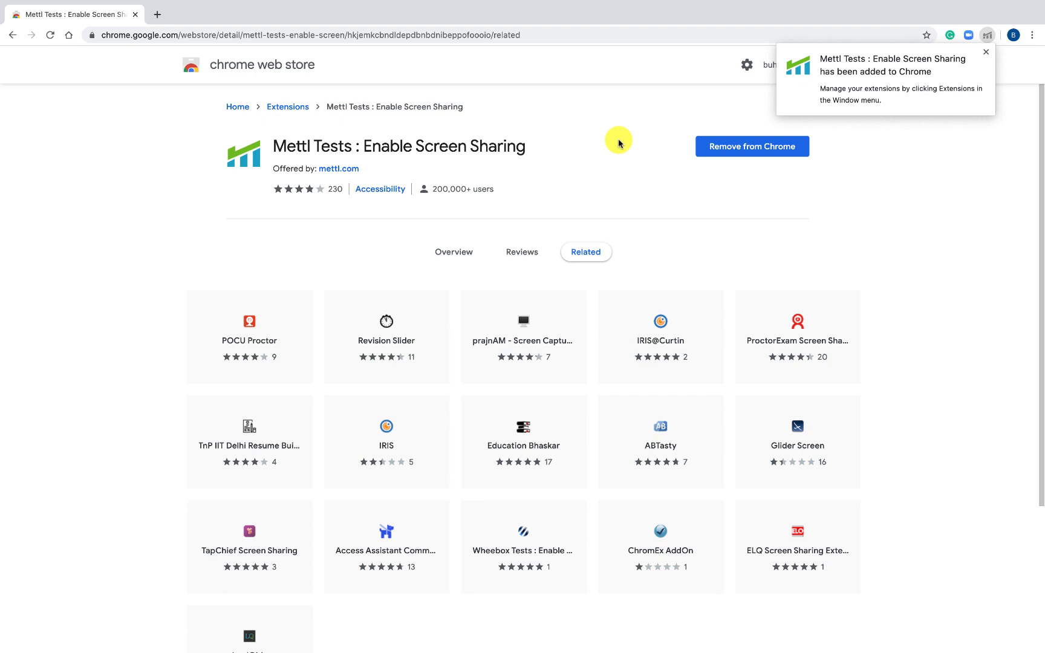
pyautogui.moveTo(629, 227)
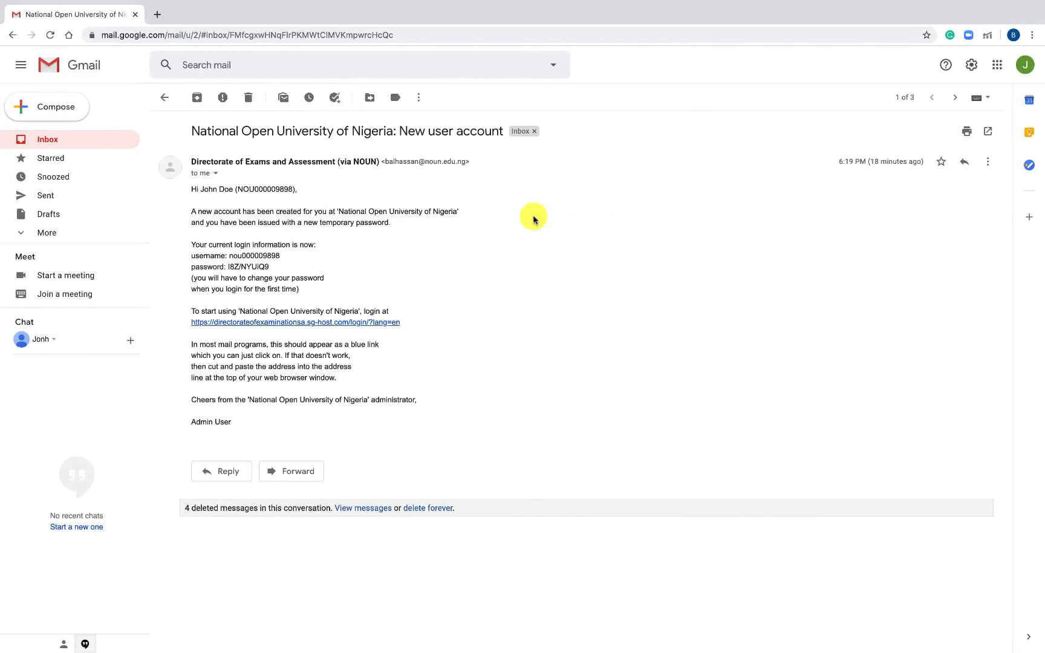
pyautogui.moveTo(377, 188)
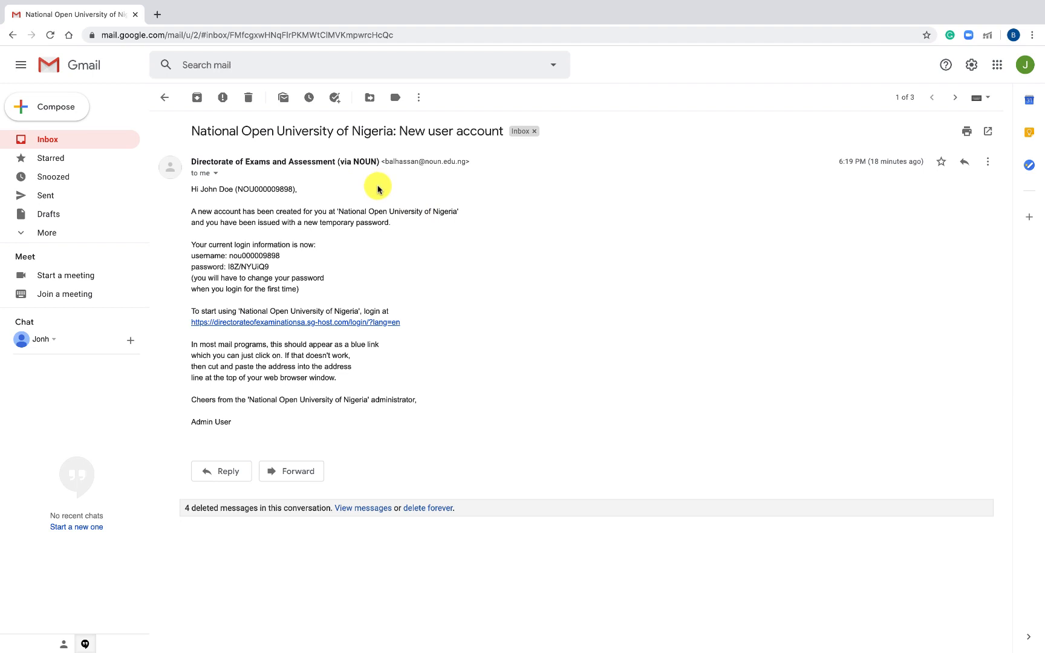
pyautogui.moveTo(376, 195)
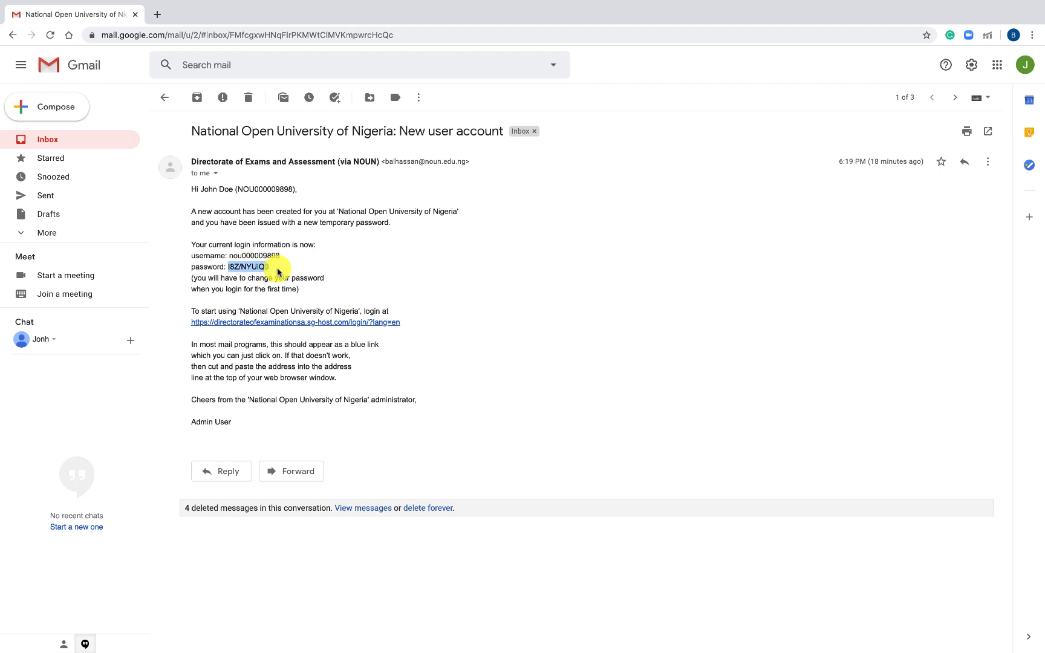
pyautogui.moveTo(278, 325)
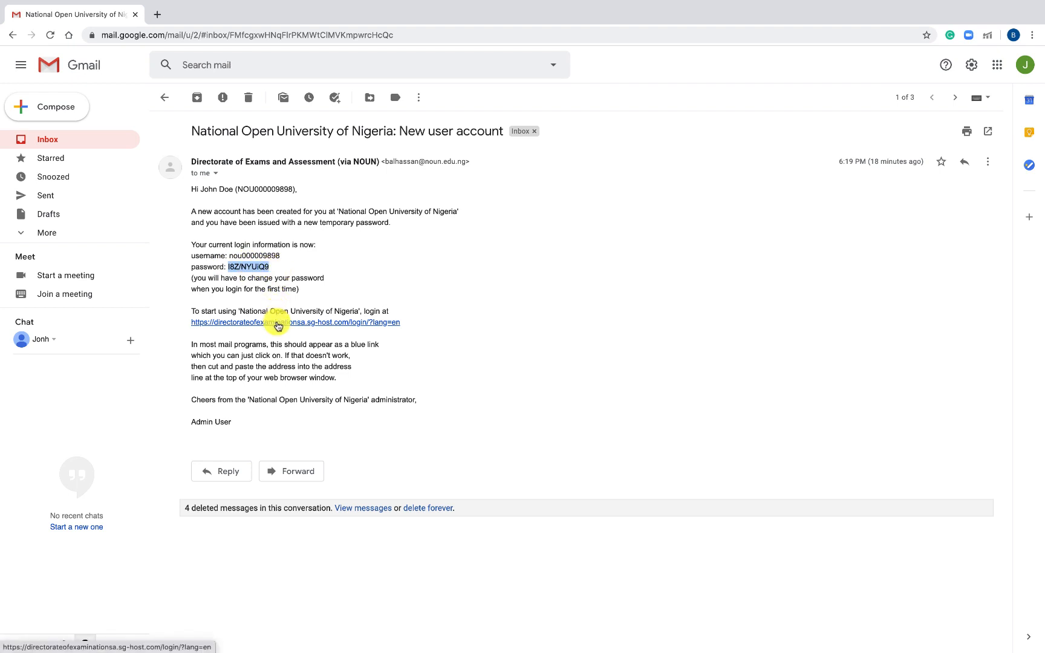
# Follow the e-Exams login link from the NOUN new user account email.
pyautogui.click(277, 323)
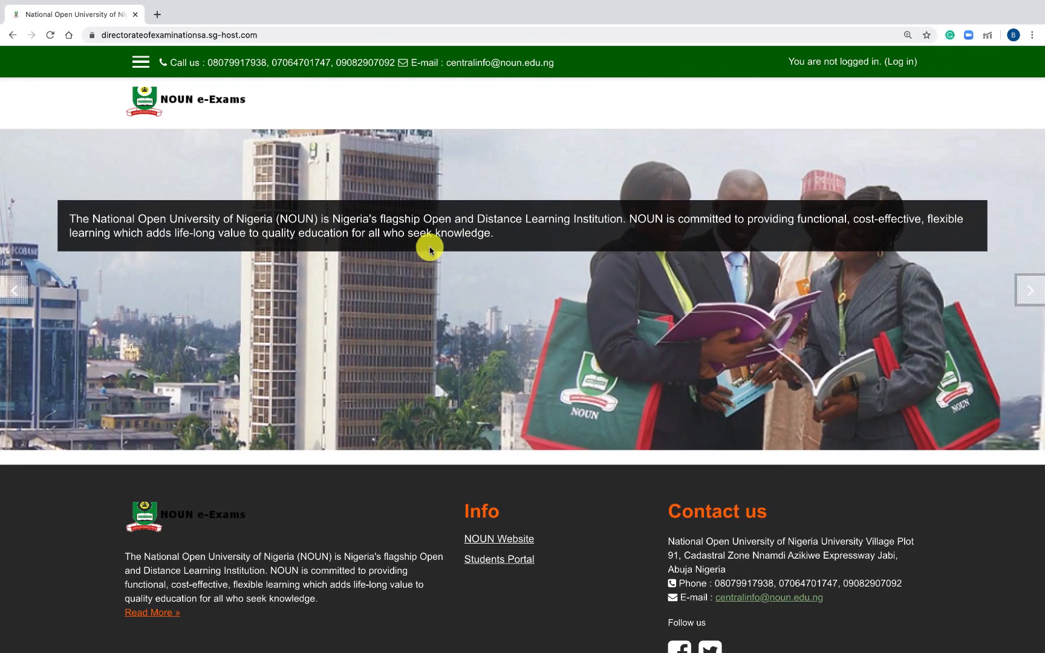
pyautogui.moveTo(887, 97)
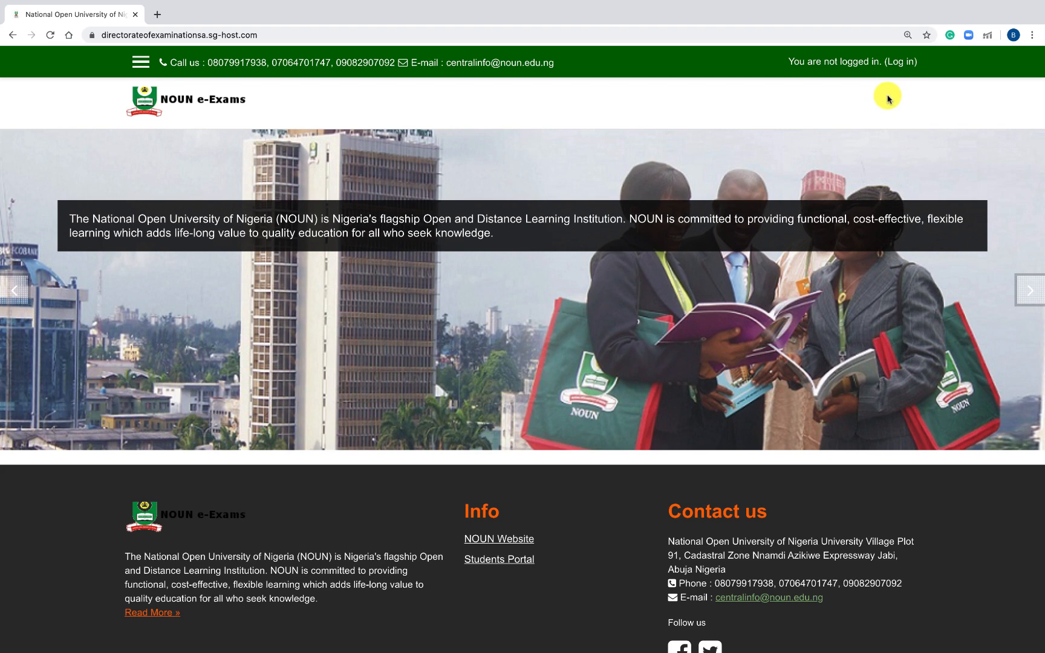
# Log in to NOUN e-Exams with the autofilled 'nou...' username and the temporary password.
pyautogui.click(900, 62)
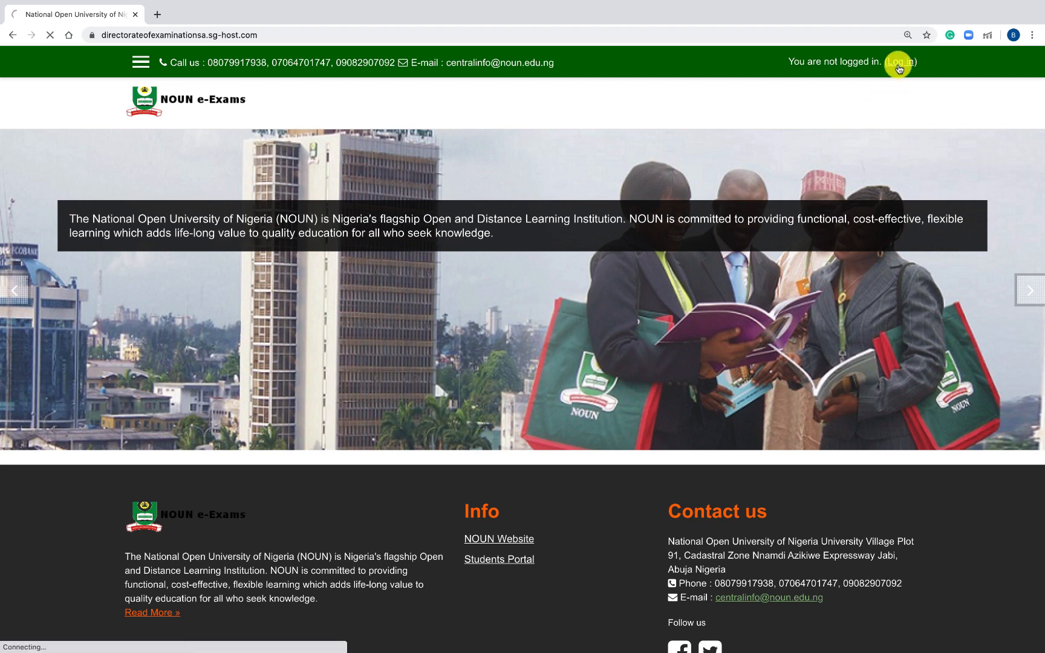
pyautogui.click(899, 62)
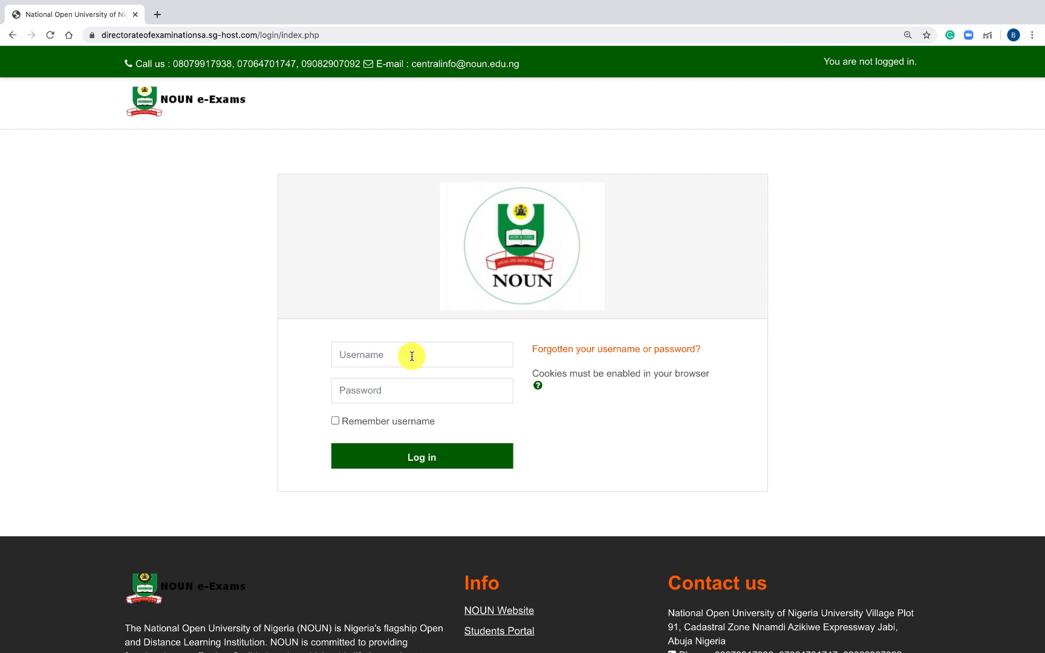
pyautogui.click(421, 354)
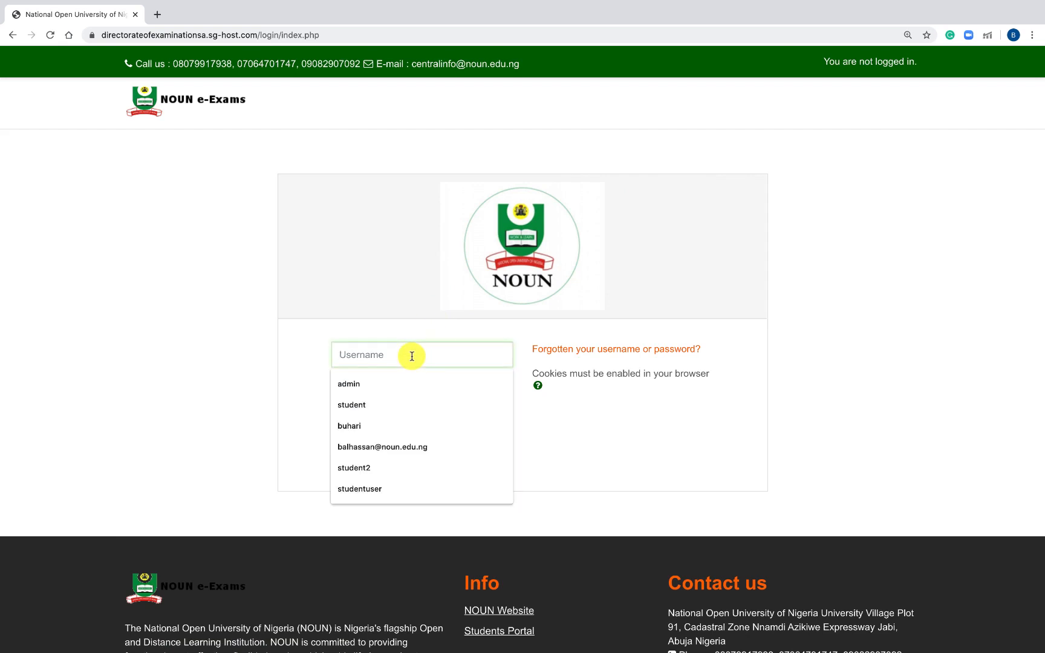
pyautogui.write('nou000009898')
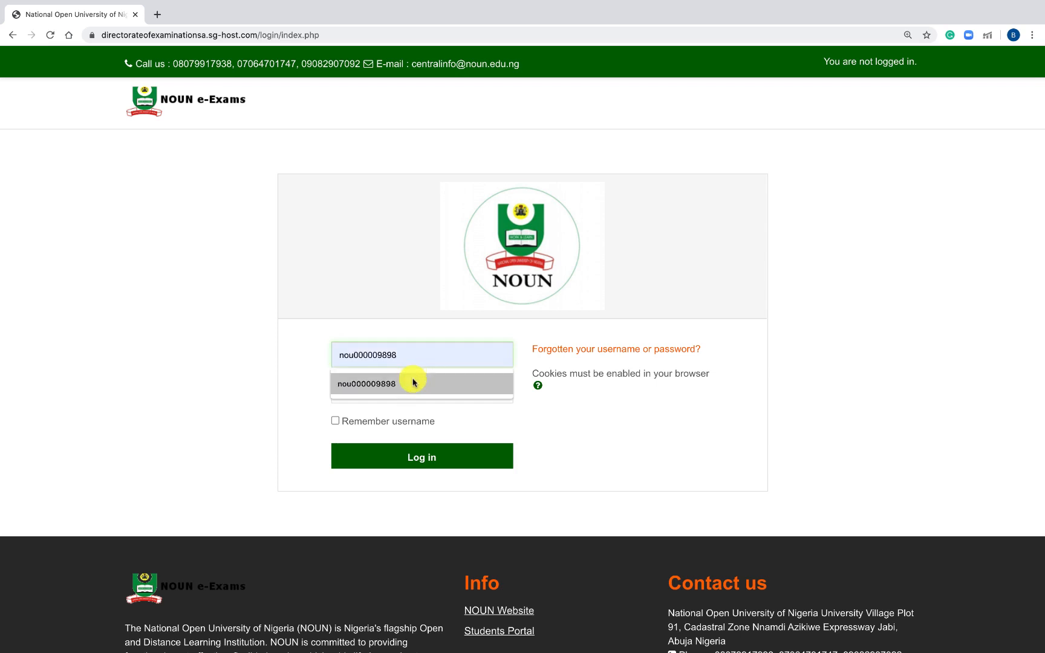
pyautogui.click(421, 390)
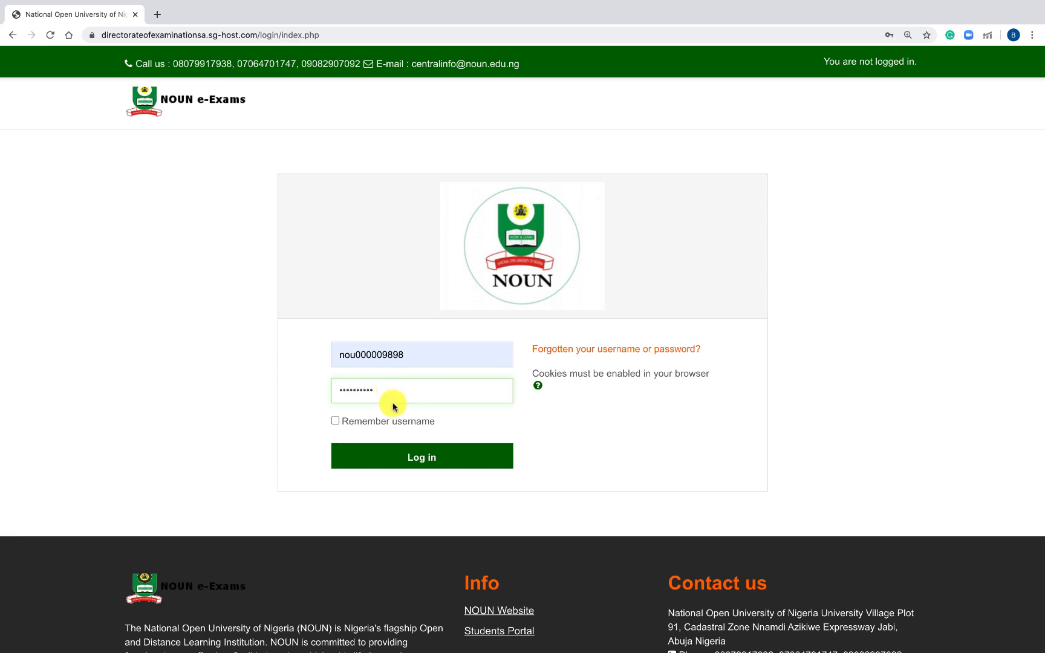
pyautogui.click(421, 456)
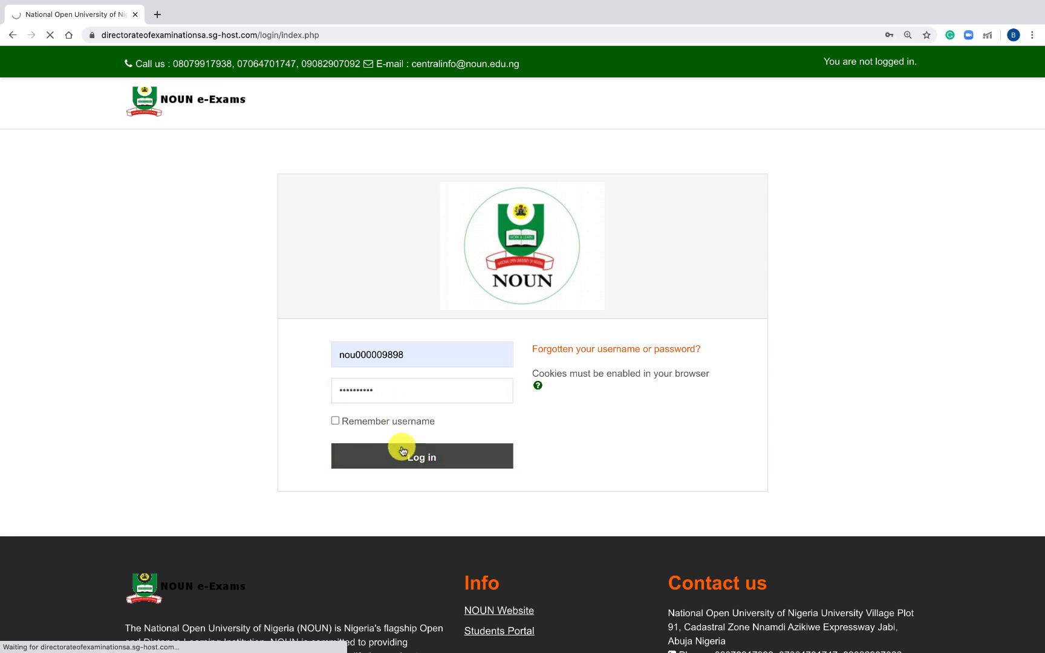
pyautogui.click(421, 456)
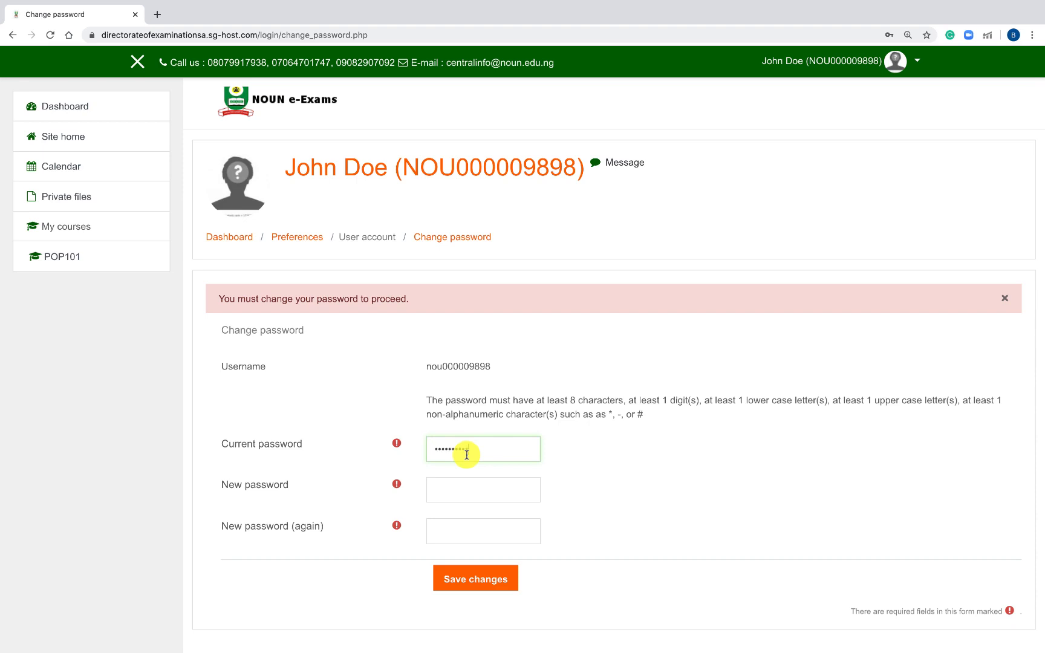
# Save a new password in place of the temporary one and continue past the confirmation.
pyautogui.click(482, 488)
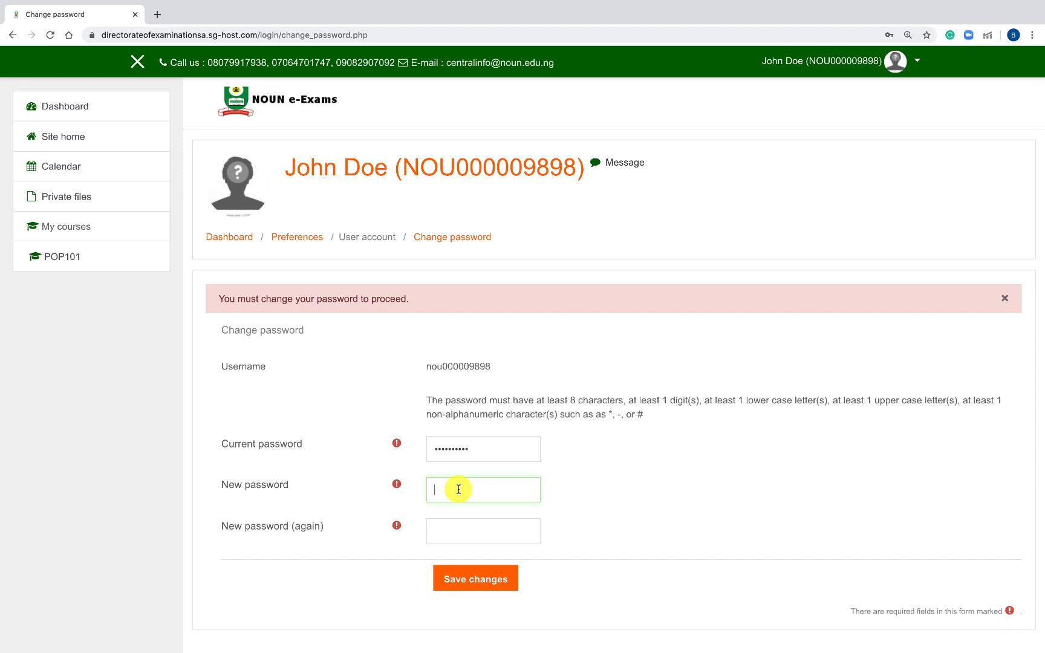
pyautogui.write('•')
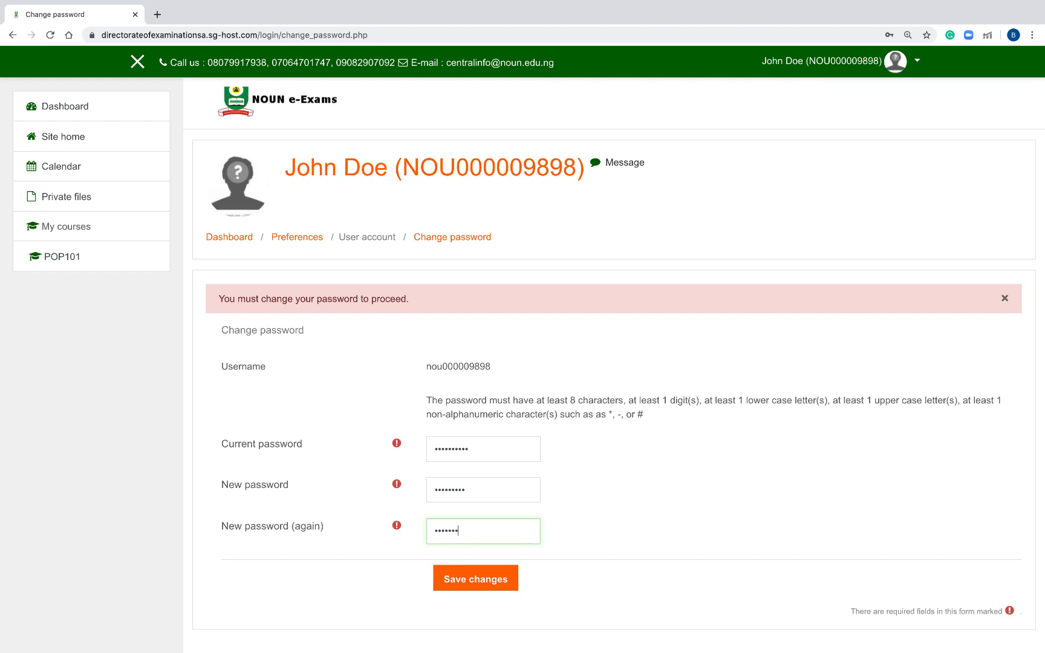
pyautogui.click(476, 579)
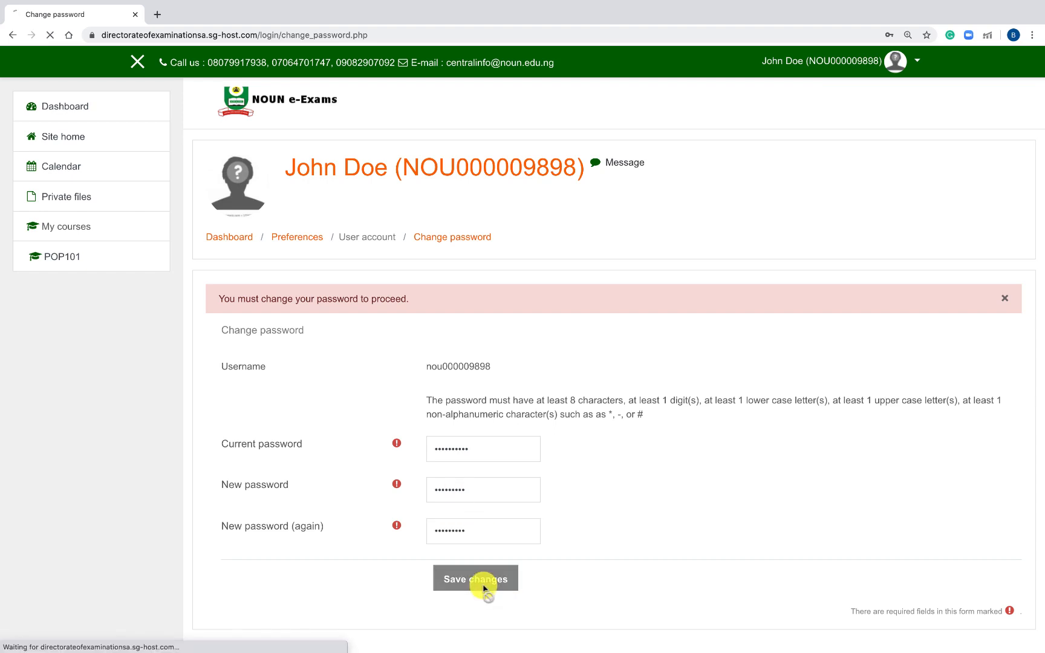
pyautogui.click(474, 578)
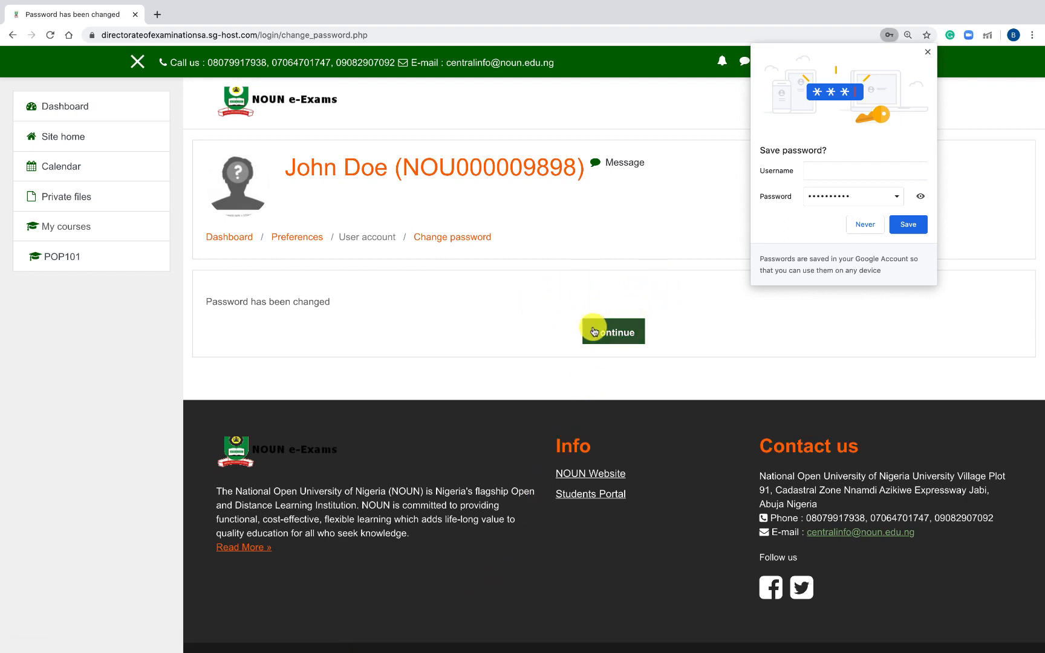
pyautogui.click(612, 331)
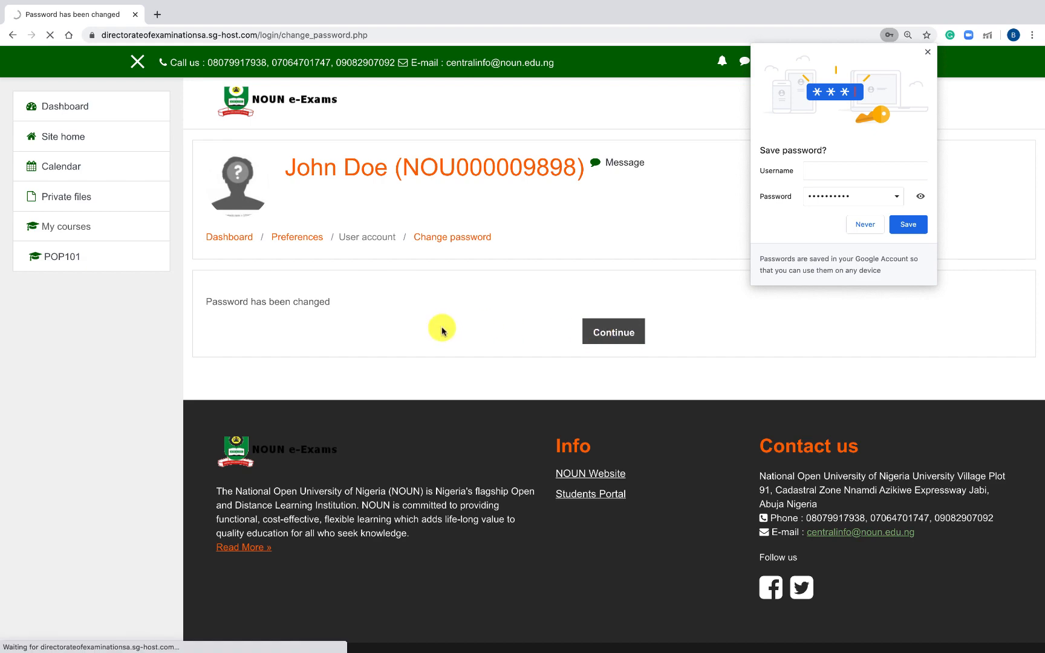
# Decline the browser's save-password offer and step through the dashboard tour to End tour.
pyautogui.click(612, 332)
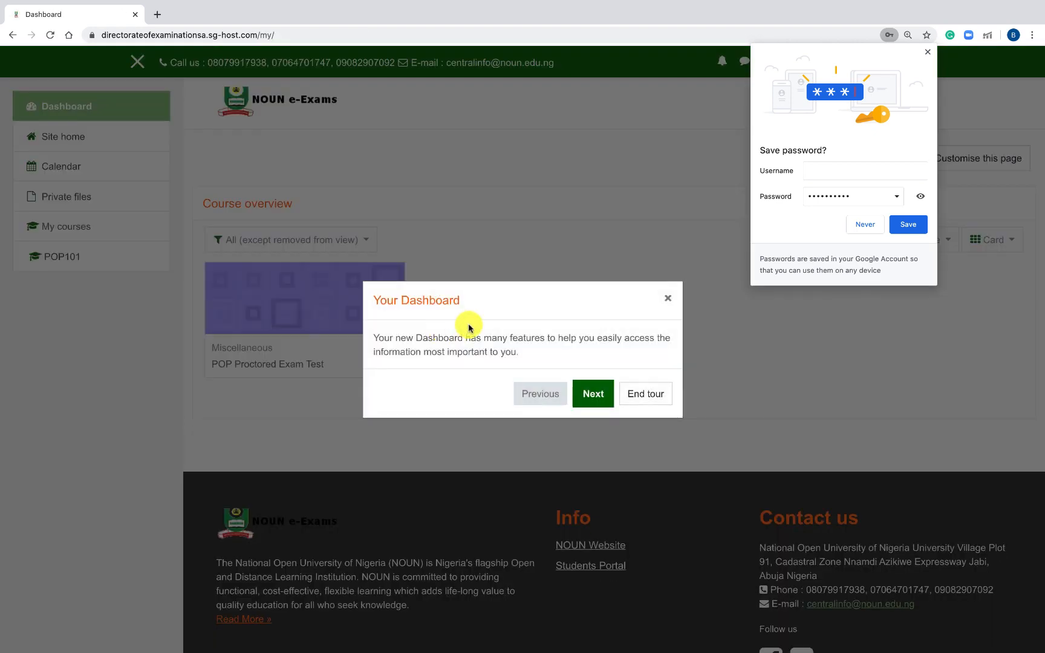
pyautogui.moveTo(926, 52)
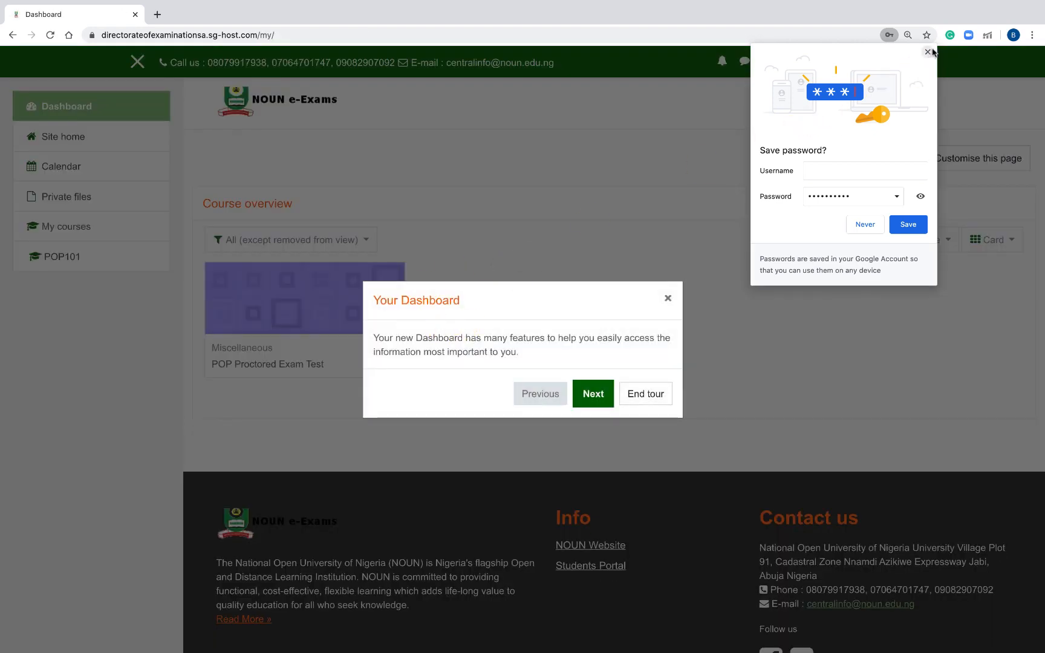
pyautogui.click(926, 52)
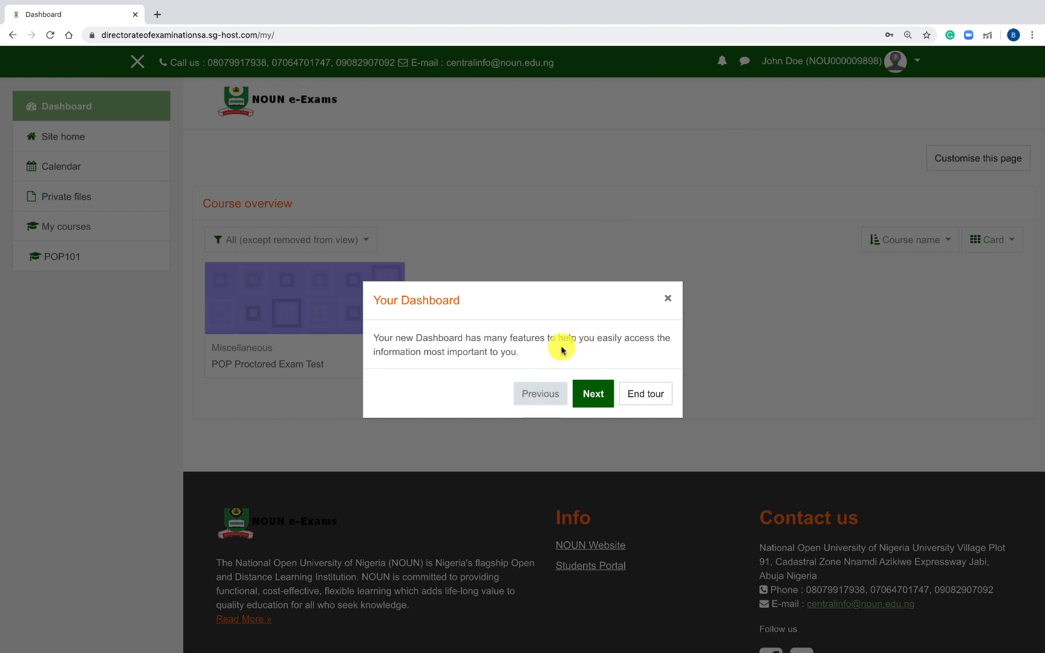
pyautogui.moveTo(603, 366)
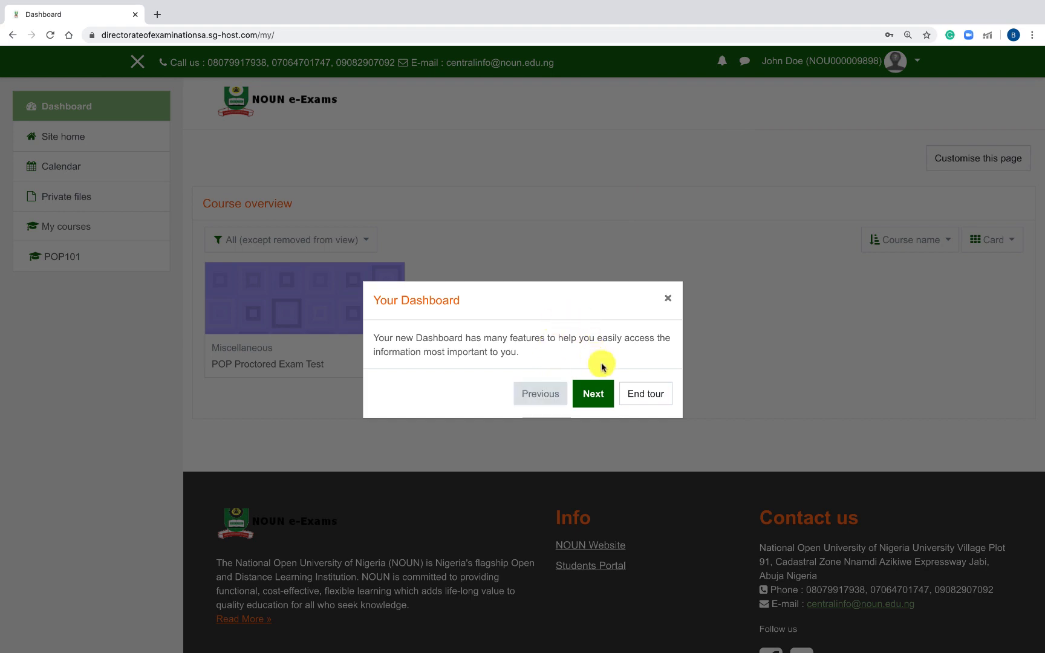
pyautogui.click(592, 394)
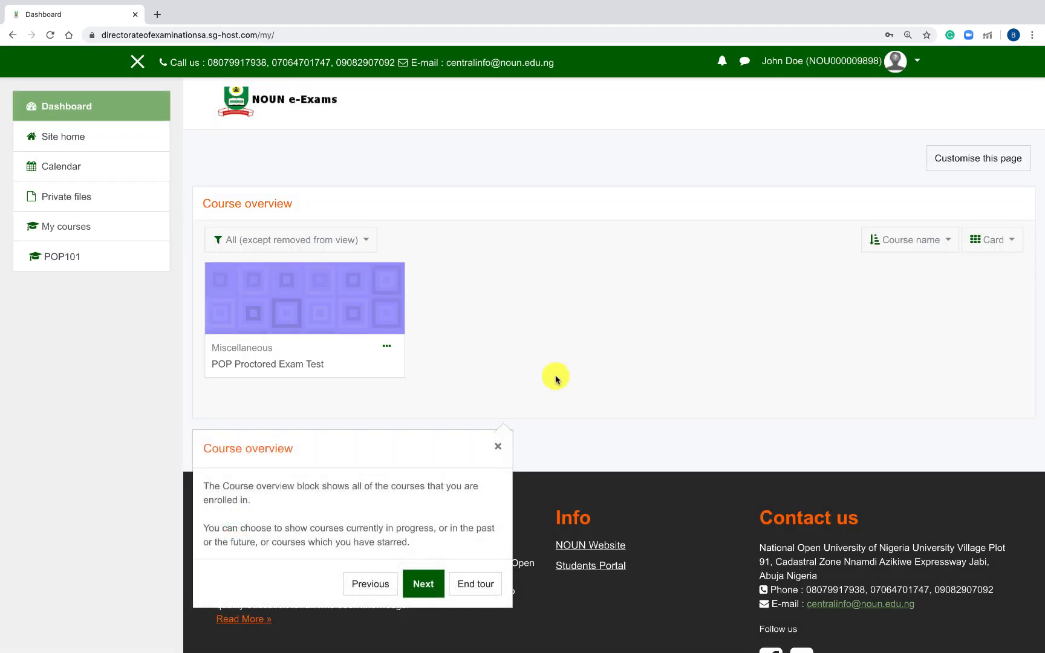
pyautogui.click(422, 584)
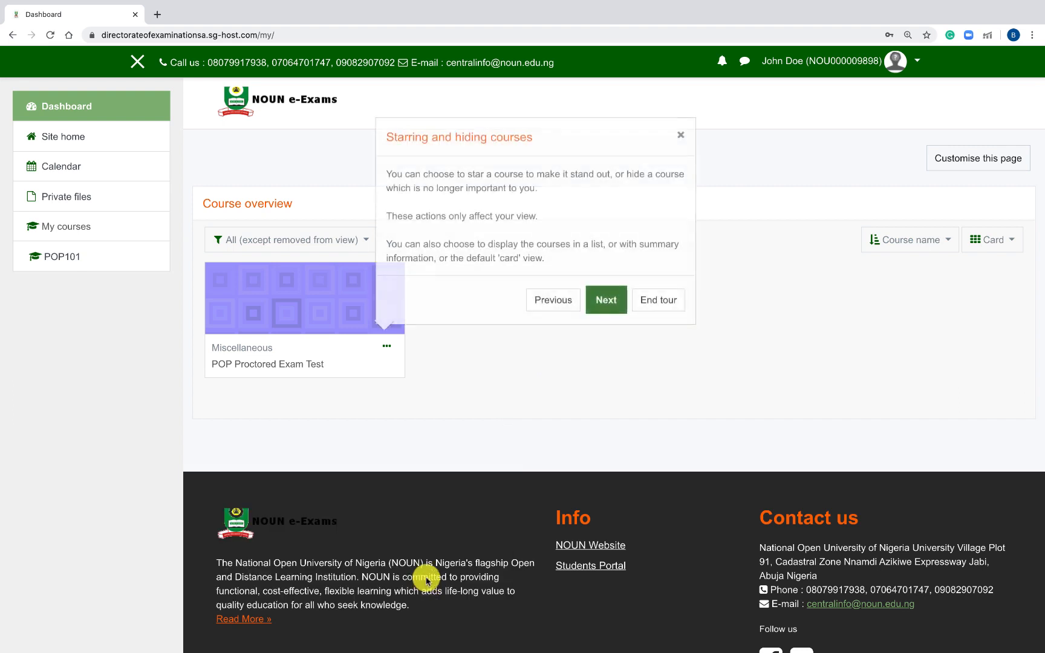
pyautogui.click(605, 300)
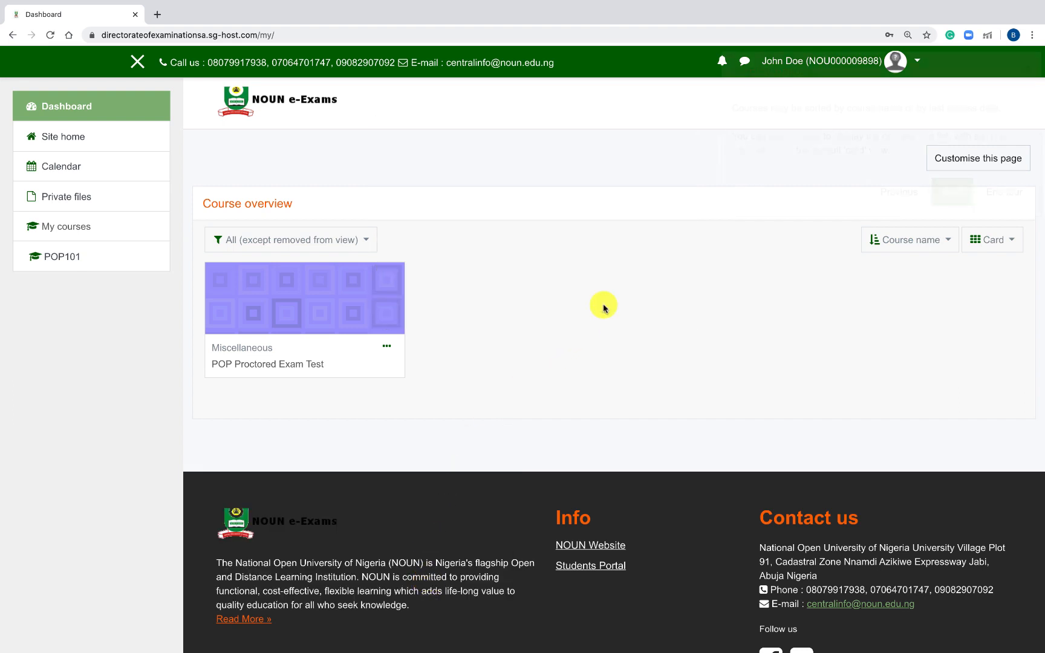
pyautogui.click(951, 192)
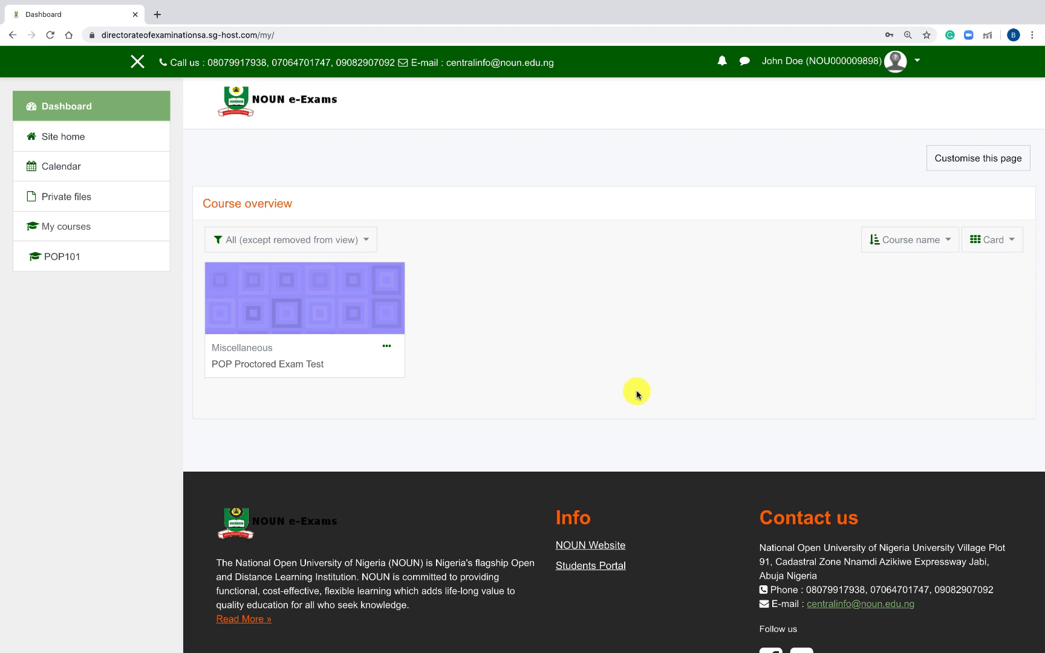
pyautogui.moveTo(351, 359)
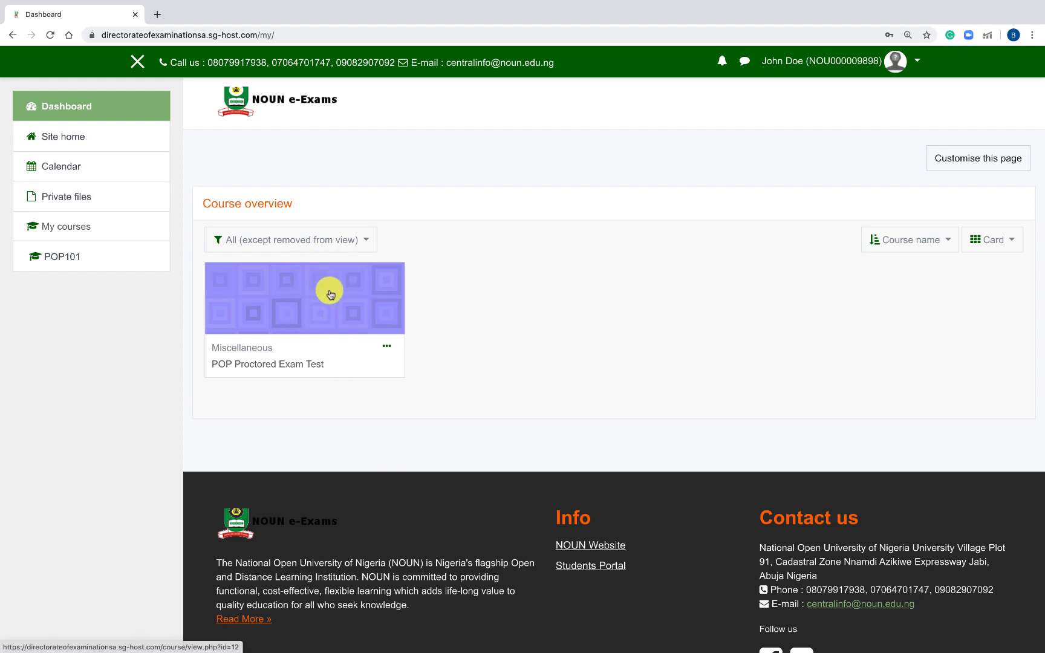
pyautogui.moveTo(441, 292)
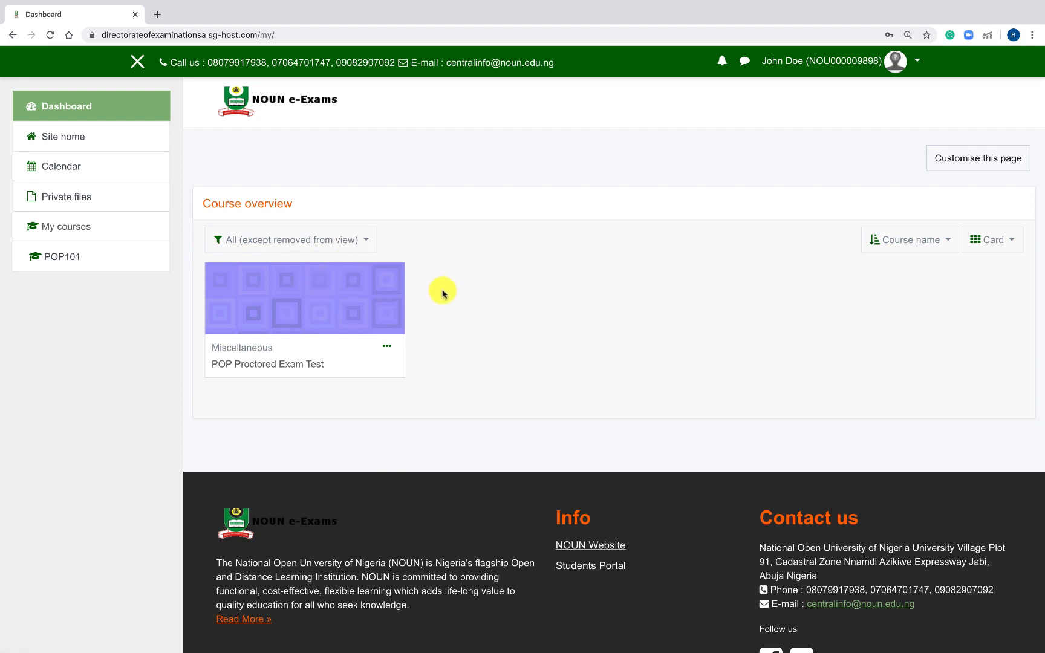
# Enter the POP Proctored Exam Test course and launch its Start activity.
pyautogui.click(339, 306)
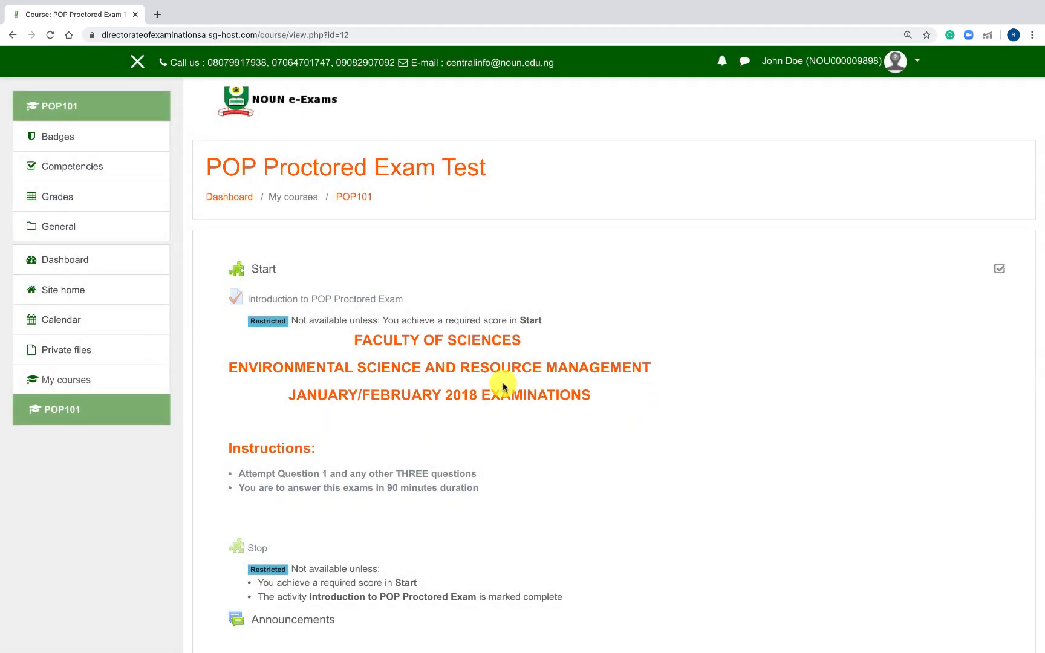
pyautogui.scroll(-3)
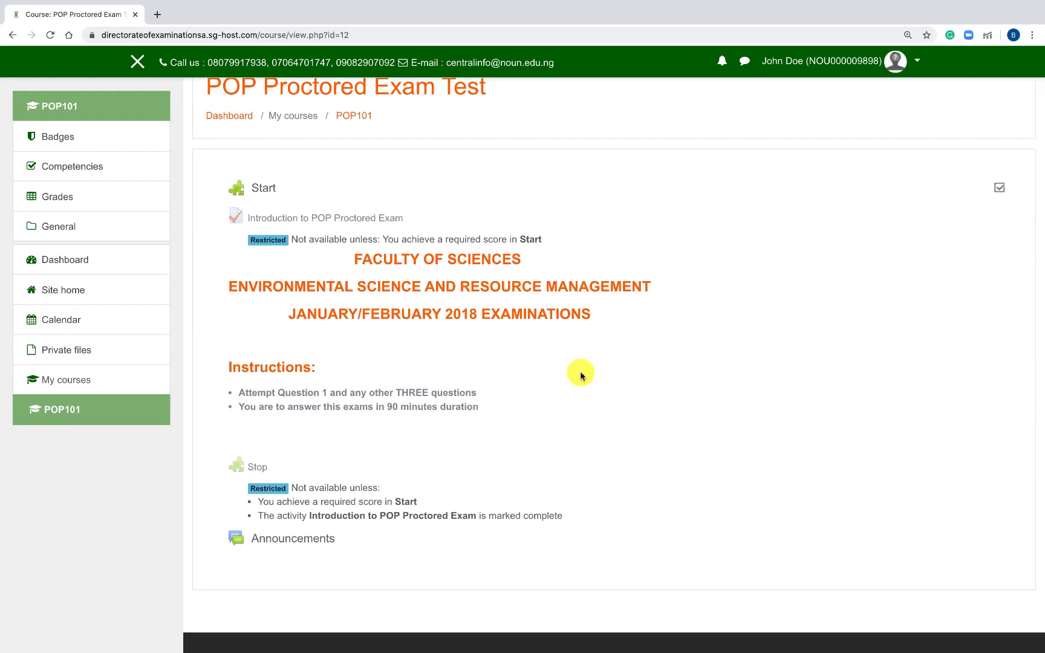
pyautogui.moveTo(274, 265)
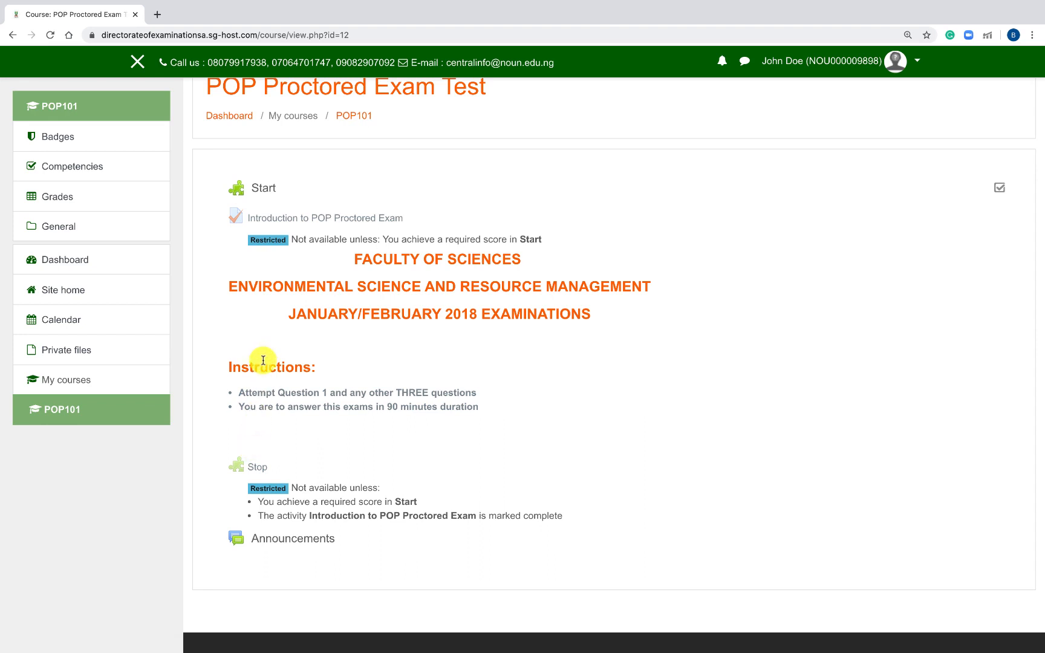
pyautogui.moveTo(263, 187)
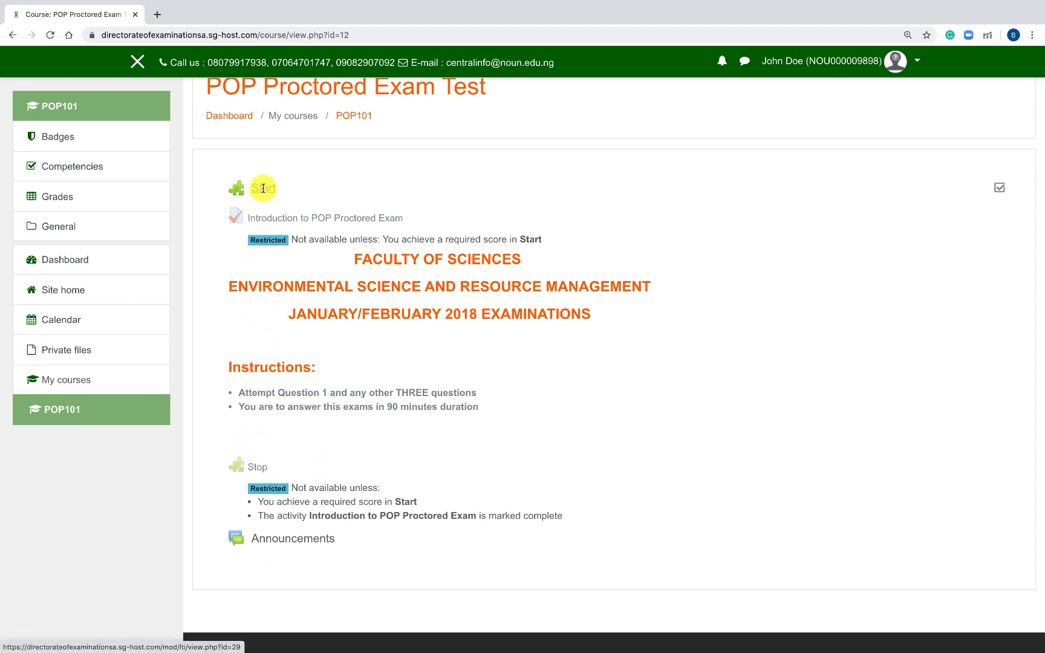
pyautogui.click(263, 188)
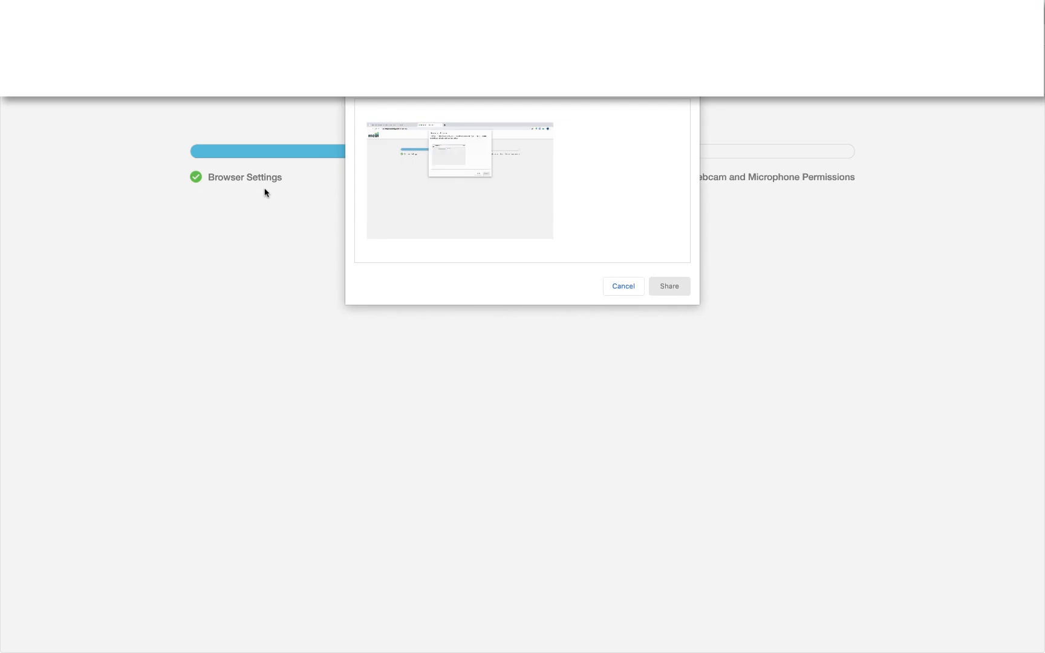
# Share the entire screen with Mercer Mettl so the system check passes.
pyautogui.click(459, 181)
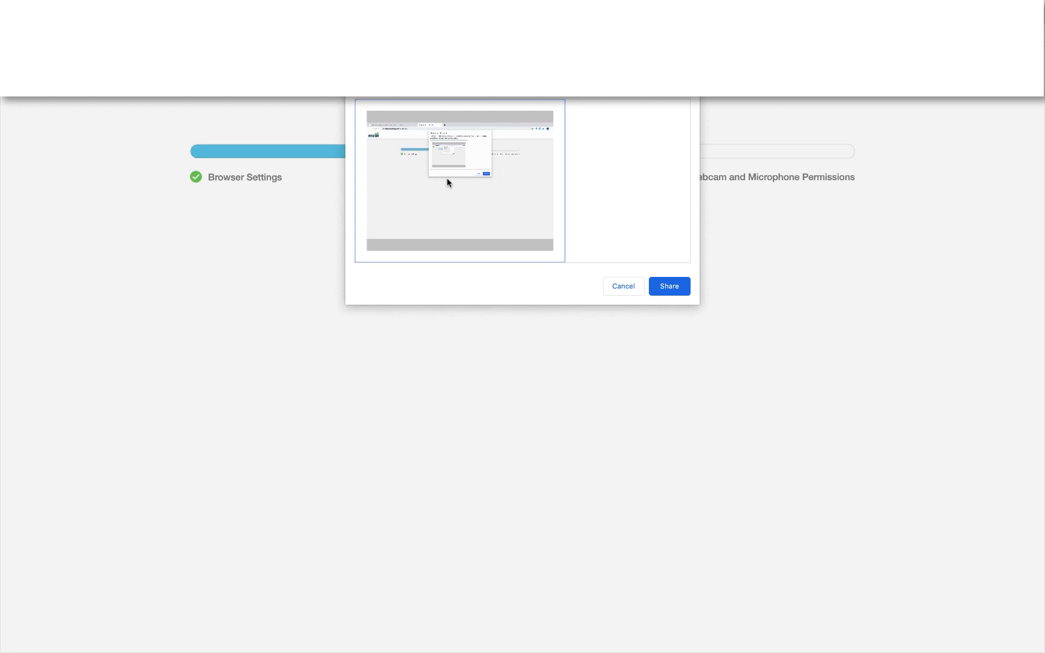
pyautogui.moveTo(486, 194)
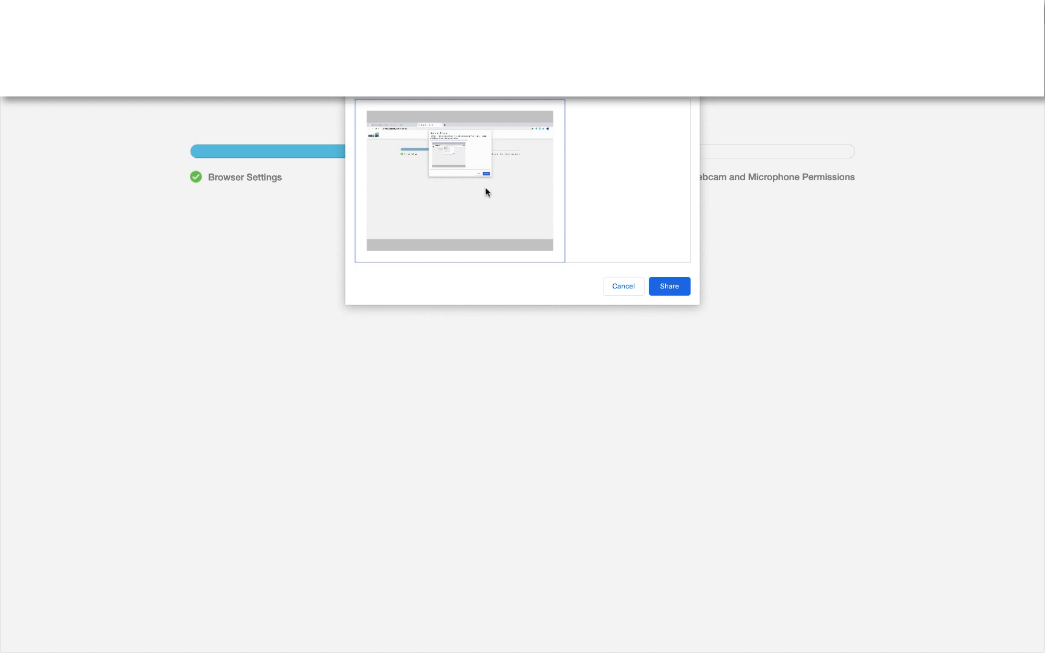
pyautogui.click(669, 285)
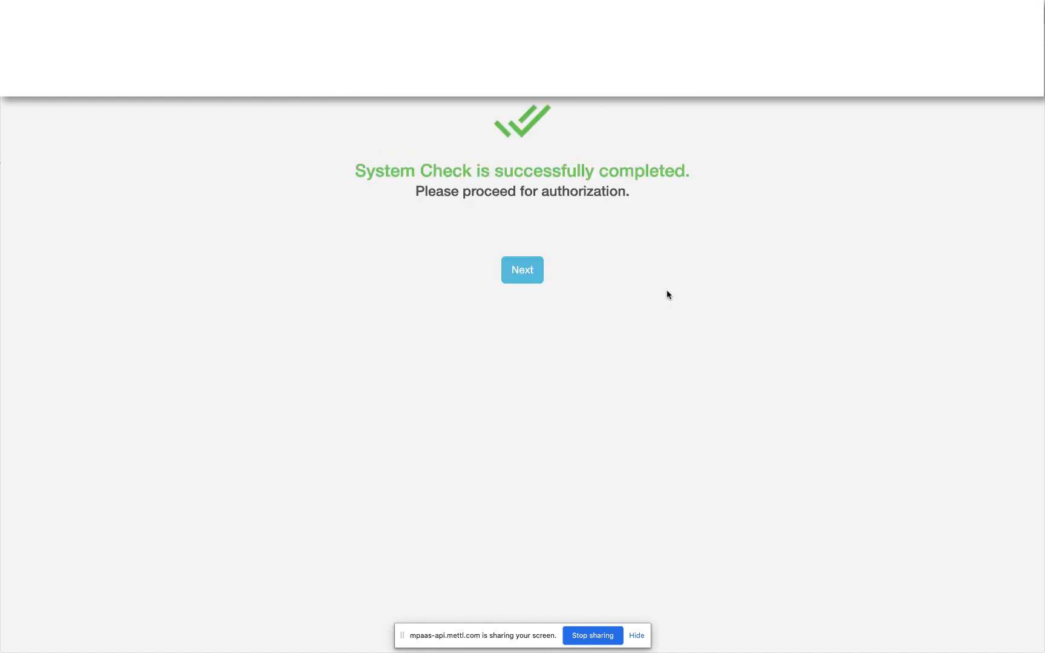
# Proceed to authorization, capture the face snapshot and continue to the ID card step.
pyautogui.click(522, 270)
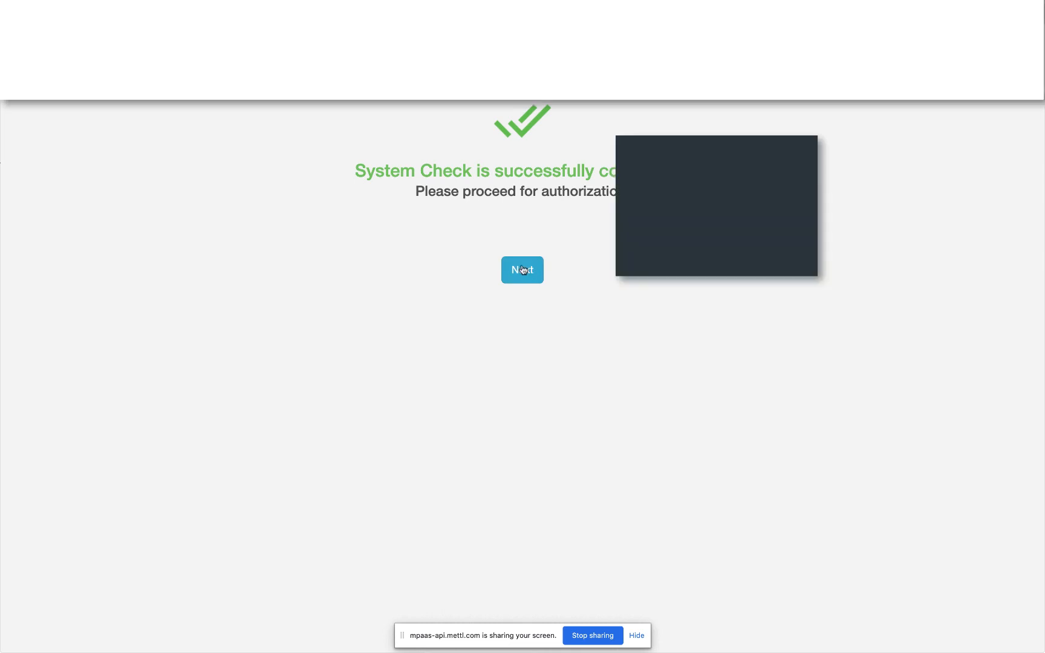
pyautogui.click(523, 270)
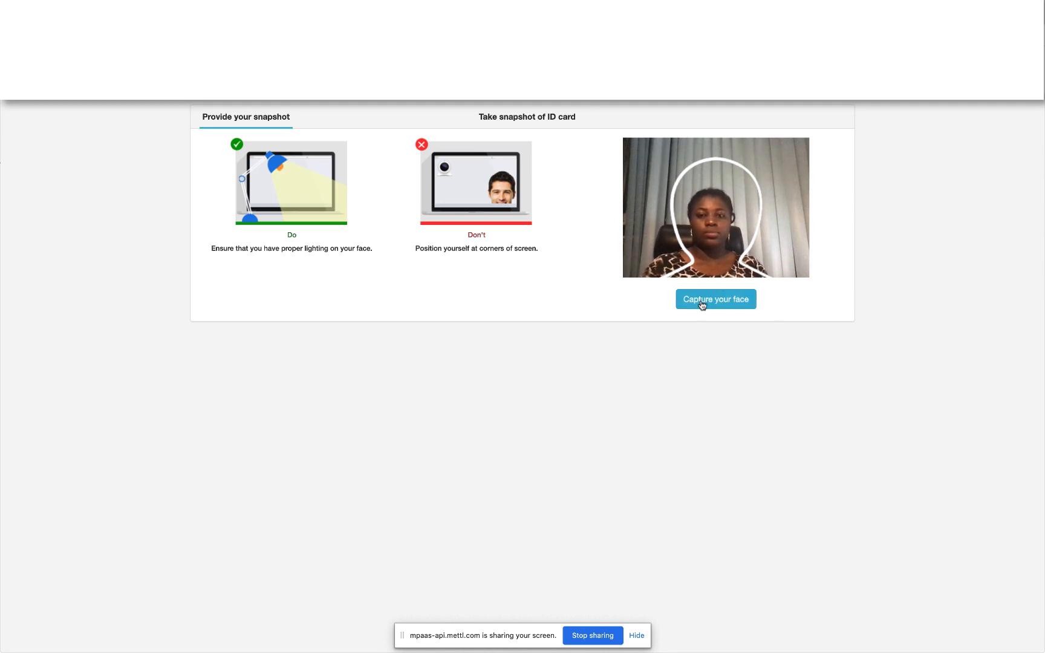
pyautogui.click(715, 299)
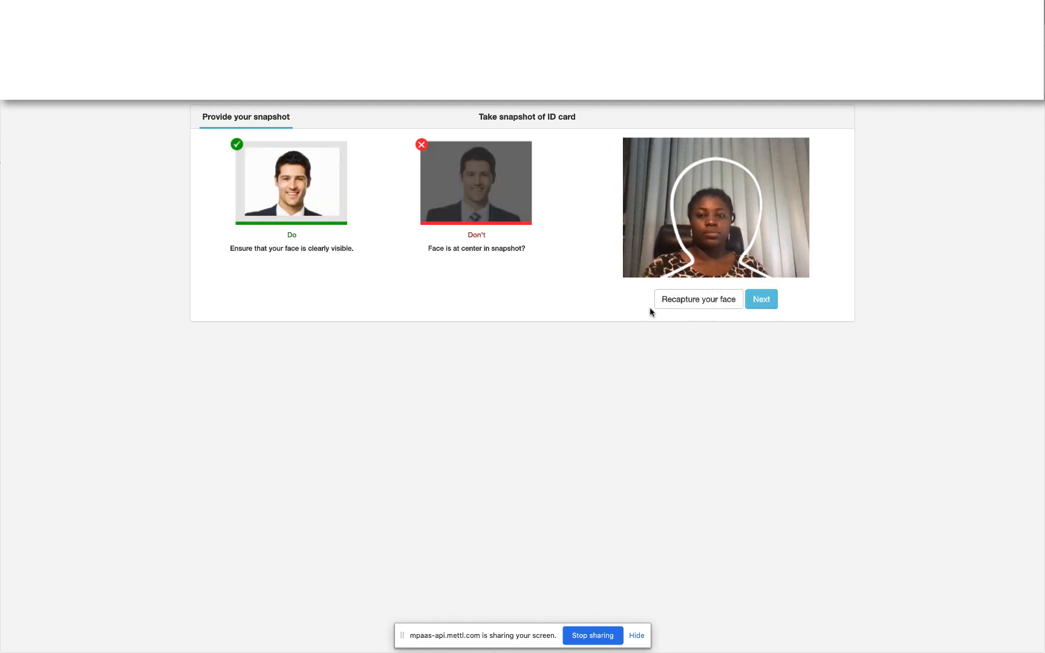
pyautogui.click(761, 299)
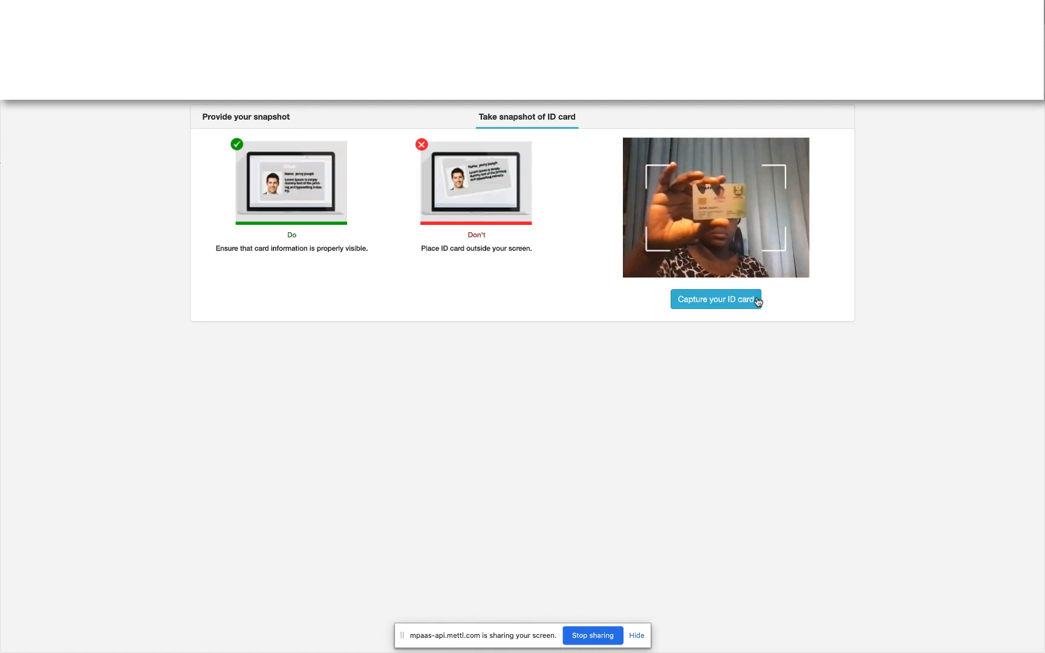
# Capture the ID card snapshot and submit it to complete the identity check.
pyautogui.click(716, 299)
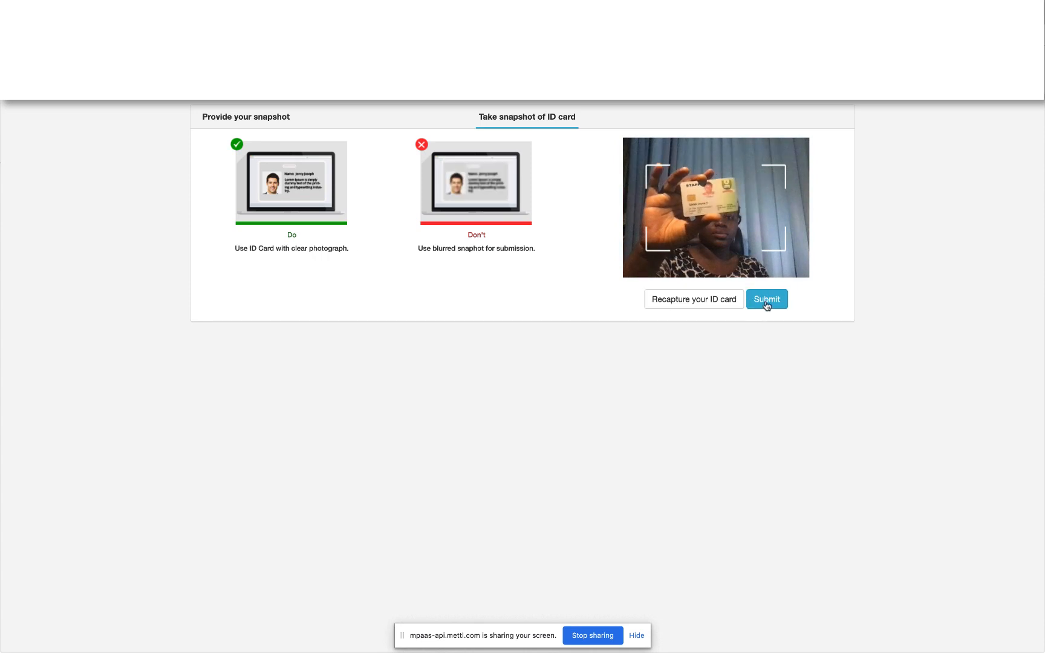
pyautogui.click(766, 299)
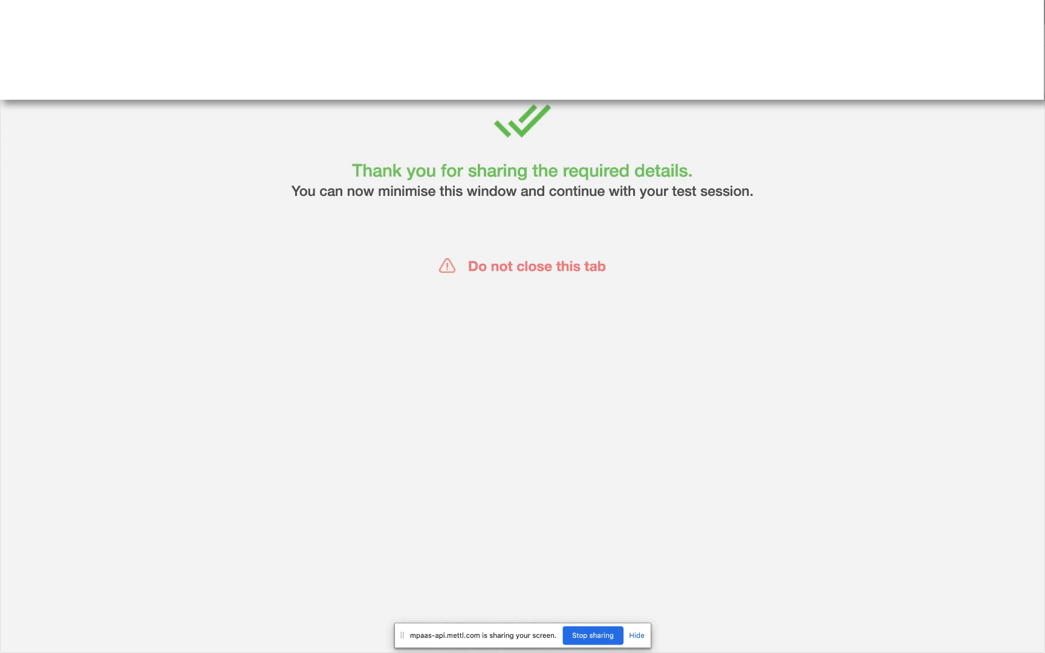
# Return to the course tab and enter the Introduction to POP Proctored Exam quiz.
pyautogui.click(74, 15)
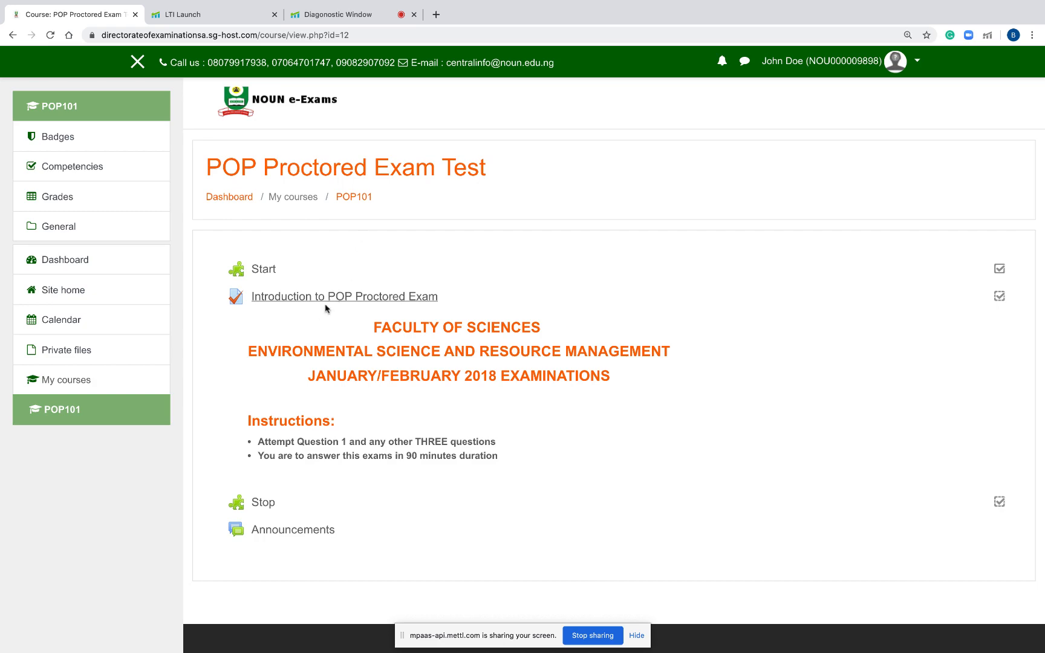
pyautogui.click(344, 296)
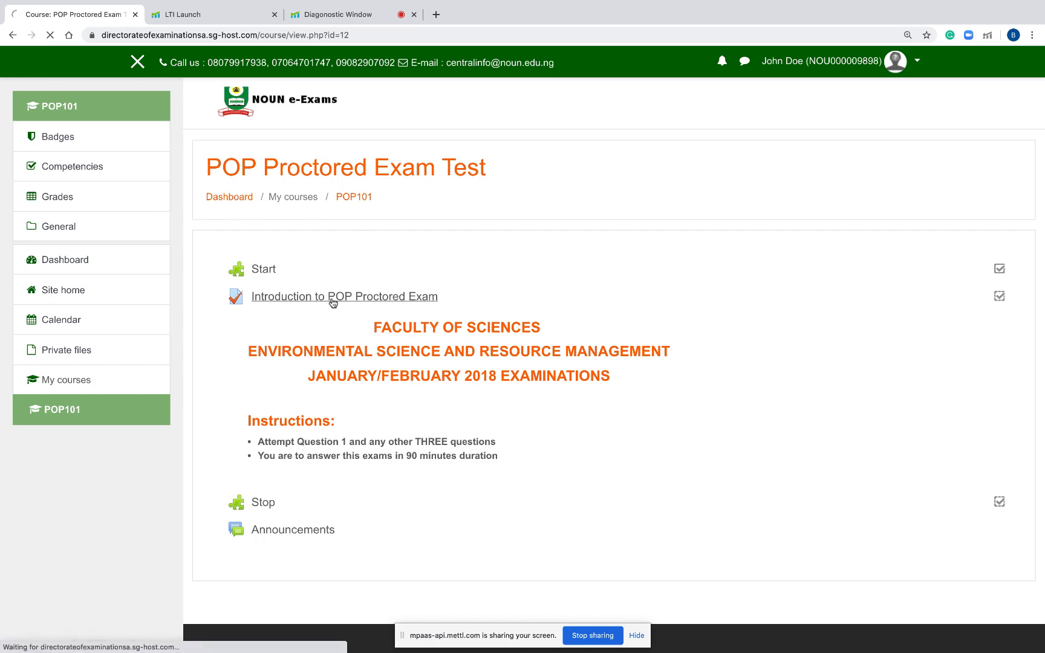
pyautogui.click(344, 296)
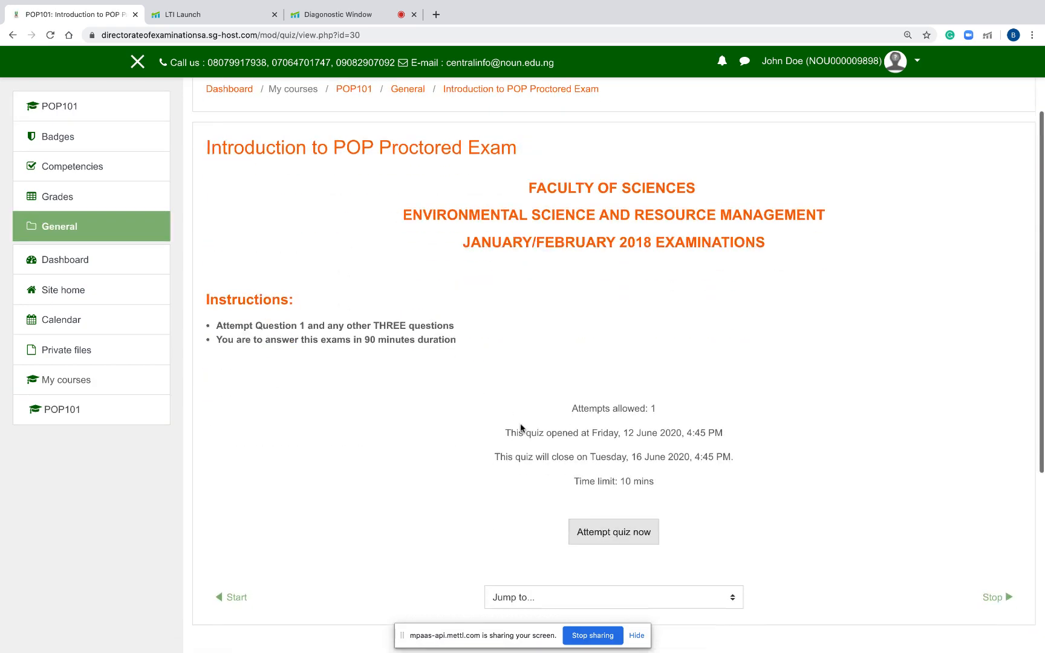
# Start the quiz attempt and confirm the 10-minute timed attempt.
pyautogui.scroll(-3)
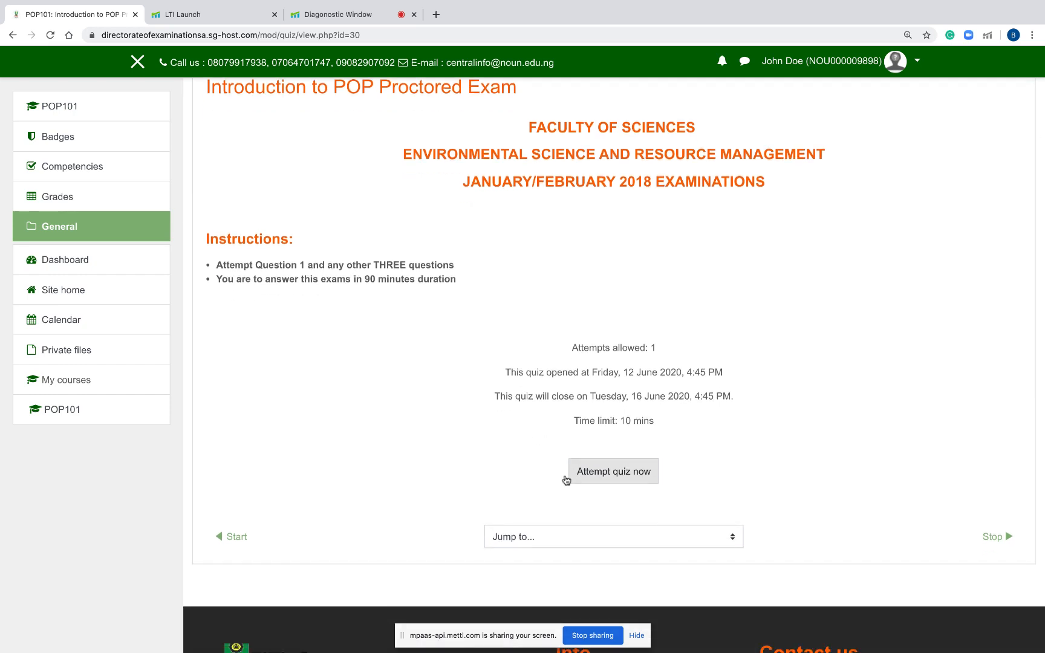
pyautogui.click(612, 472)
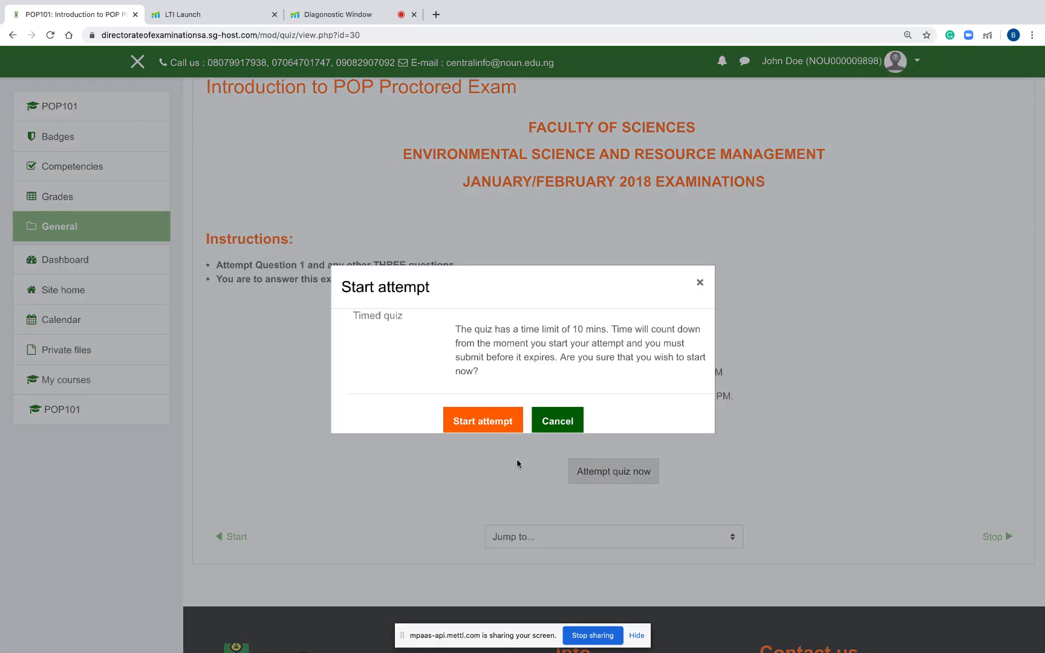
pyautogui.click(481, 420)
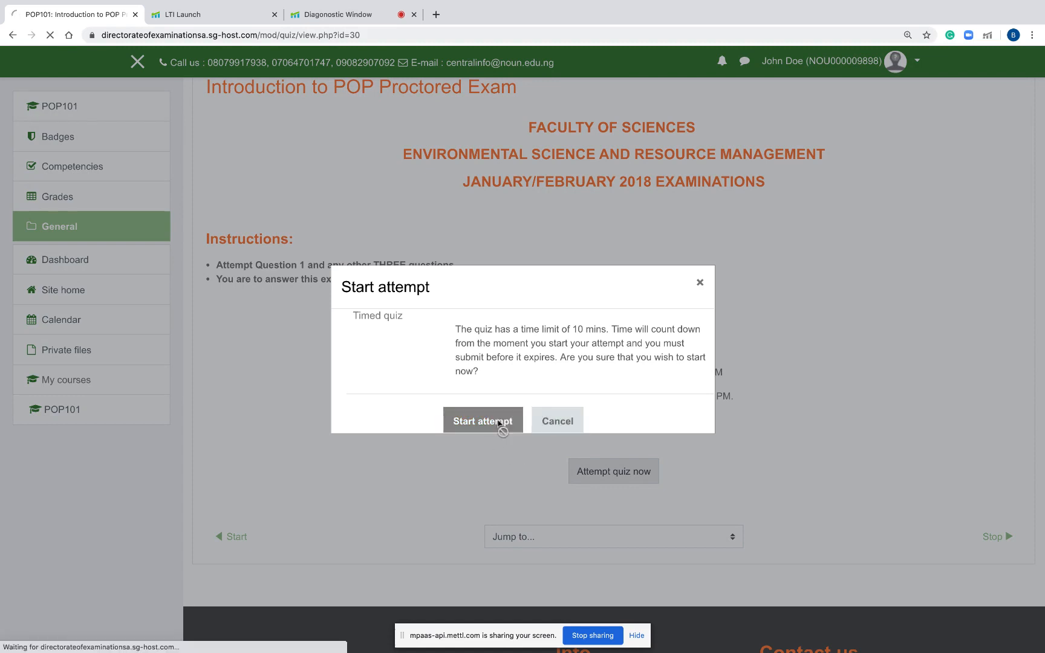
# Answer question 1 with 'njbdjb' and 'New examina' in its answer box.
pyautogui.click(481, 420)
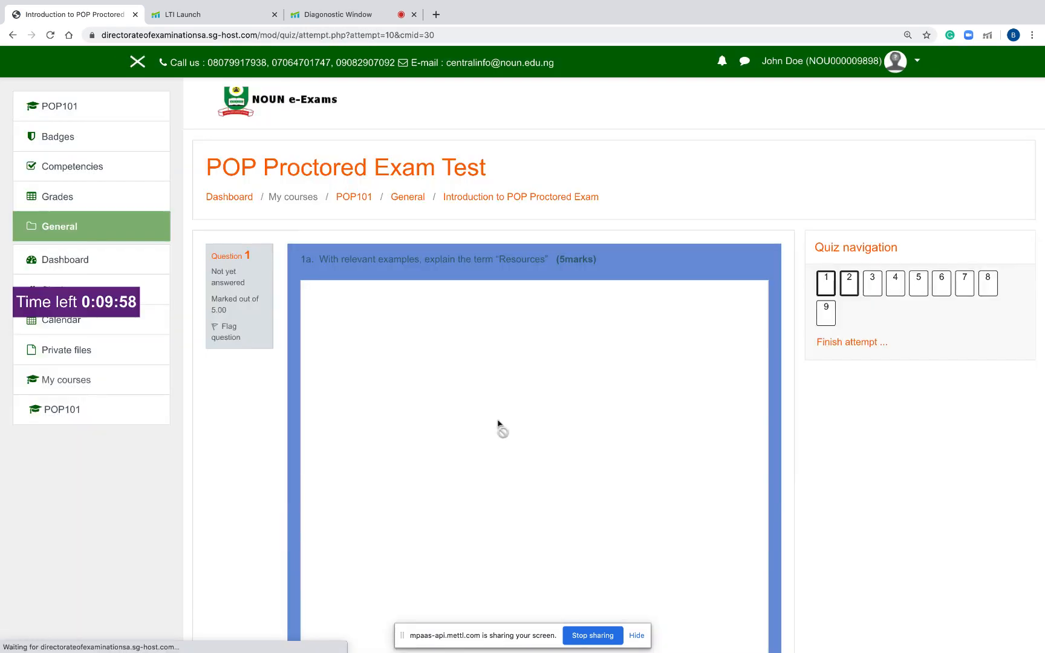
pyautogui.scroll(-3)
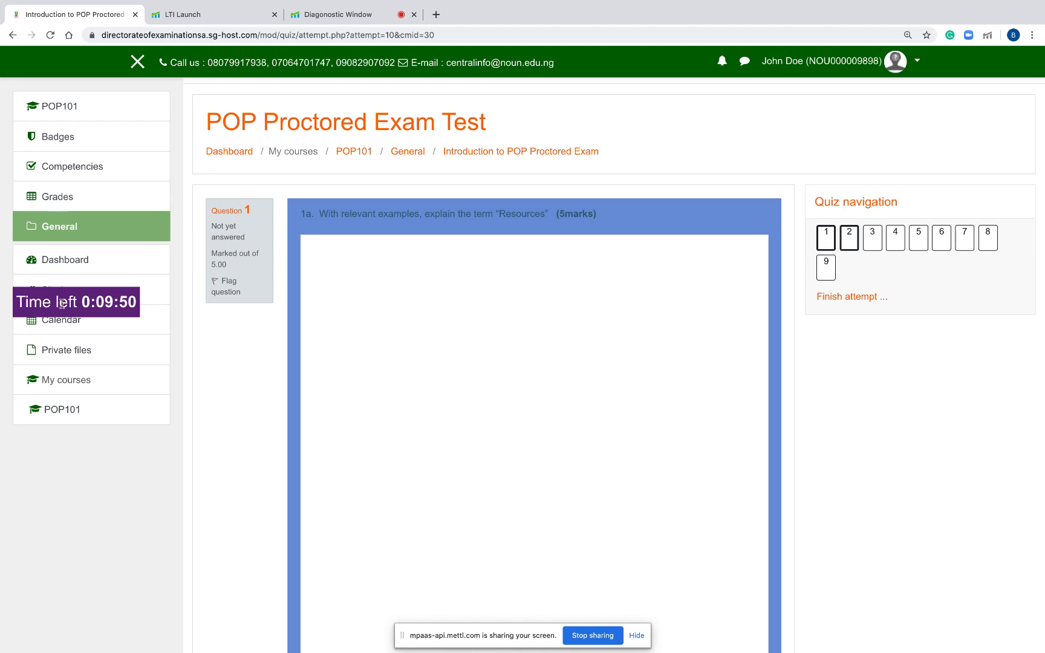
pyautogui.moveTo(139, 315)
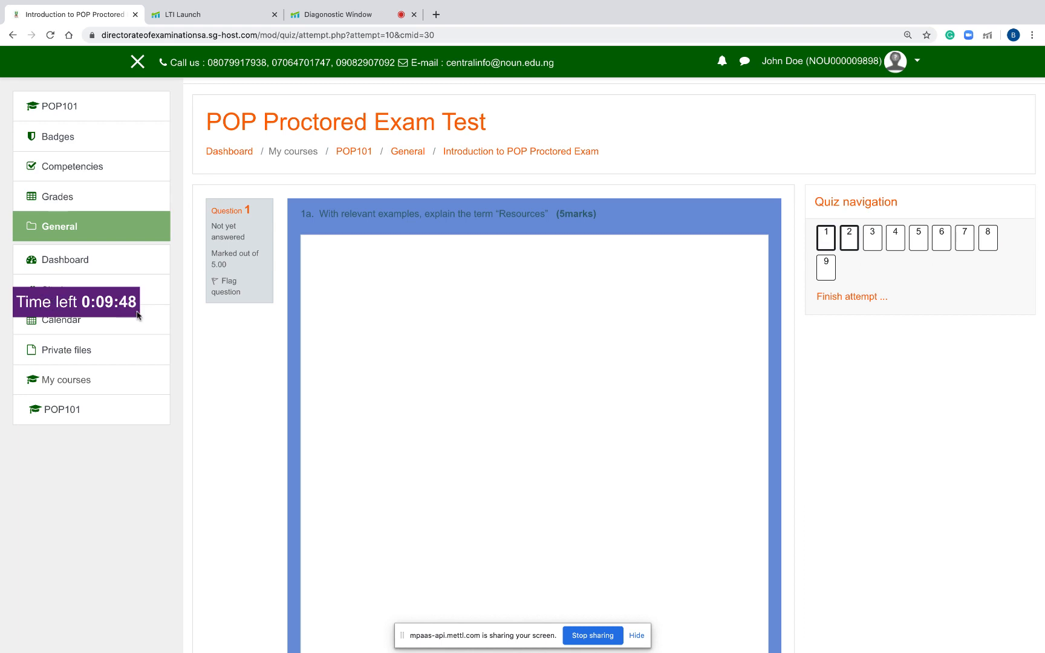
pyautogui.click(400, 296)
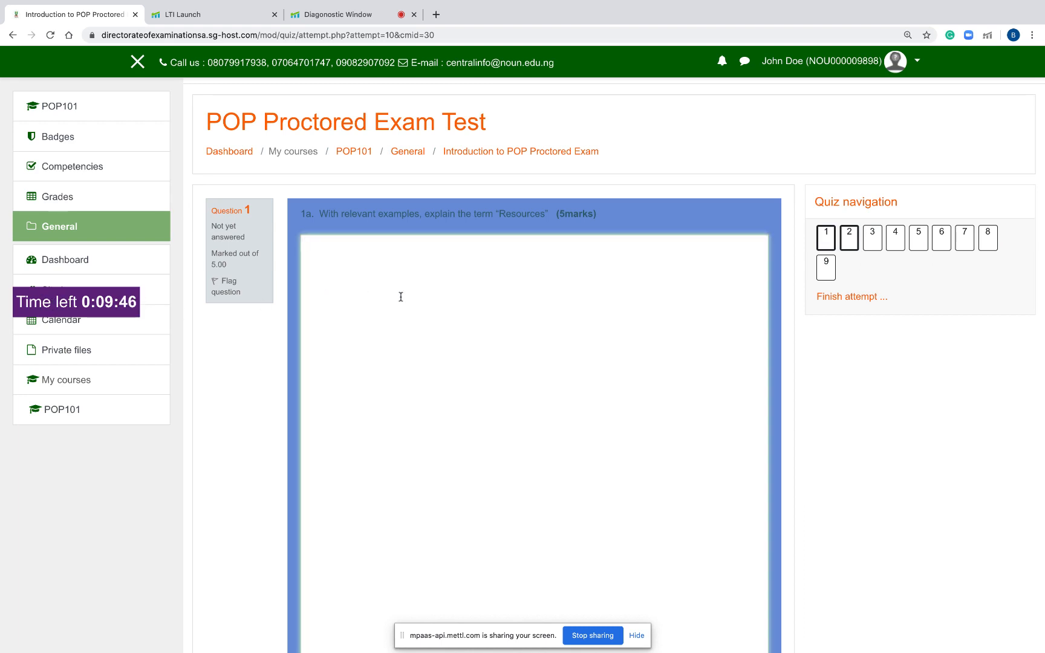
pyautogui.write('njbdjb')
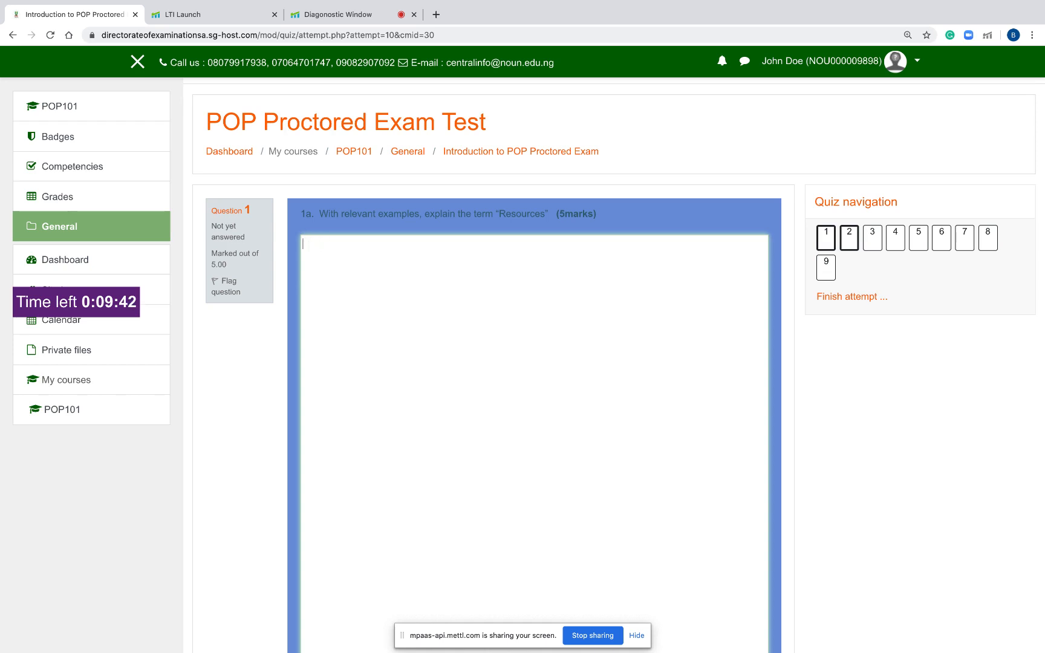
pyautogui.write('New examina')
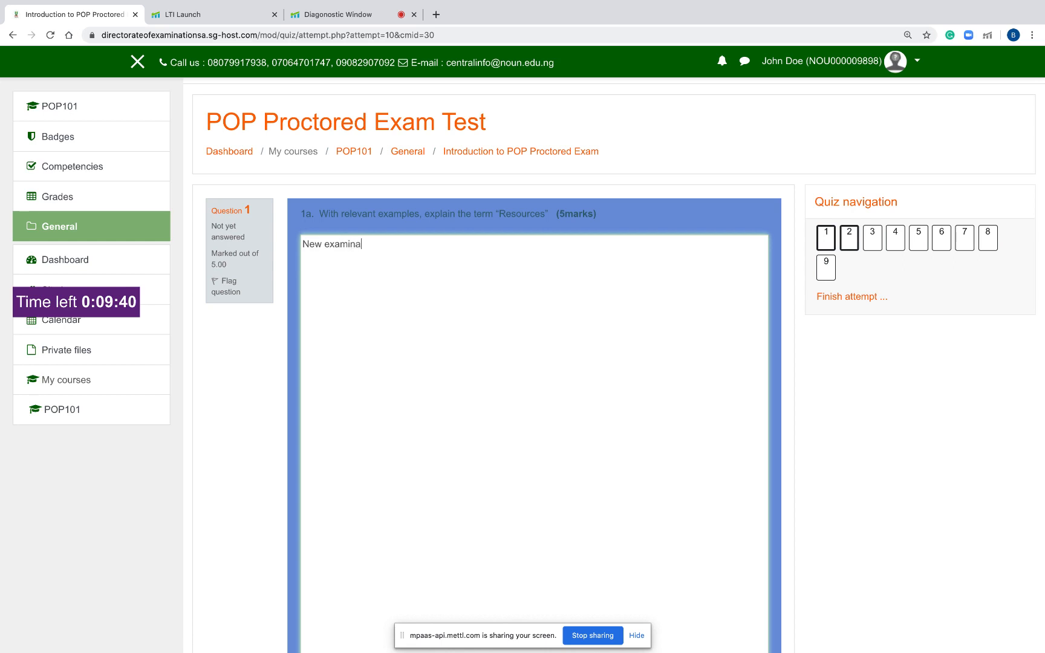
# Answer question 2 with 'Examination Biew' in its answer box.
pyautogui.scroll(-3)
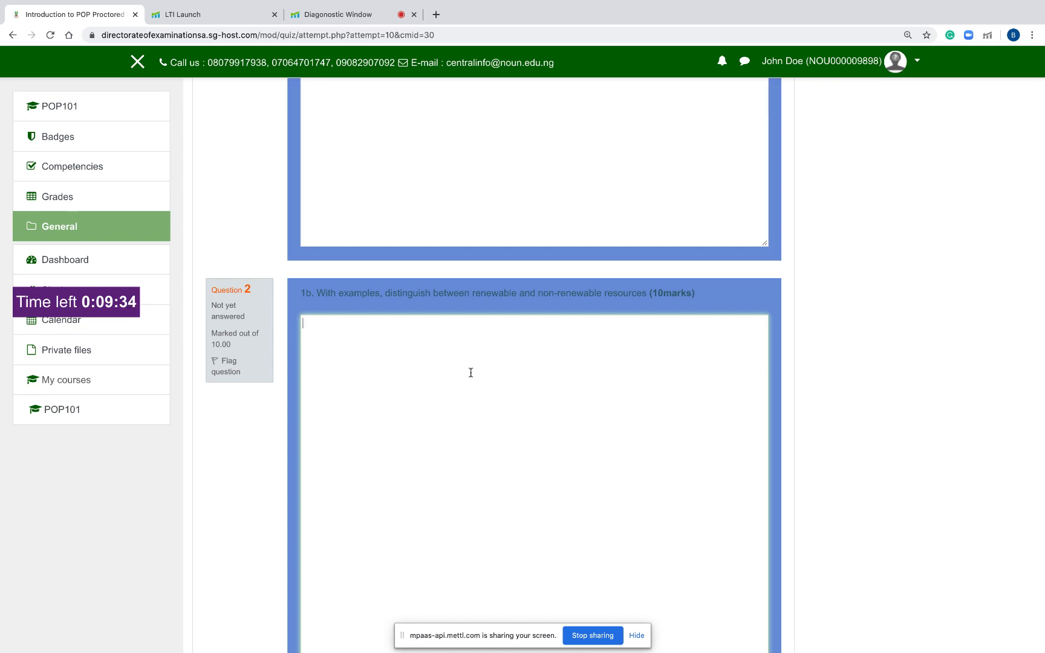
pyautogui.write('Examinati')
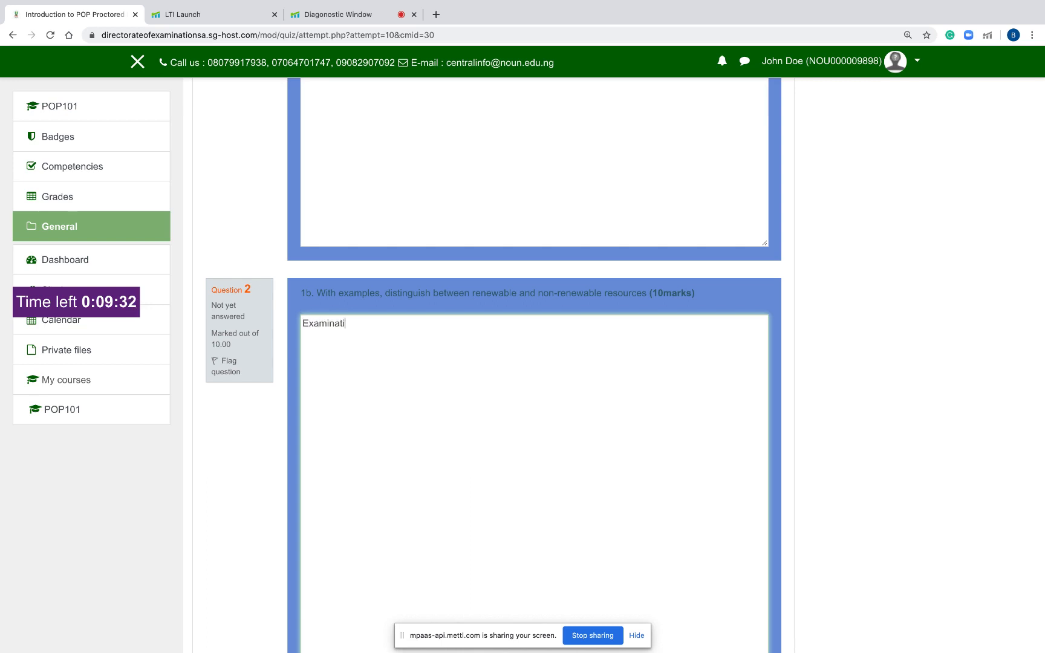
pyautogui.write('on Biew')
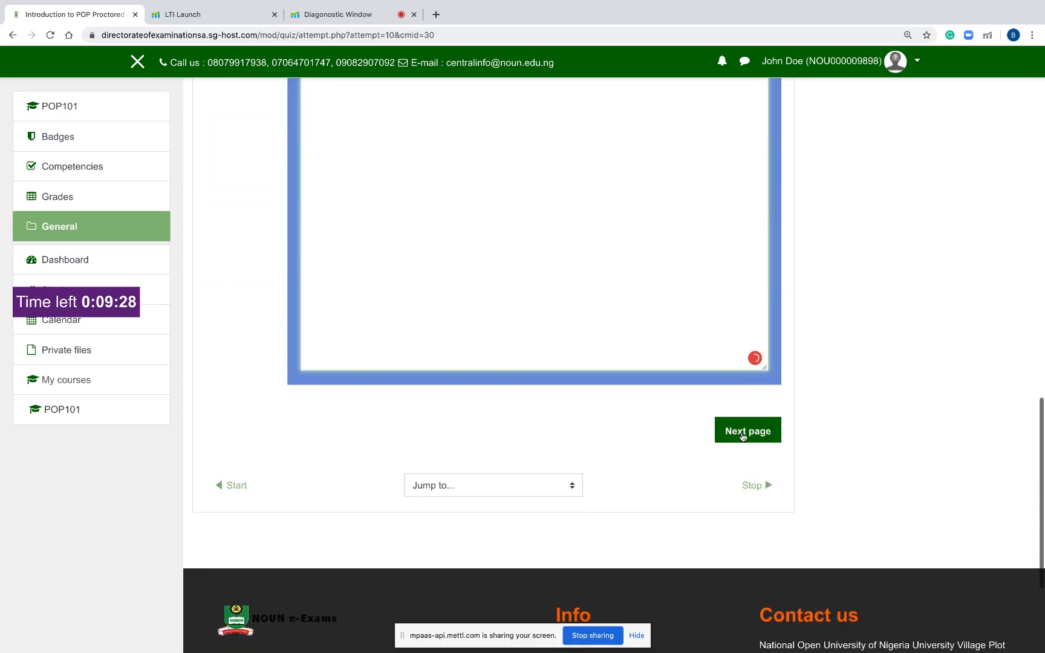
# Answer questions 3 and 4 on the next page with 'hgd' and 'hvjhvjdvfgh'.
pyautogui.click(748, 430)
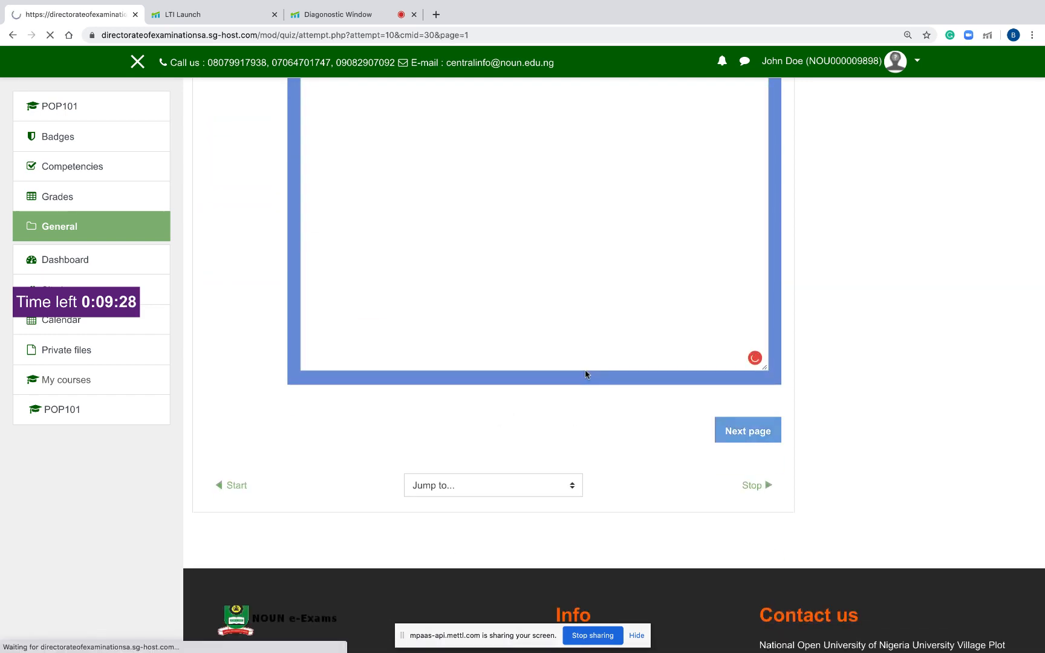
pyautogui.write('hgd')
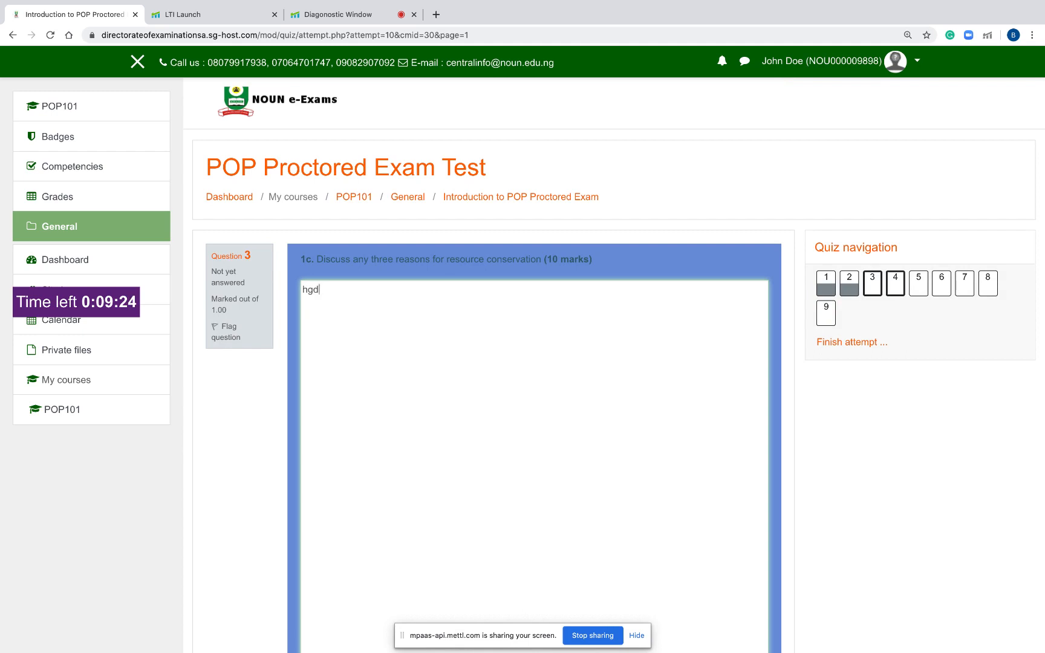
pyautogui.scroll(-3)
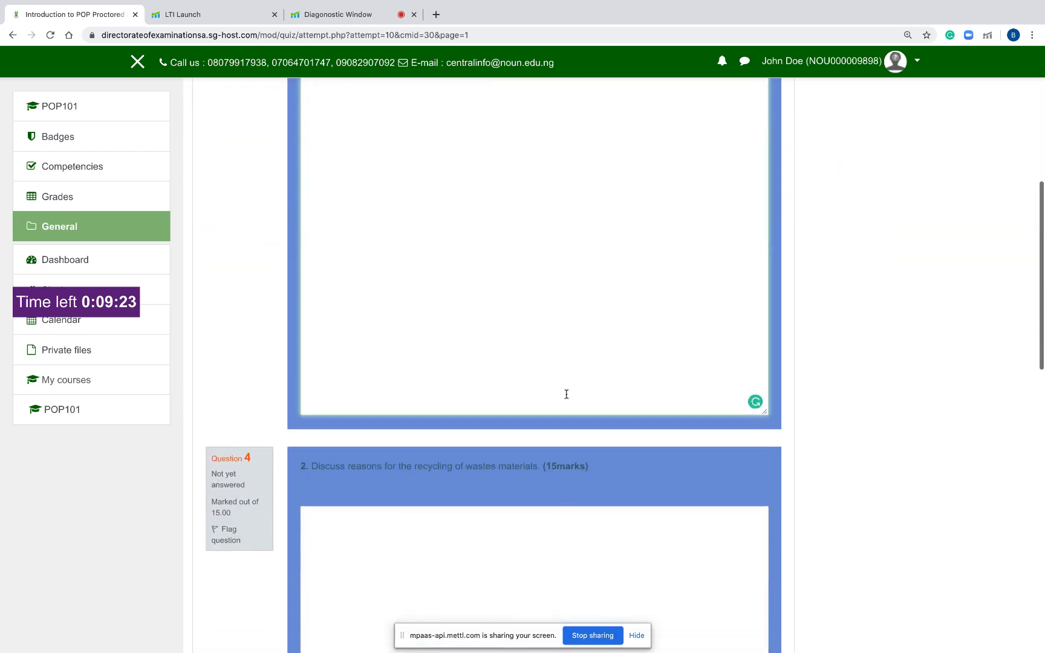
pyautogui.scroll(-3)
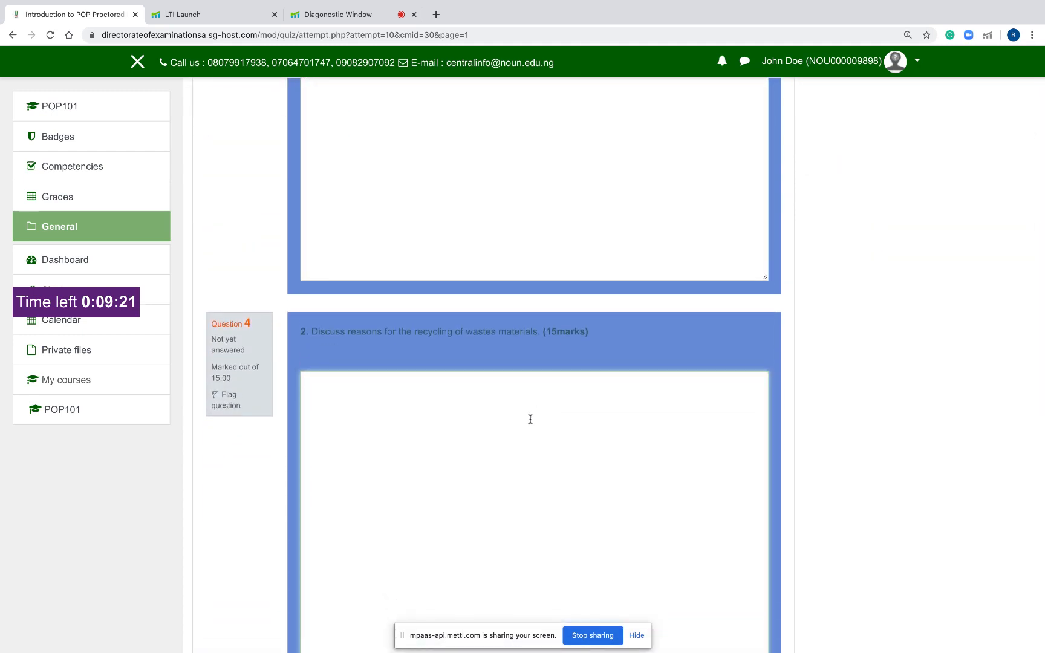
pyautogui.write('hvjhvjdvfgh')
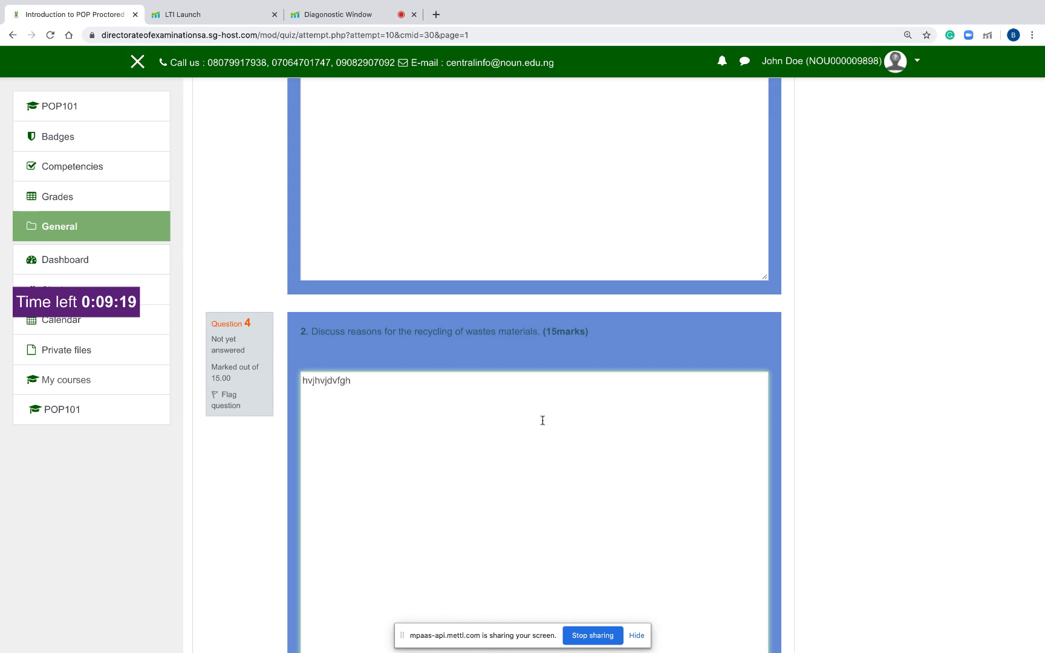
pyautogui.scroll(-3)
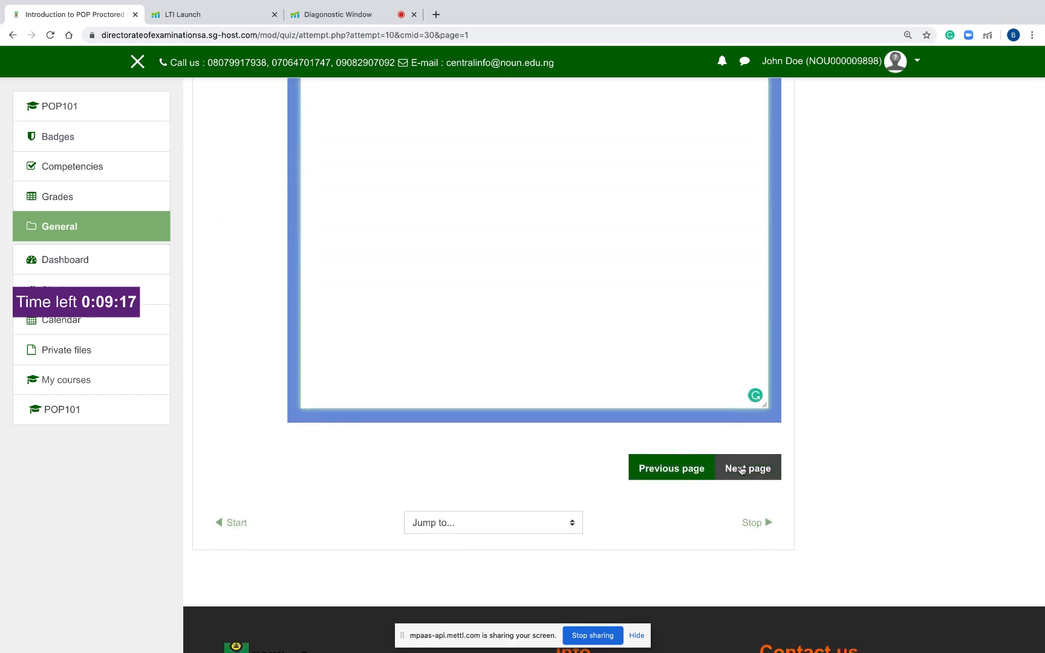
# Answer questions 5 and 6 with 'vhjudvfuhgfuvc' and 'hvkughdc'.
pyautogui.click(747, 468)
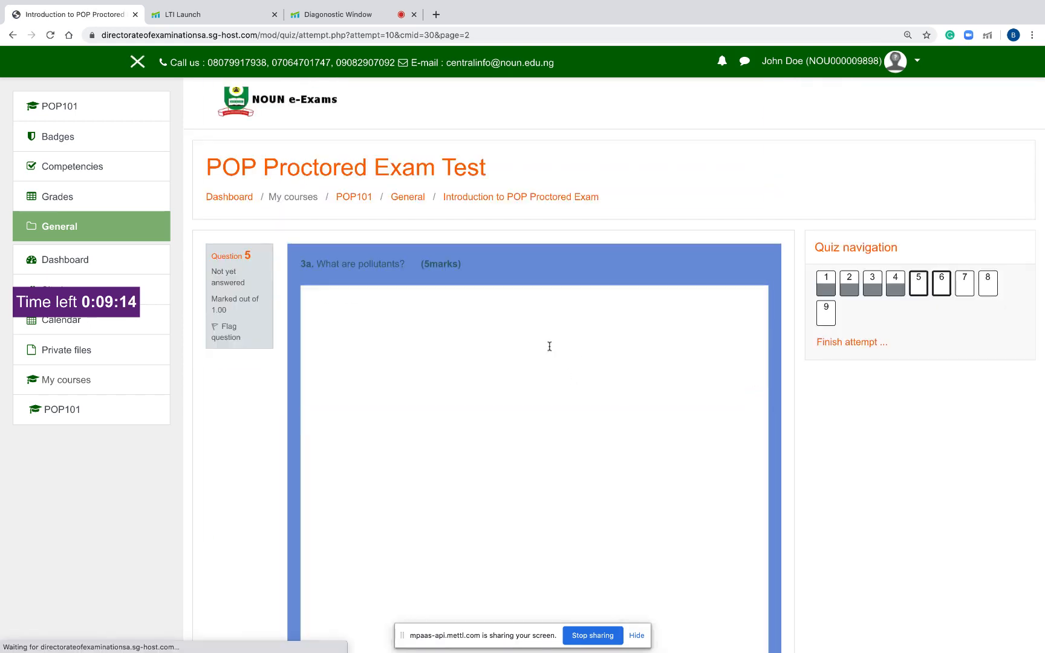
pyautogui.write('vhjudvfuhgfuvc')
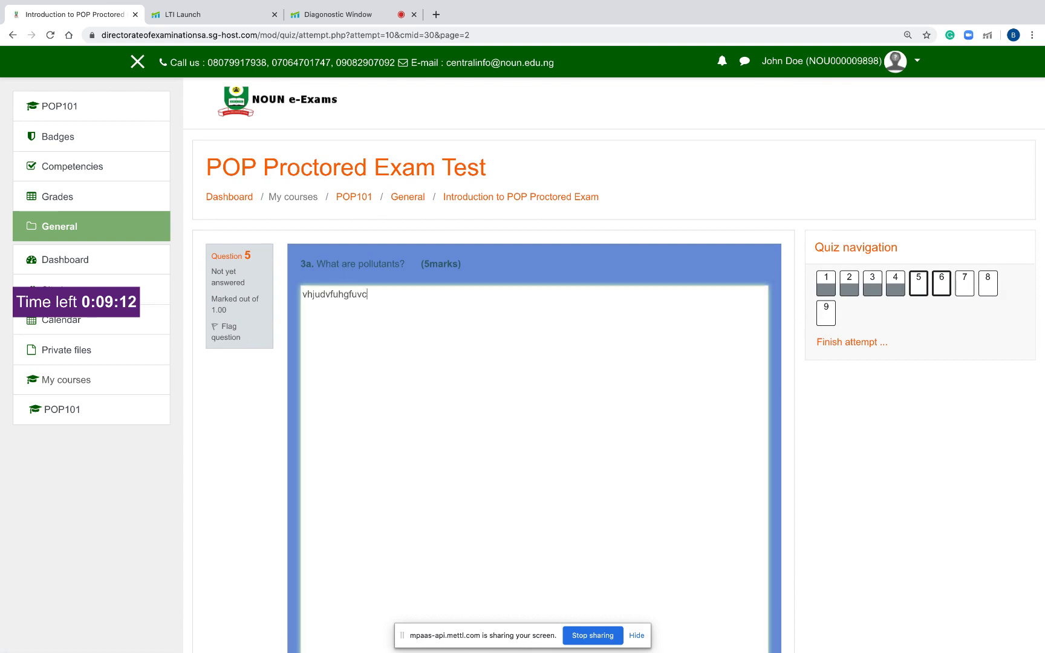
pyautogui.scroll(-3)
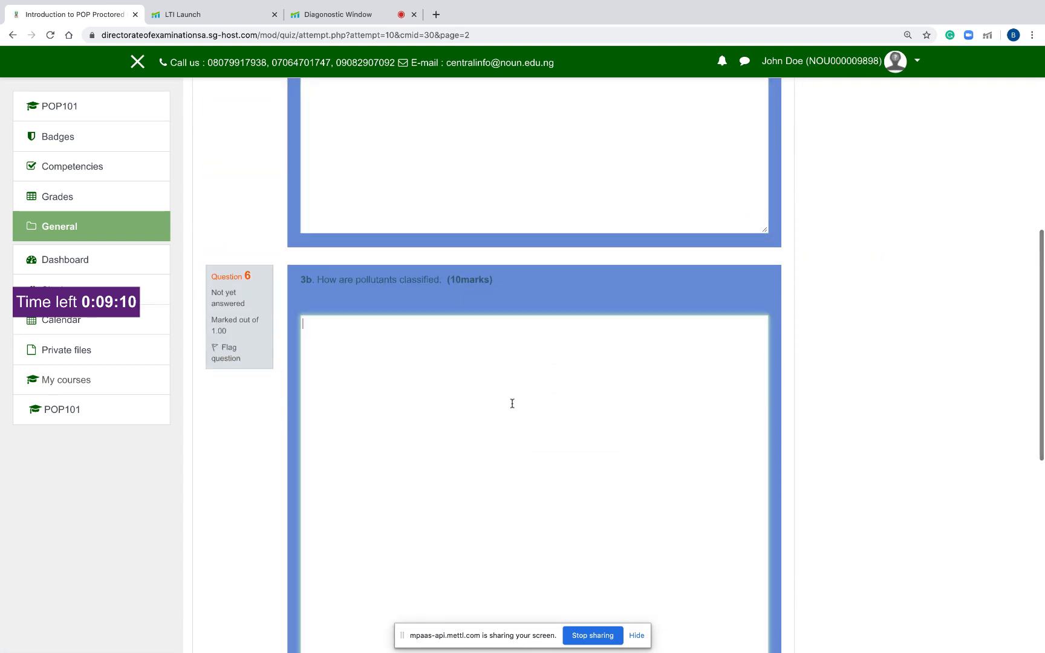
pyautogui.write('hvkughdc')
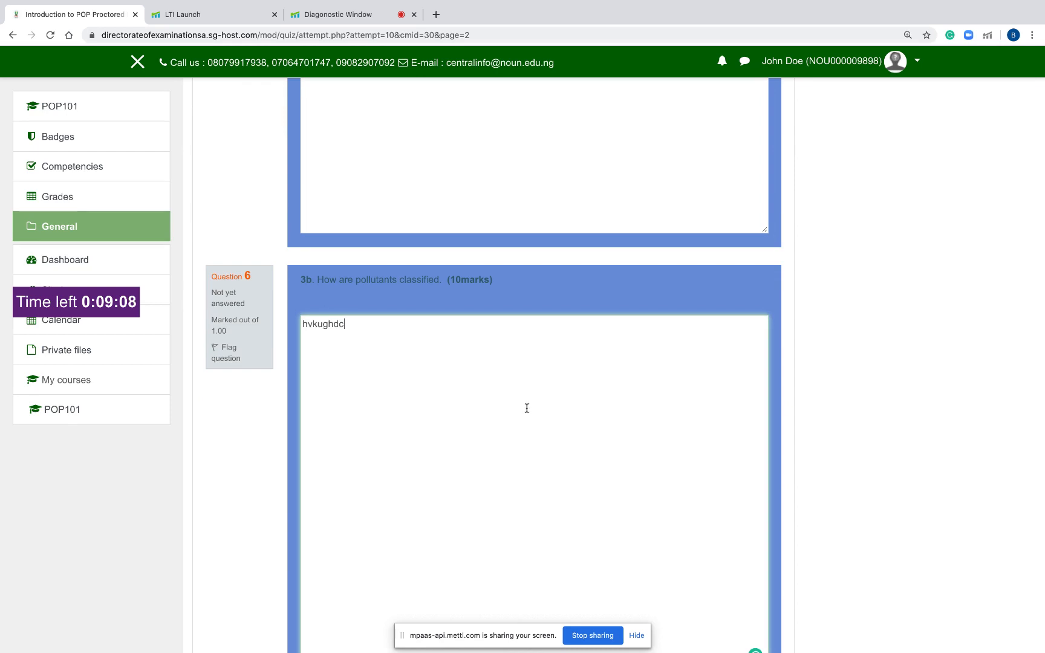
pyautogui.scroll(-3)
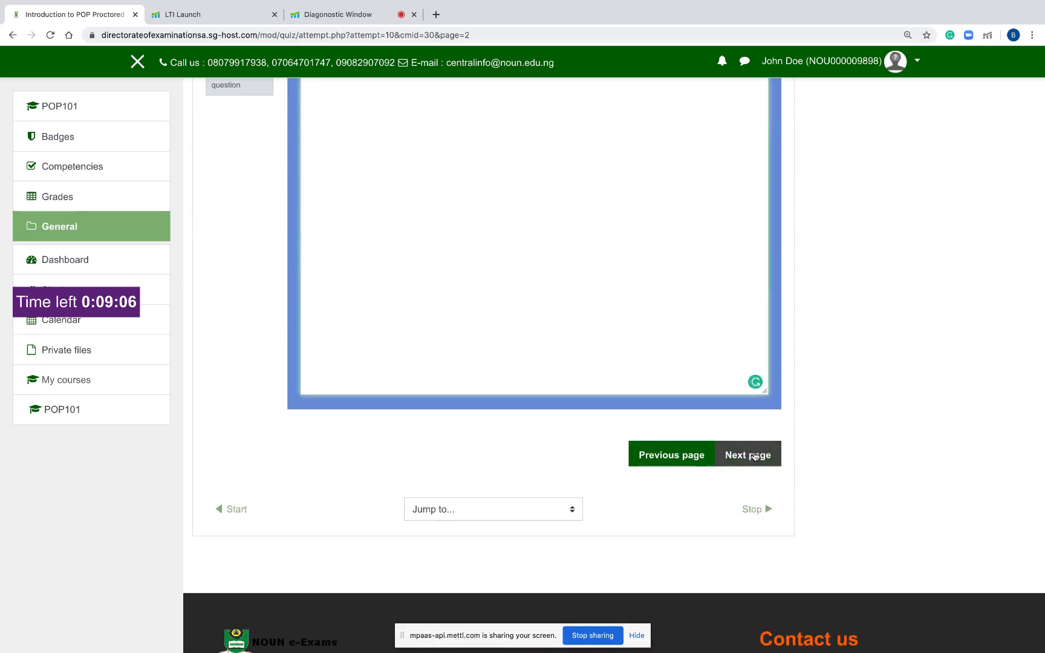
# Answer questions 7 and 8 with 'vjfdkuhv' and 'vhkuvufhd'.
pyautogui.click(747, 455)
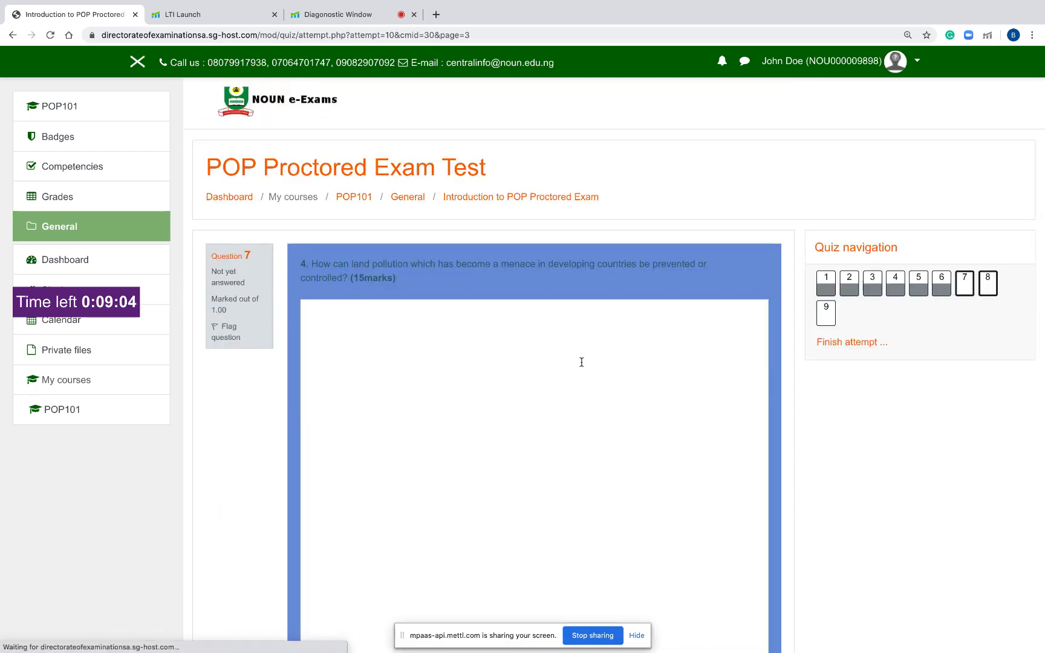
pyautogui.write('vjfdkuhv')
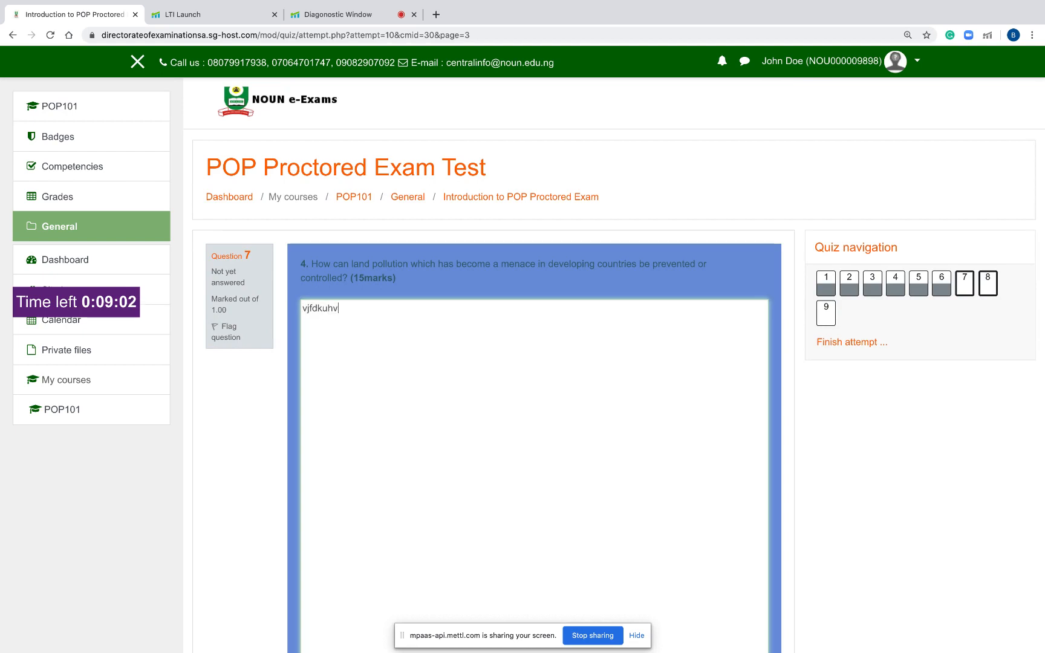
pyautogui.scroll(-3)
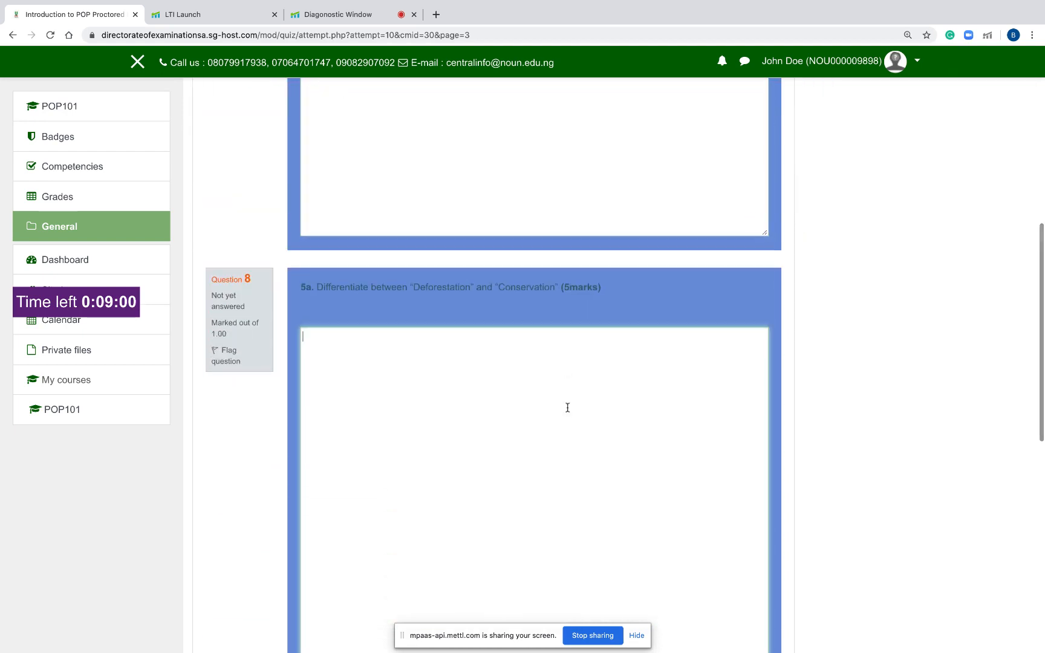
pyautogui.write('vhkuvufhd')
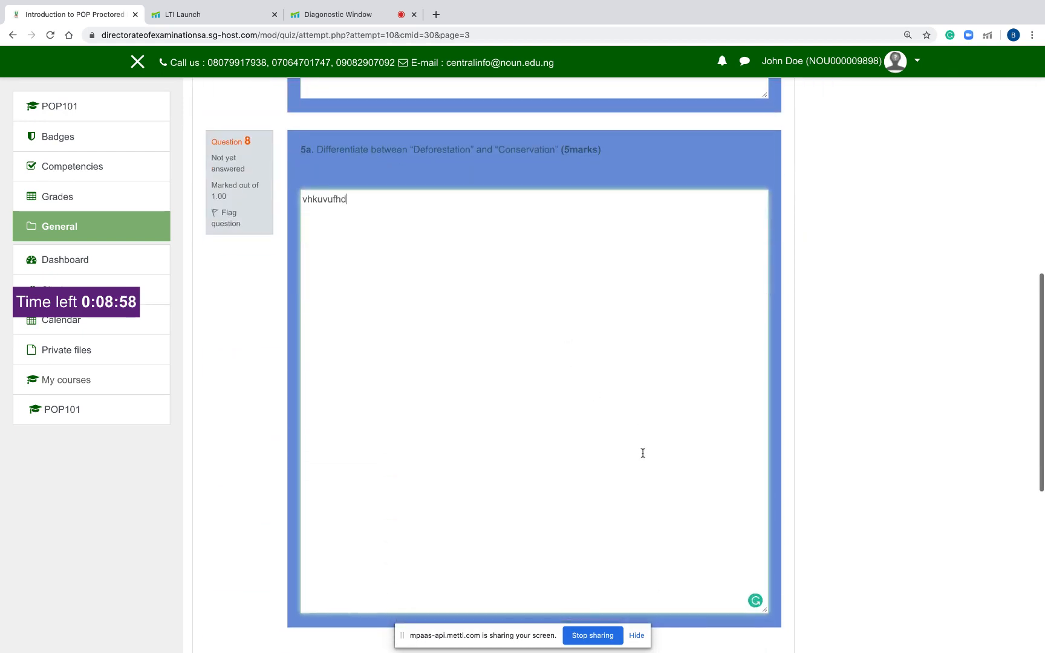
pyautogui.scroll(-3)
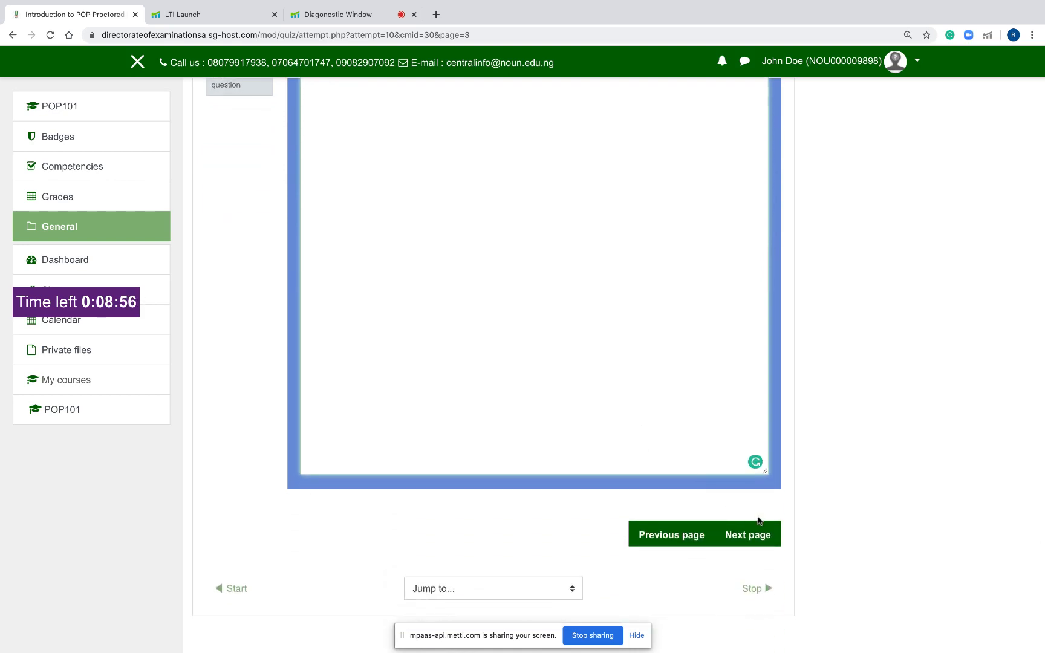
# Reach question 9 on the last page and move down to Finish attempt.
pyautogui.click(748, 533)
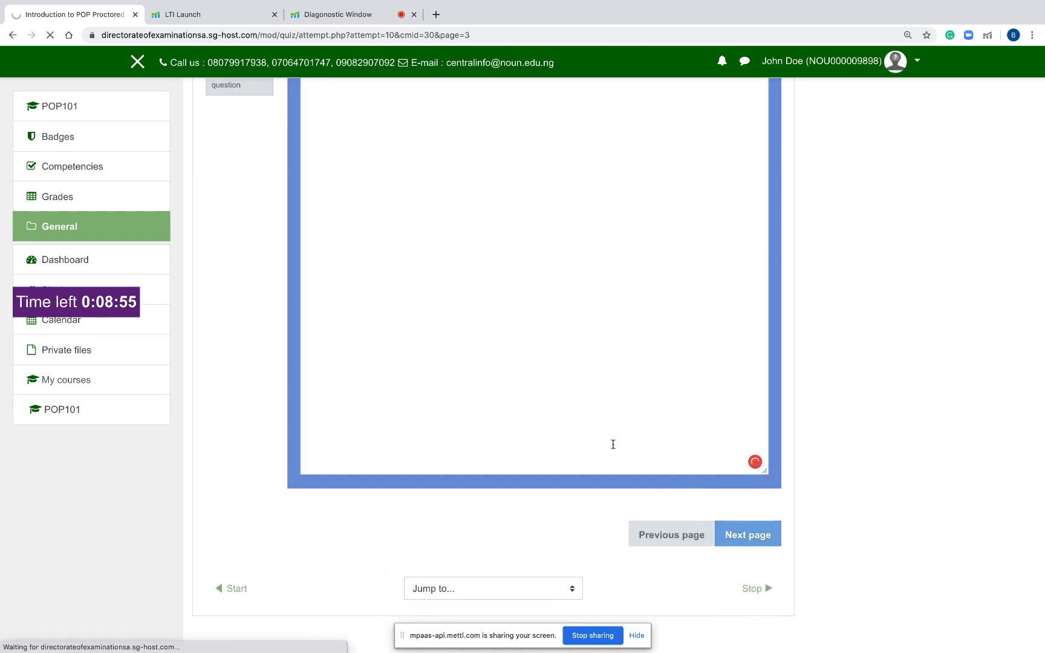
pyautogui.click(746, 533)
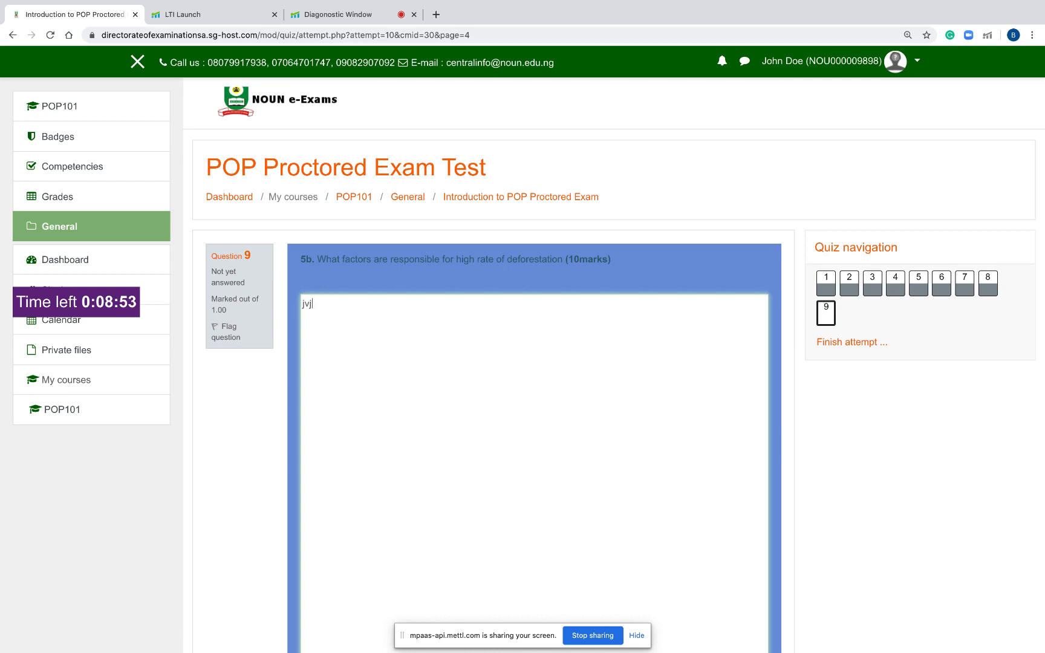
pyautogui.scroll(-3)
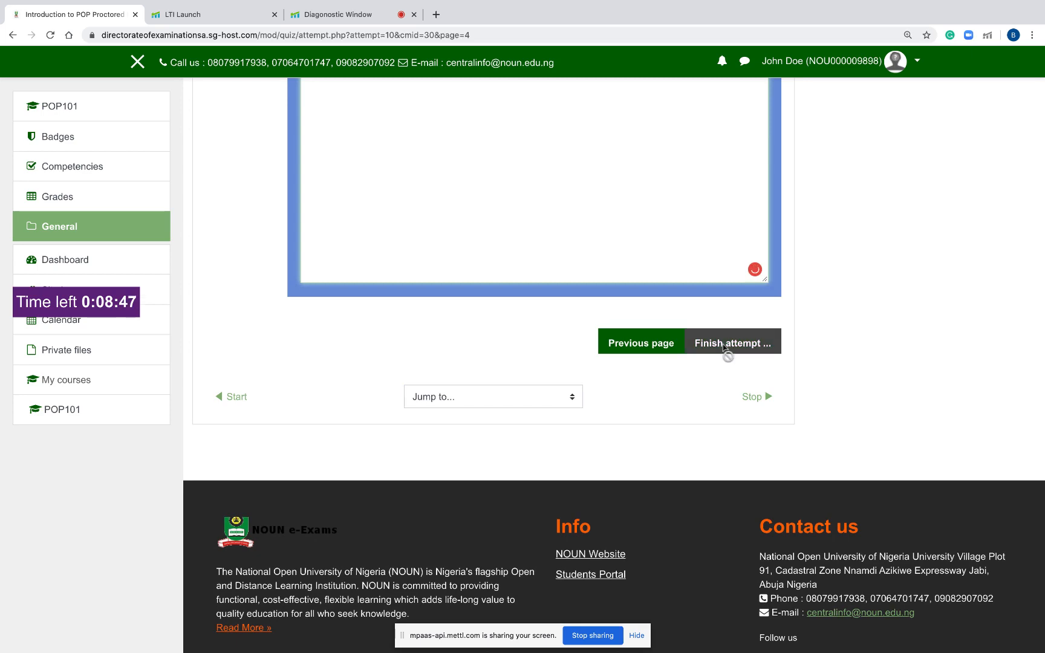
# Finish the attempt, then Submit all and finish and confirm the submission.
pyautogui.click(732, 343)
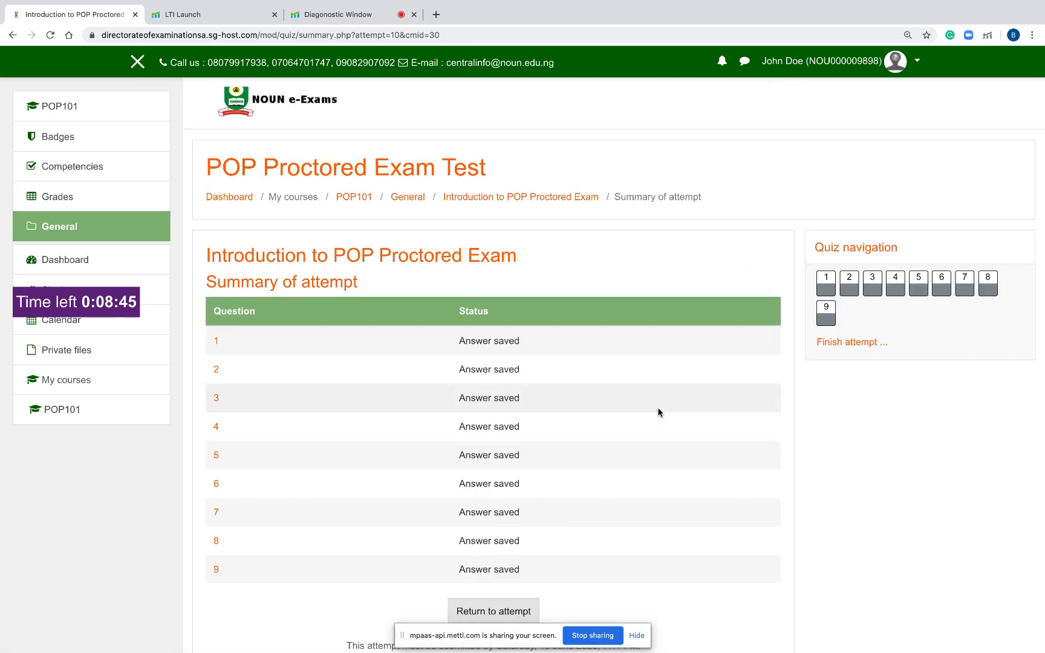
pyautogui.scroll(-3)
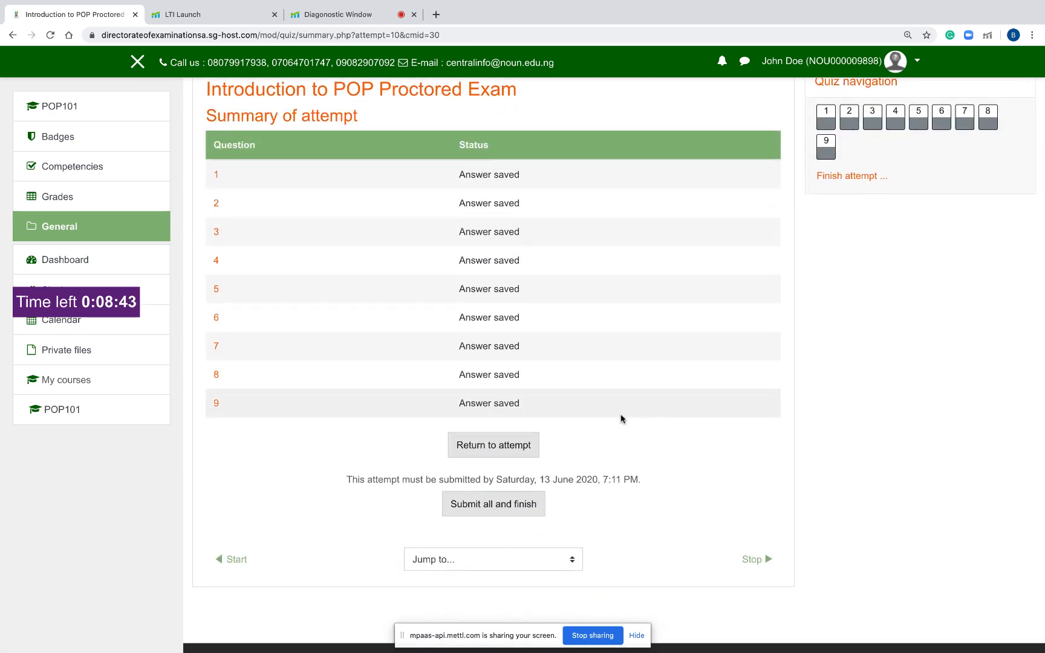
pyautogui.scroll(-3)
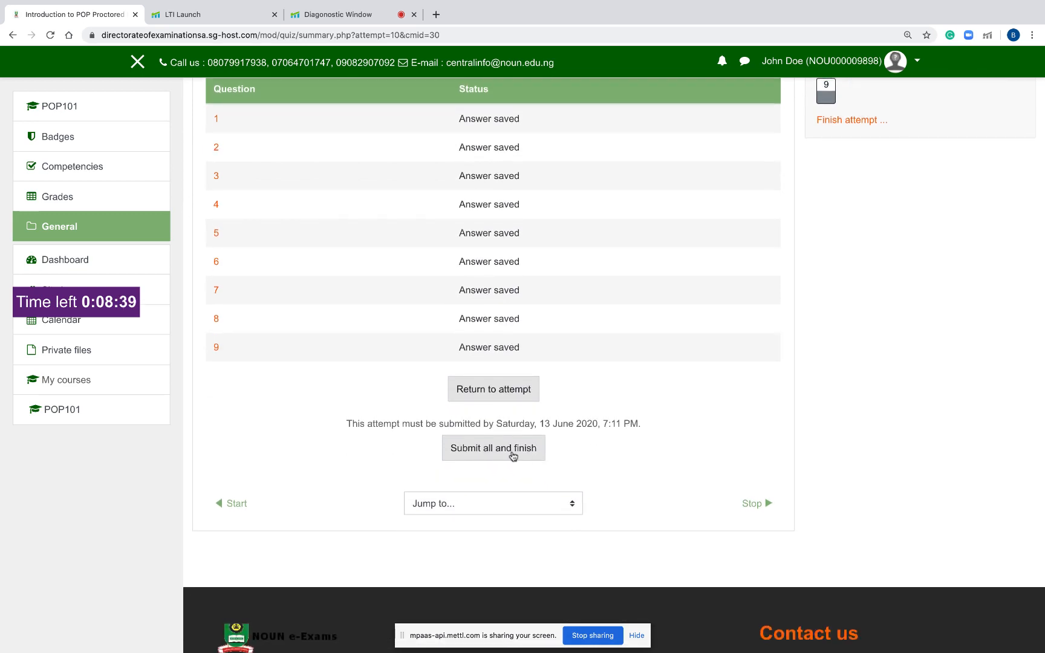
pyautogui.click(493, 447)
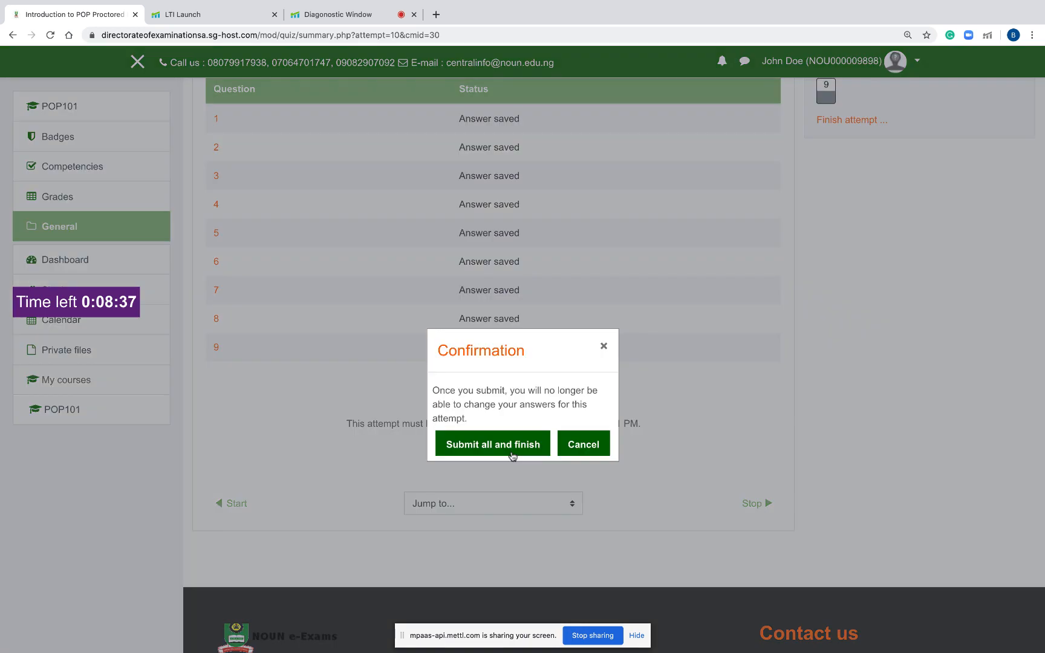
pyautogui.moveTo(514, 400)
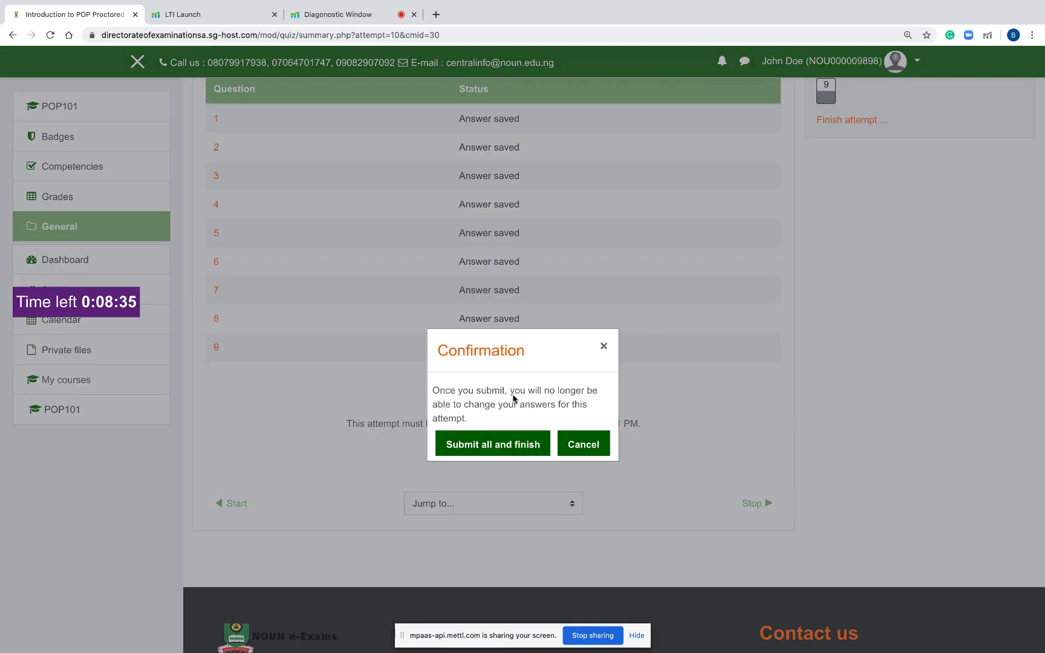
pyautogui.moveTo(502, 401)
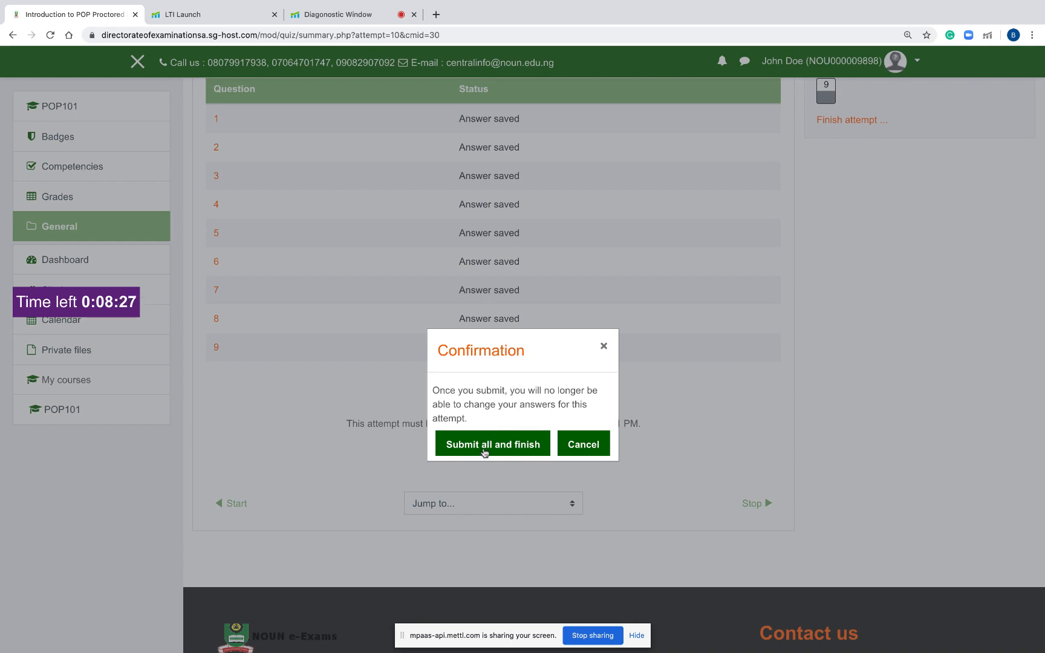
pyautogui.click(492, 444)
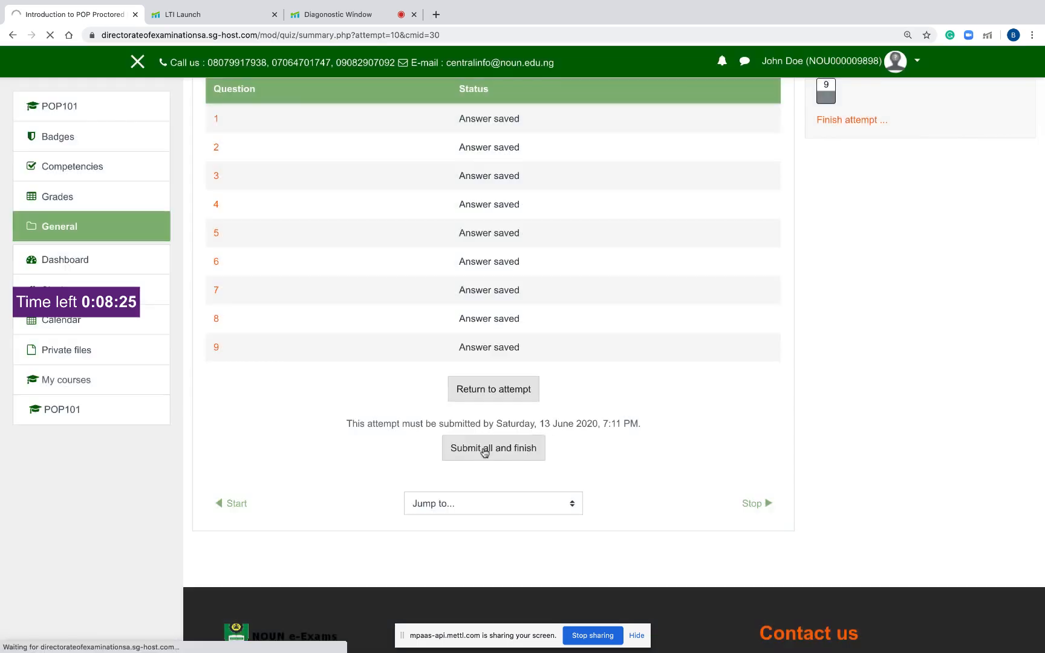
# Review the Summary of your previous attempts table showing the attempt Finished, not yet graded.
pyautogui.click(494, 447)
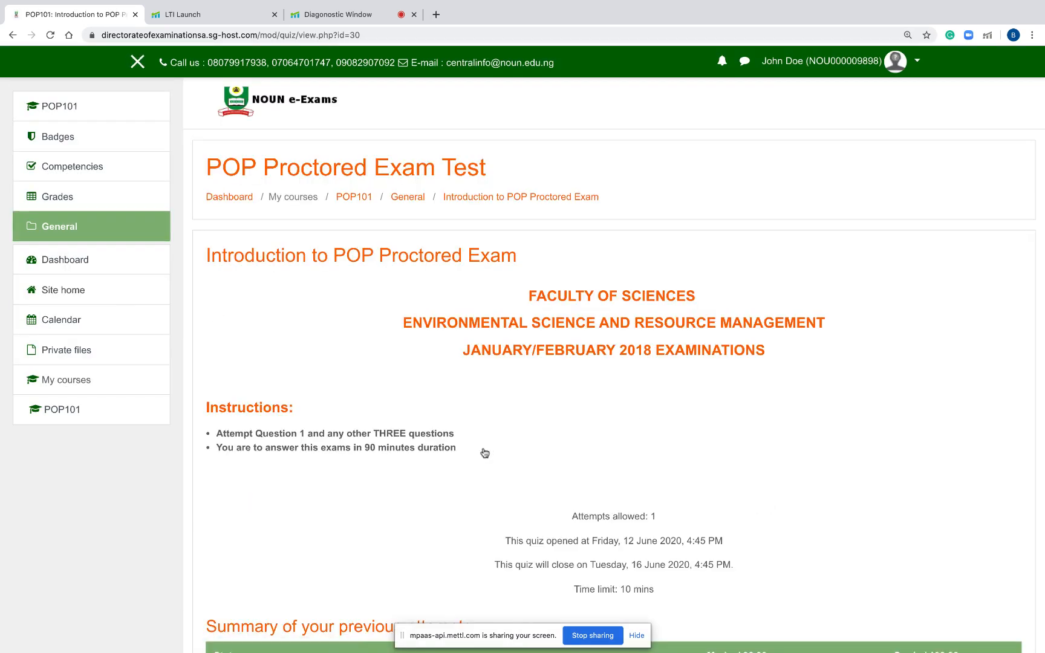
pyautogui.scroll(-3)
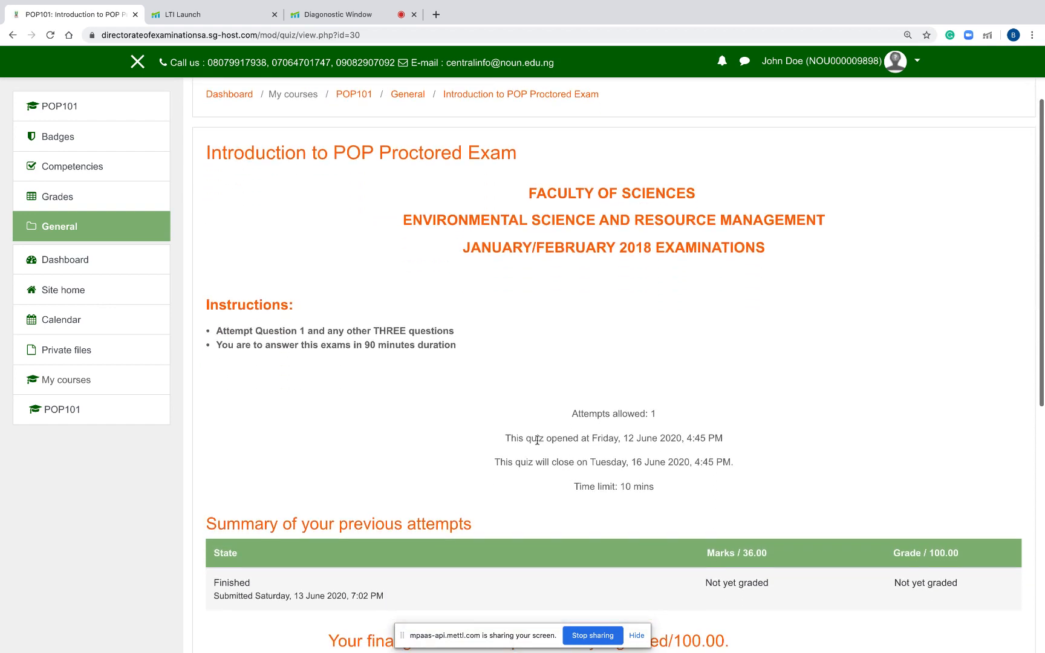
pyautogui.scroll(-3)
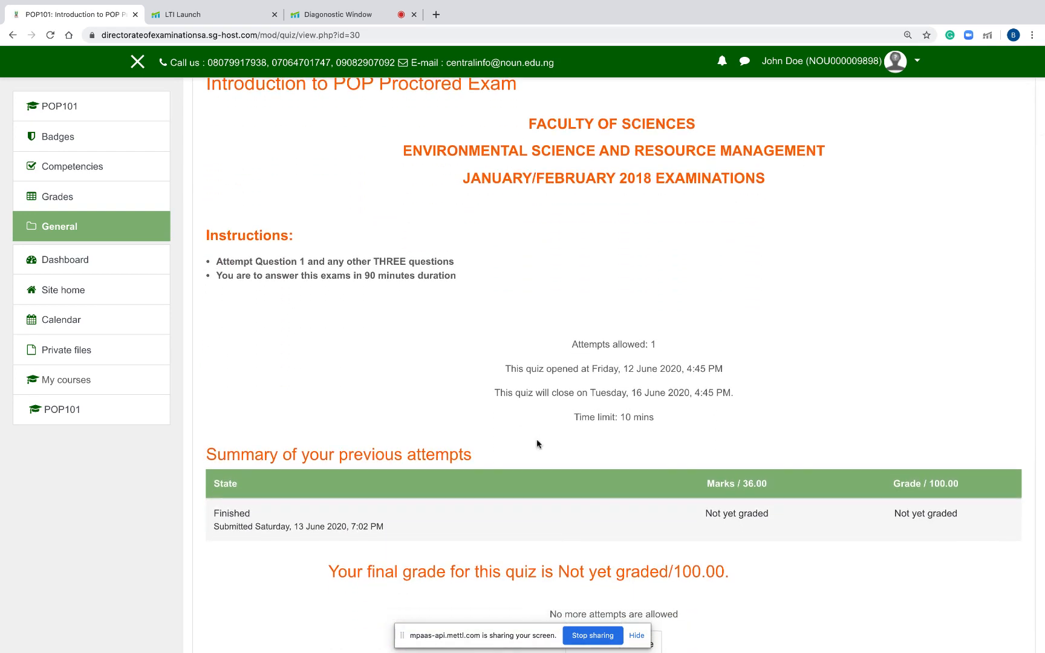
pyautogui.scroll(-3)
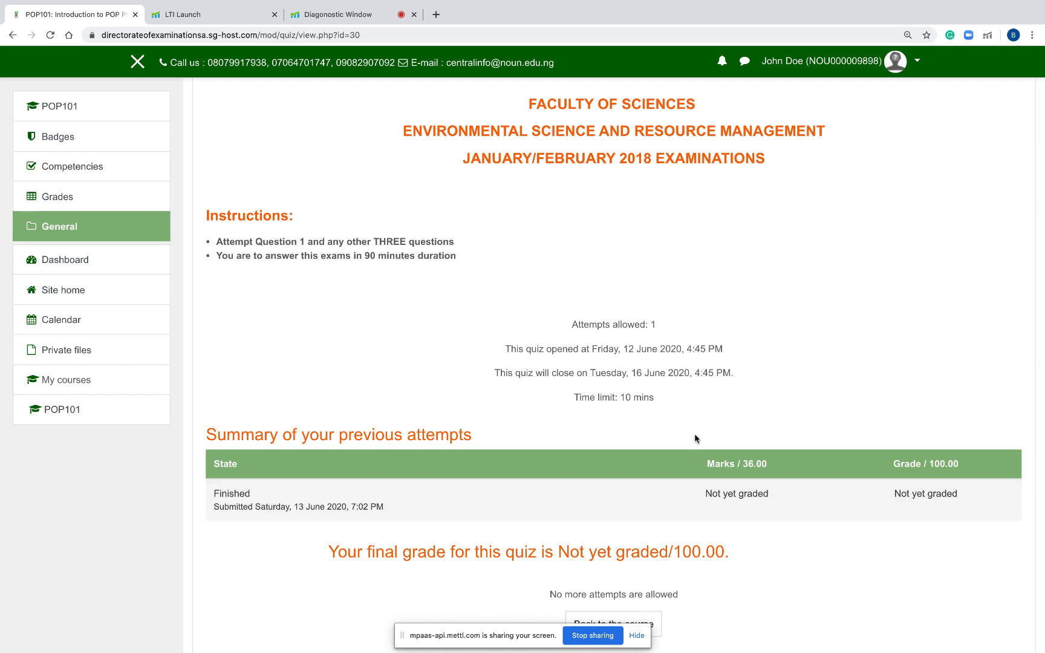
pyautogui.moveTo(654, 406)
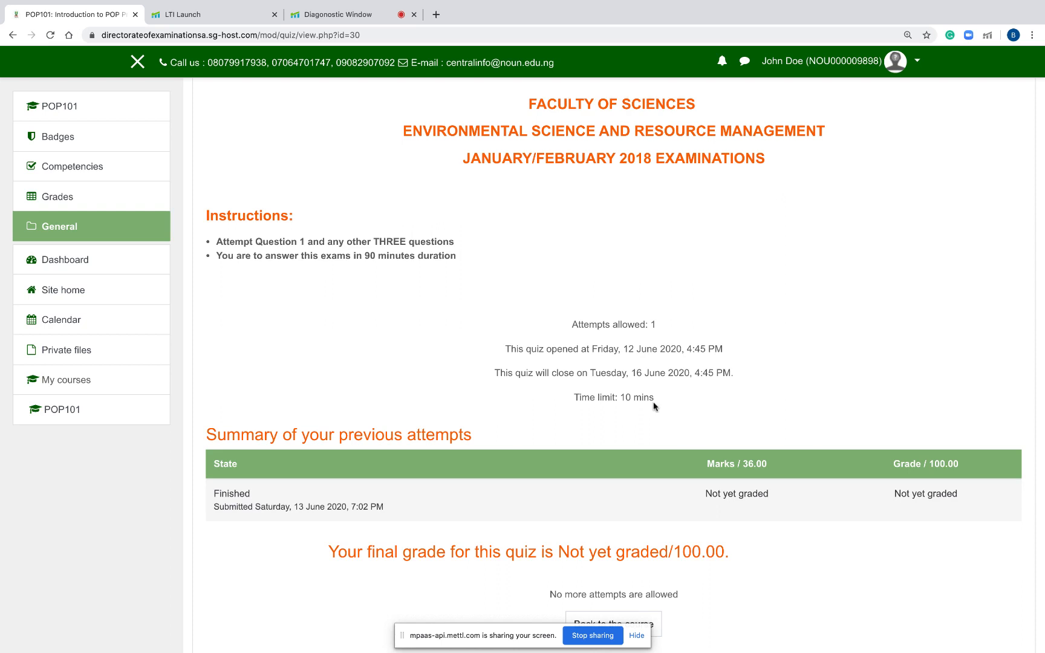
pyautogui.scroll(-3)
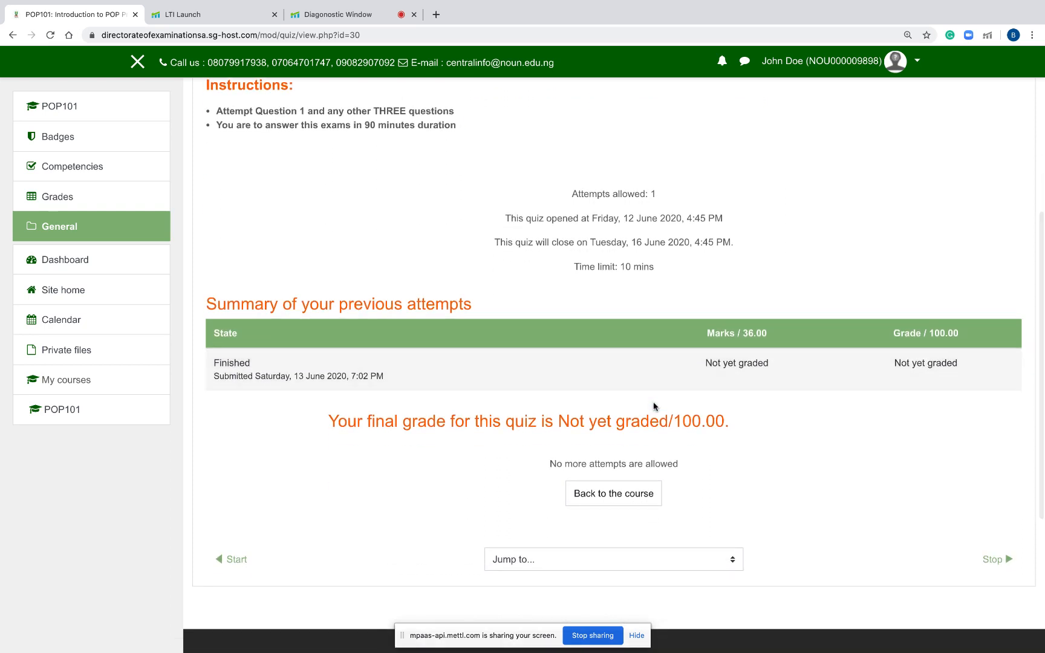
pyautogui.moveTo(858, 527)
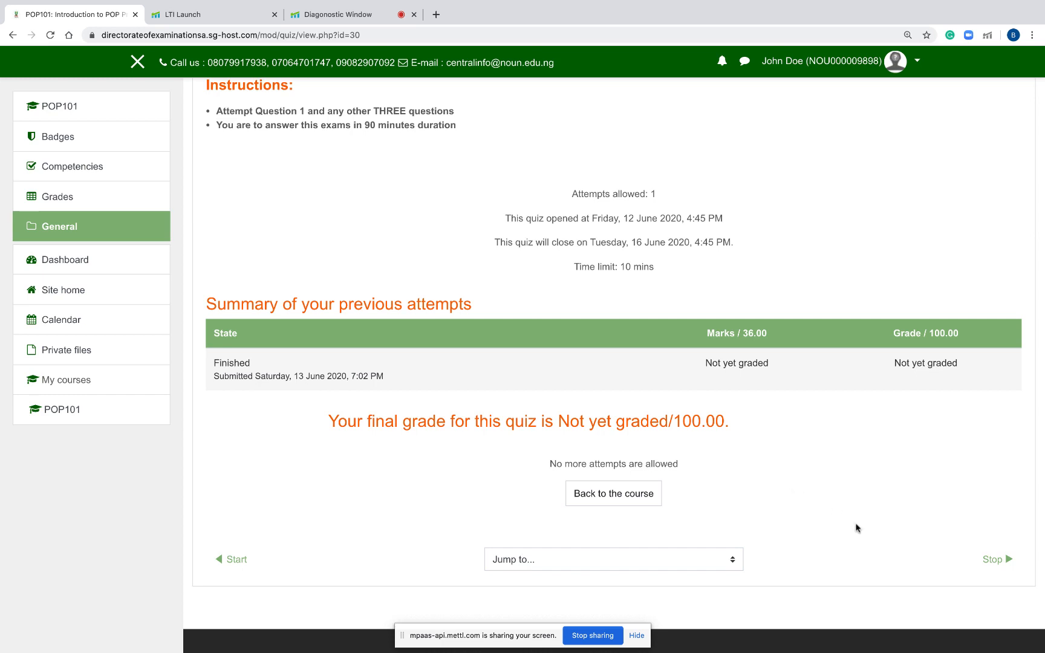
pyautogui.moveTo(948, 525)
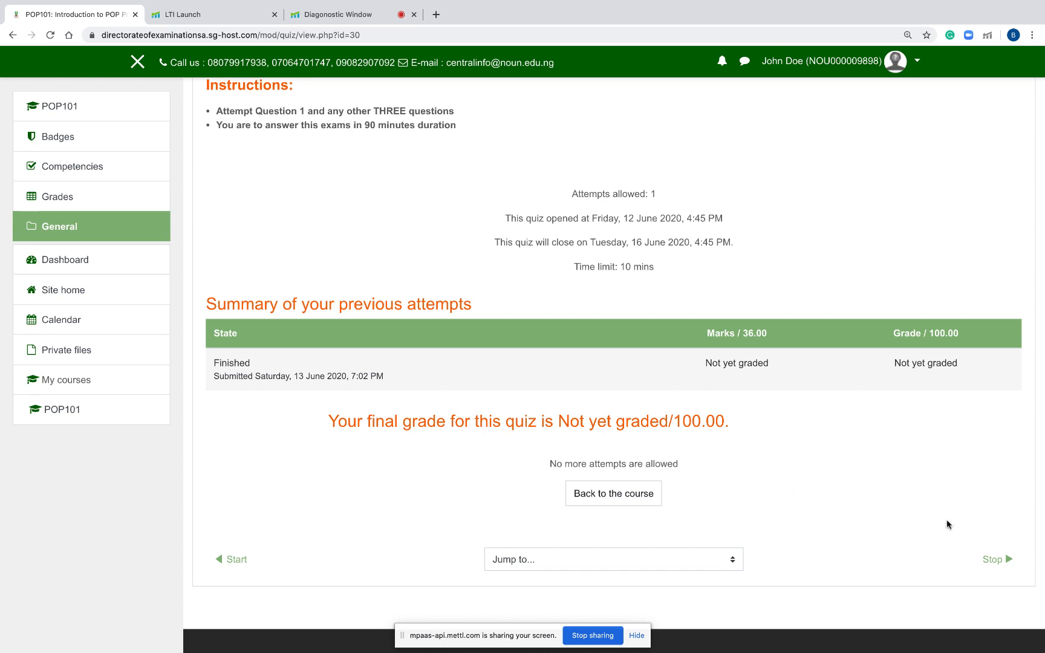
pyautogui.moveTo(964, 560)
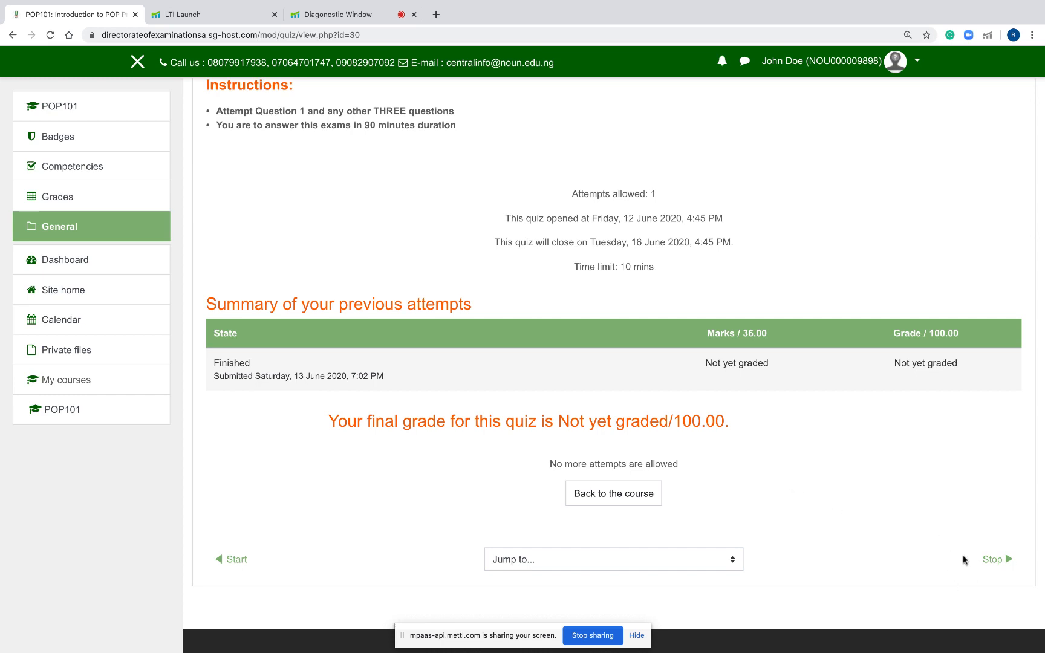
pyautogui.moveTo(994, 559)
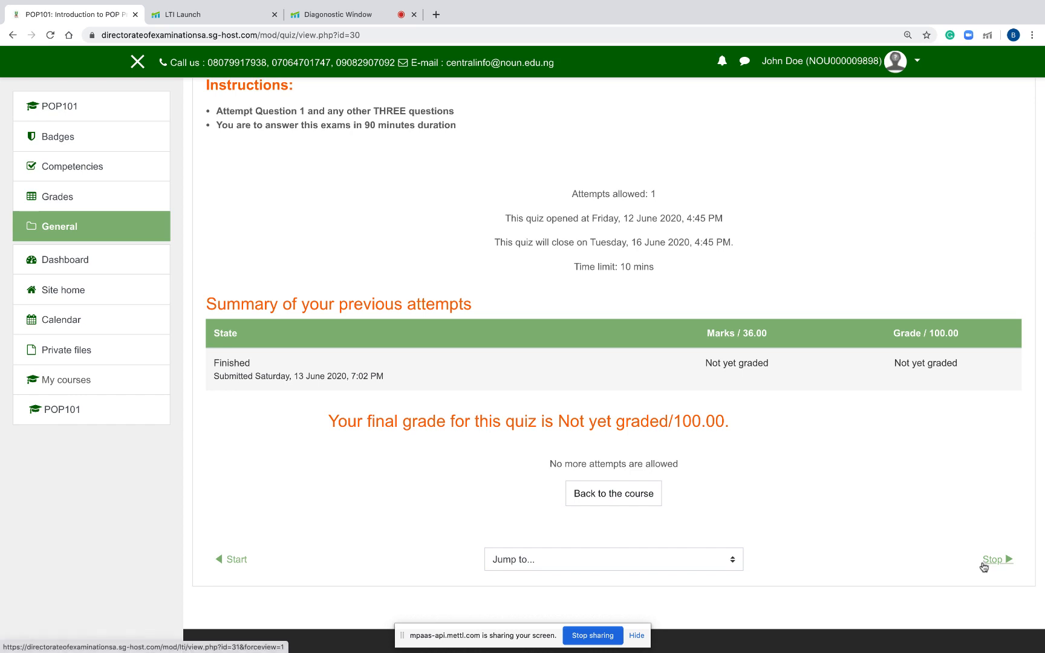
# Go to the Stop page and leave the Mettl Diagnostic Window proctoring tab.
pyautogui.click(994, 559)
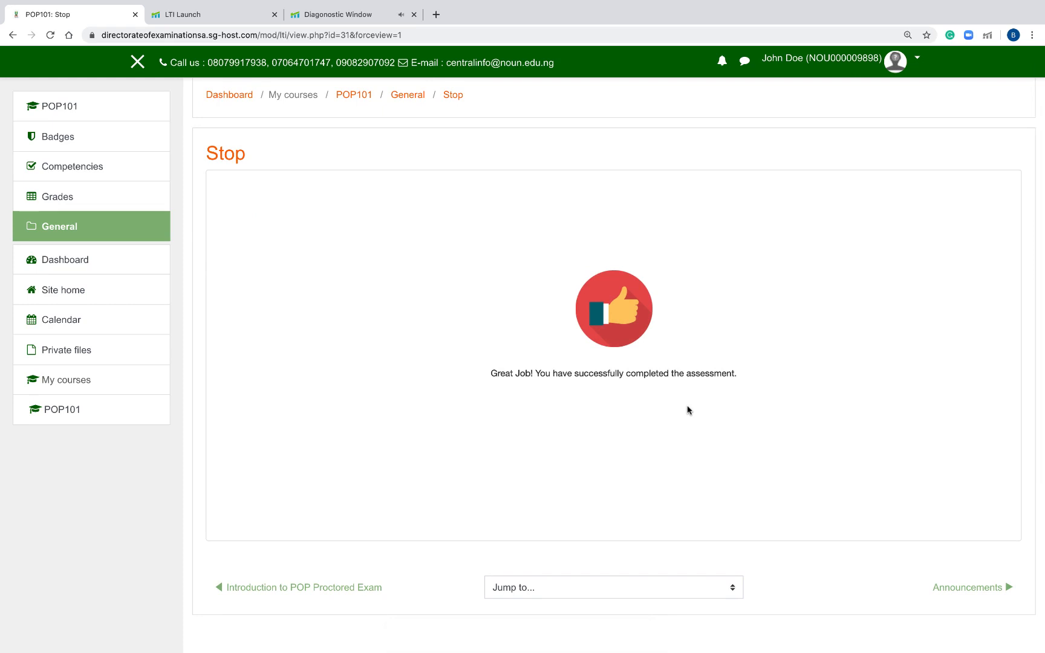
pyautogui.click(353, 14)
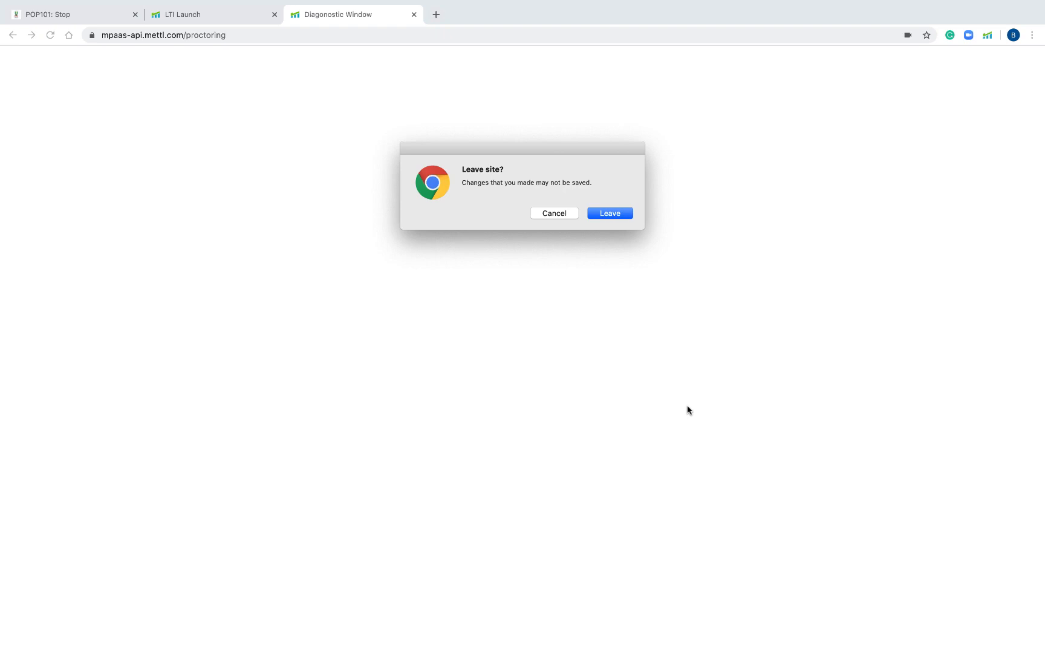
pyautogui.moveTo(633, 350)
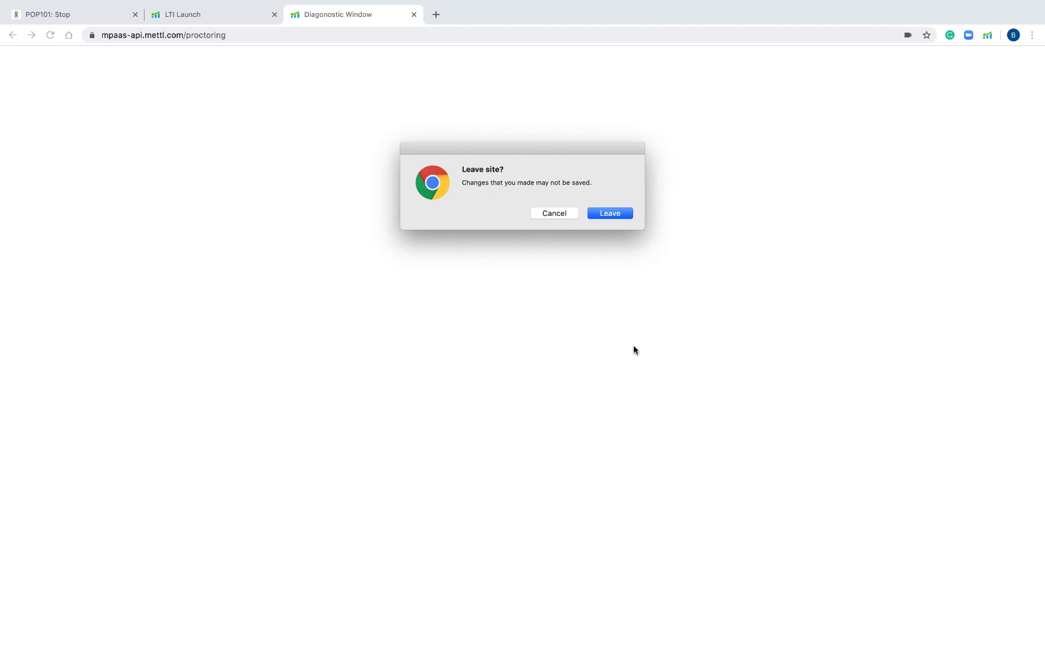
pyautogui.moveTo(638, 289)
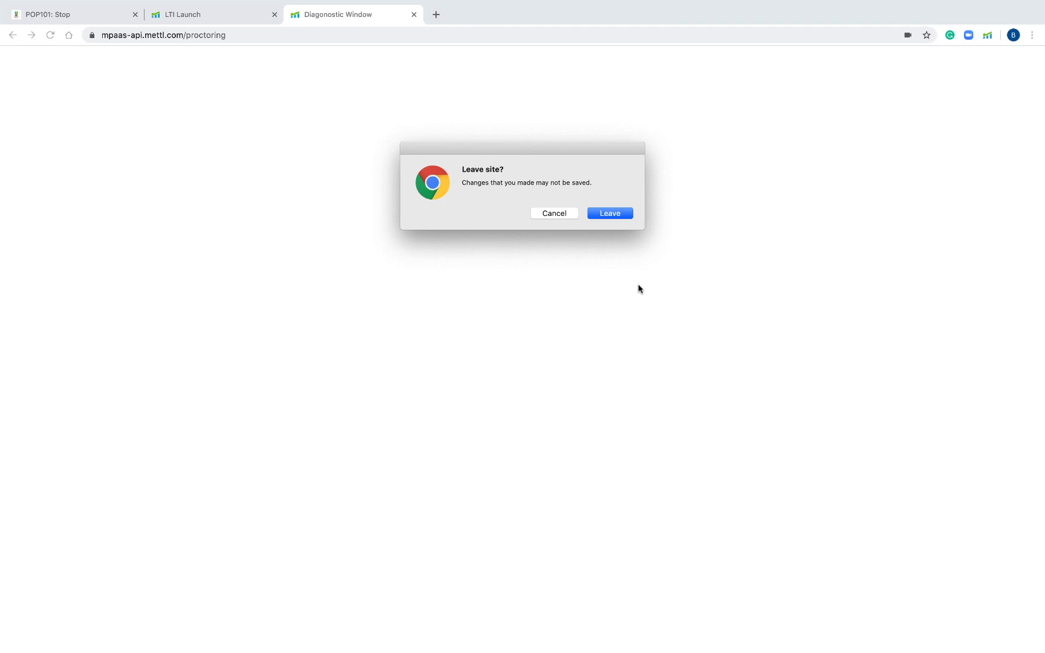
pyautogui.click(609, 213)
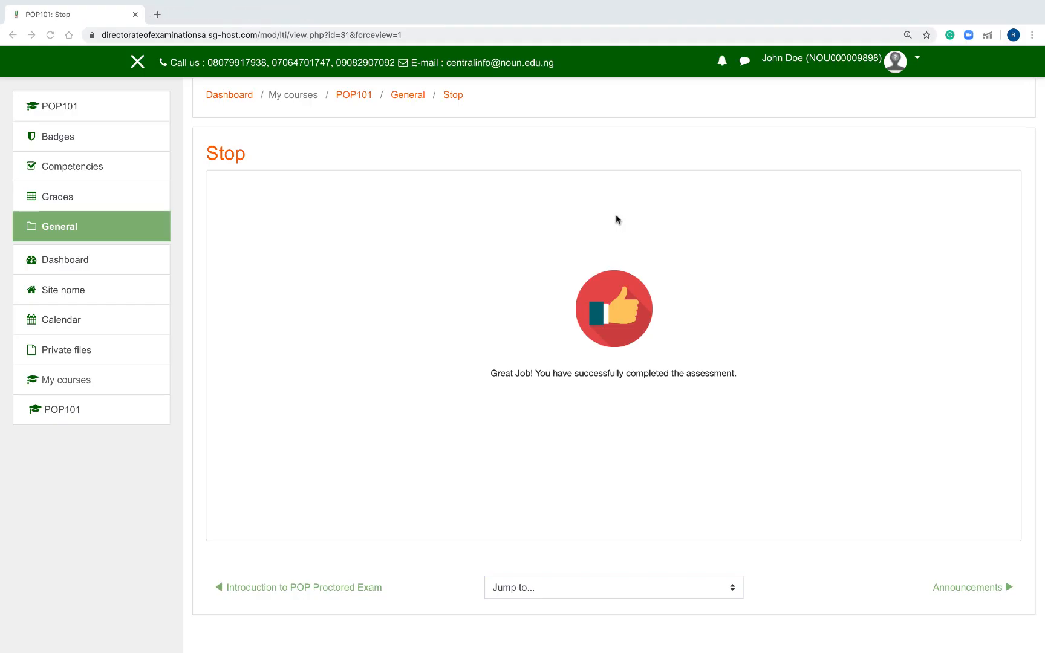
pyautogui.moveTo(479, 232)
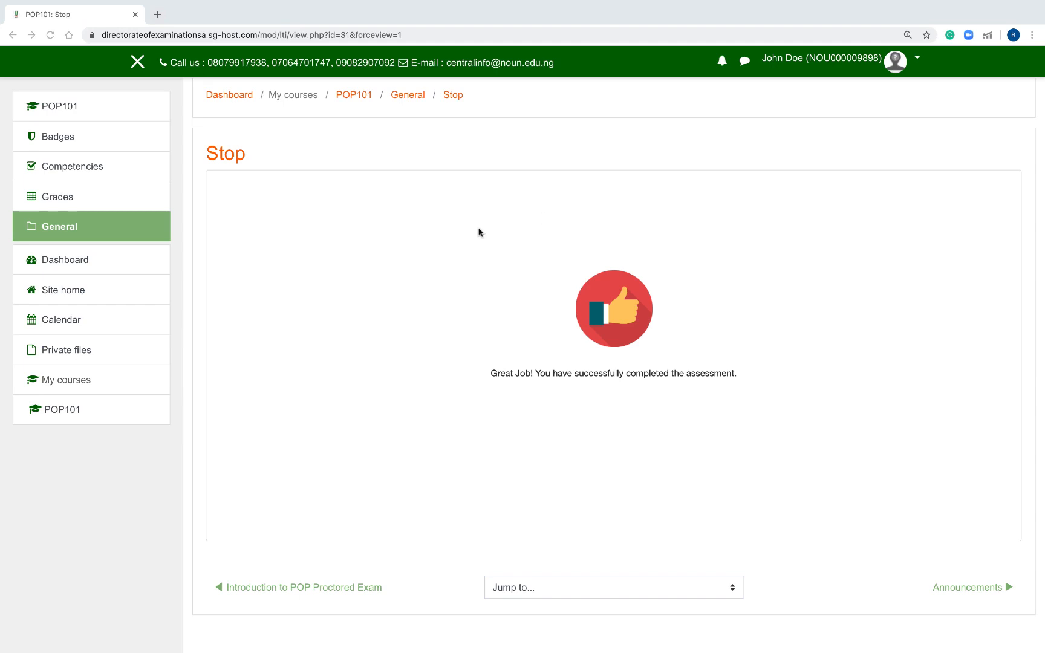